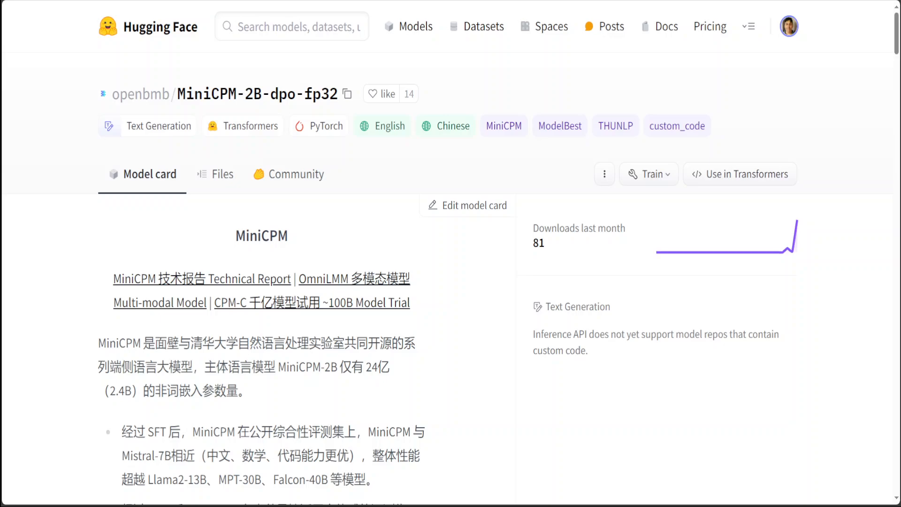
In the English README evaluation table, highlight MiniCPM-2B and Mistral-7B names and scores, including Mistral's 48.97
{"action": "left_click", "coordinate": [222, 174]}
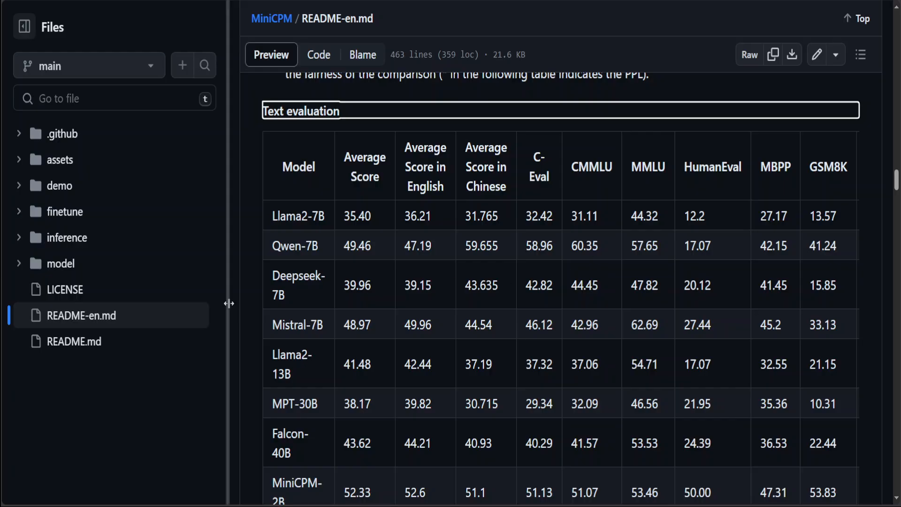
{"action": "mouse_move", "coordinate": [594, 346]}
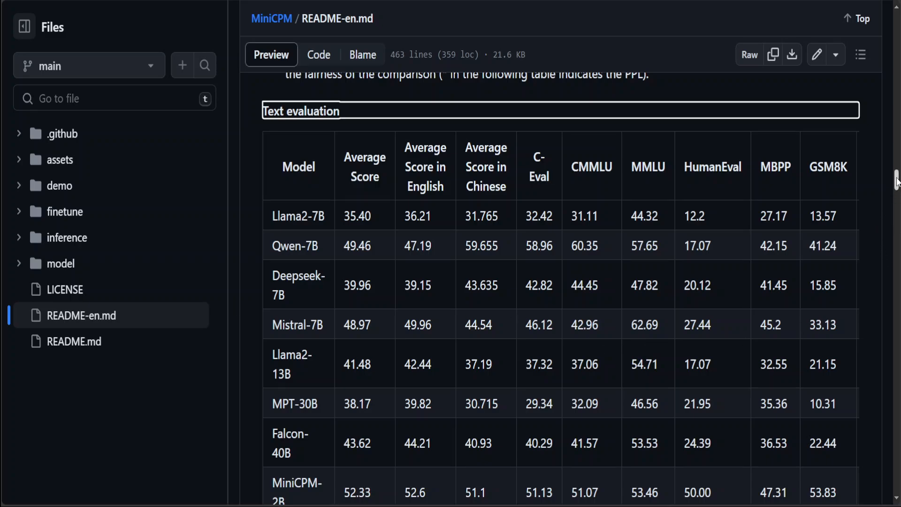
{"action": "scroll", "scroll_direction": "down", "scroll_amount": 3}
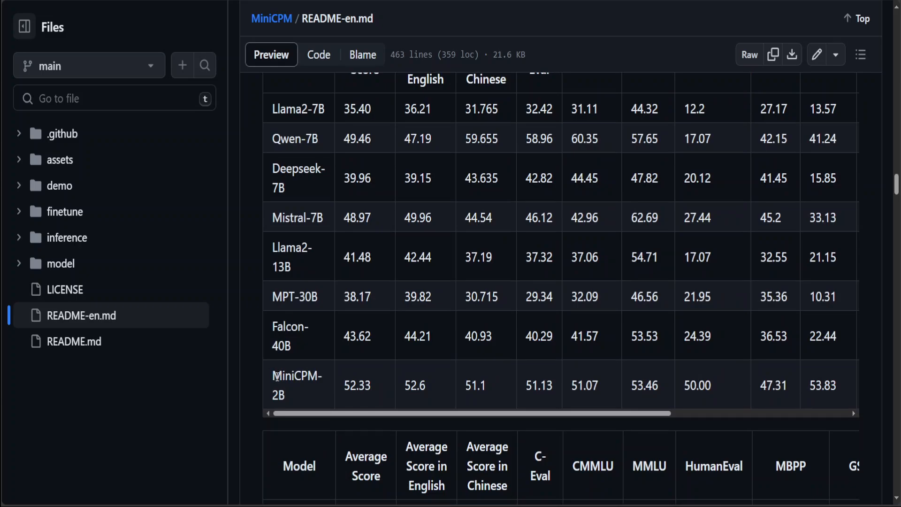
{"action": "double_click", "coordinate": [298, 384]}
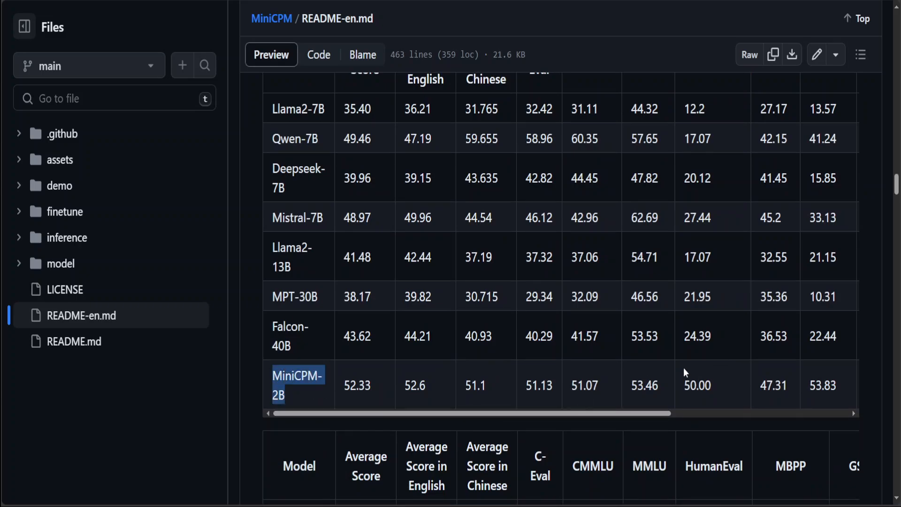
{"action": "scroll", "scroll_direction": "up", "scroll_amount": 3}
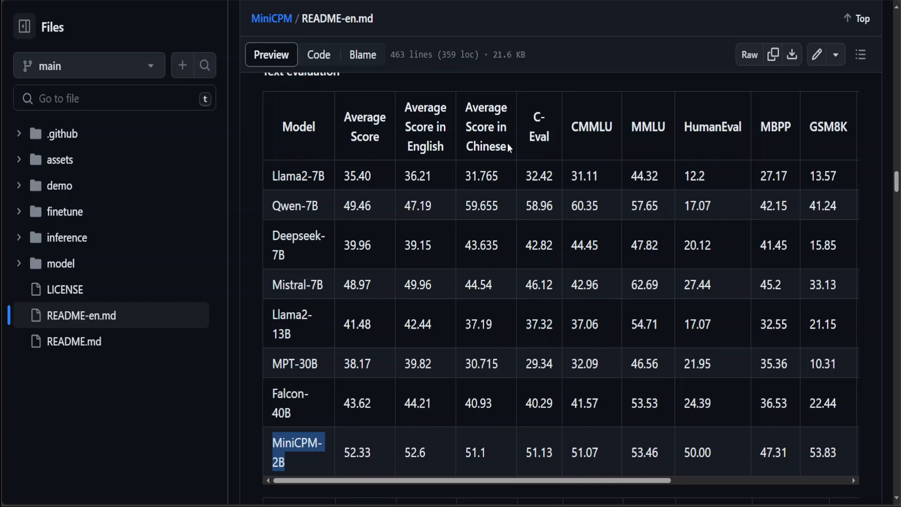
{"action": "mouse_move", "coordinate": [276, 284]}
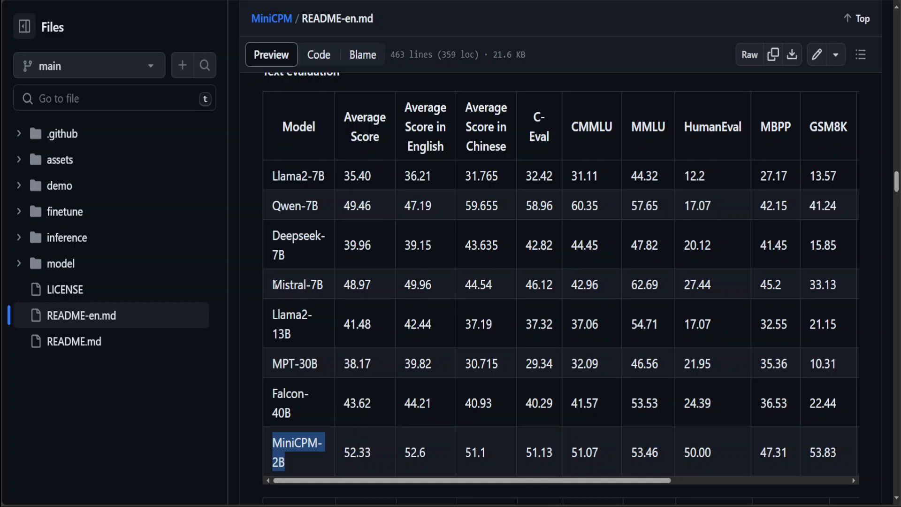
{"action": "double_click", "coordinate": [298, 285]}
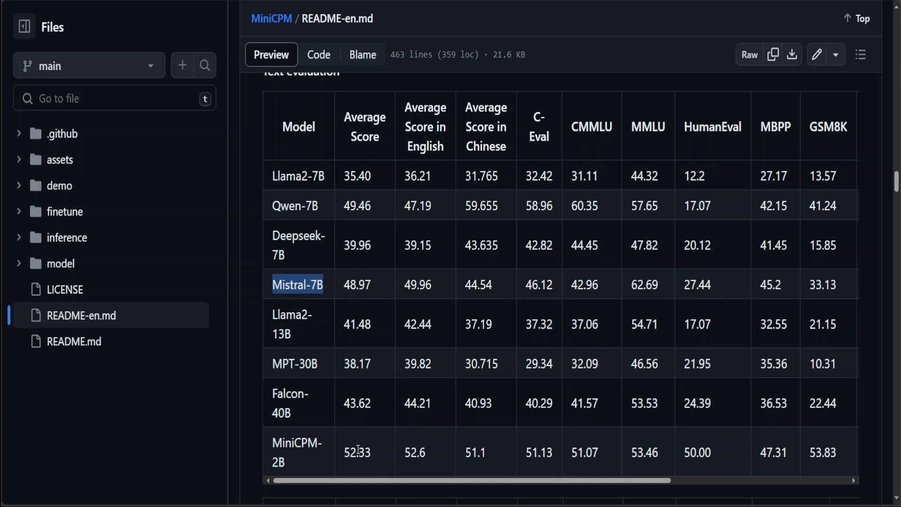
{"action": "double_click", "coordinate": [353, 453]}
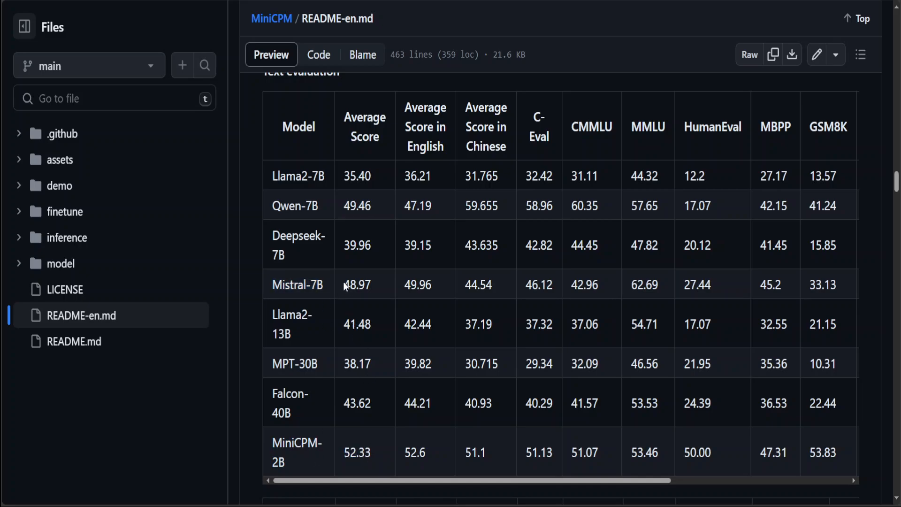
{"action": "double_click", "coordinate": [355, 284]}
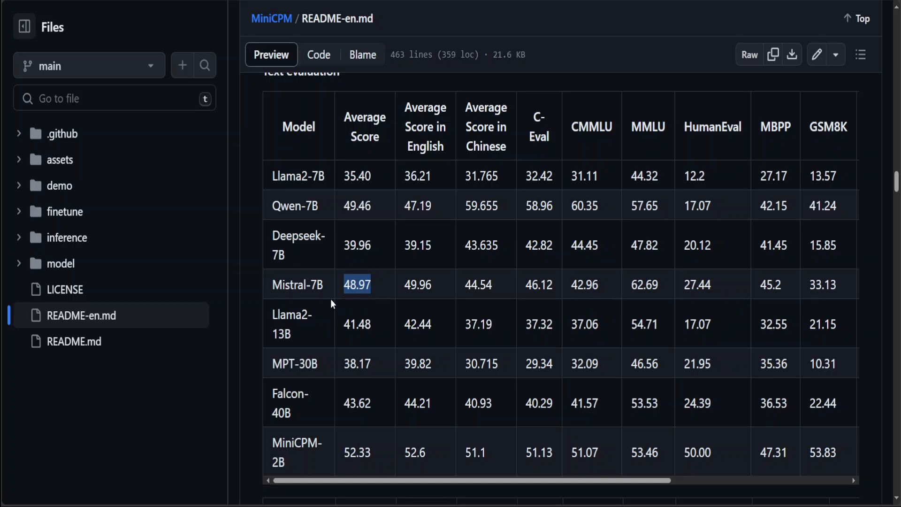
{"action": "mouse_move", "coordinate": [321, 288]}
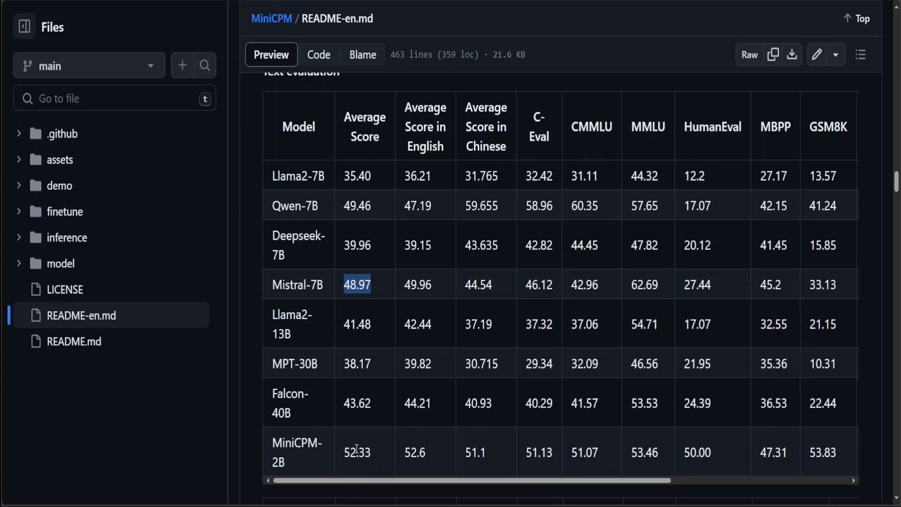
{"action": "mouse_move", "coordinate": [307, 338]}
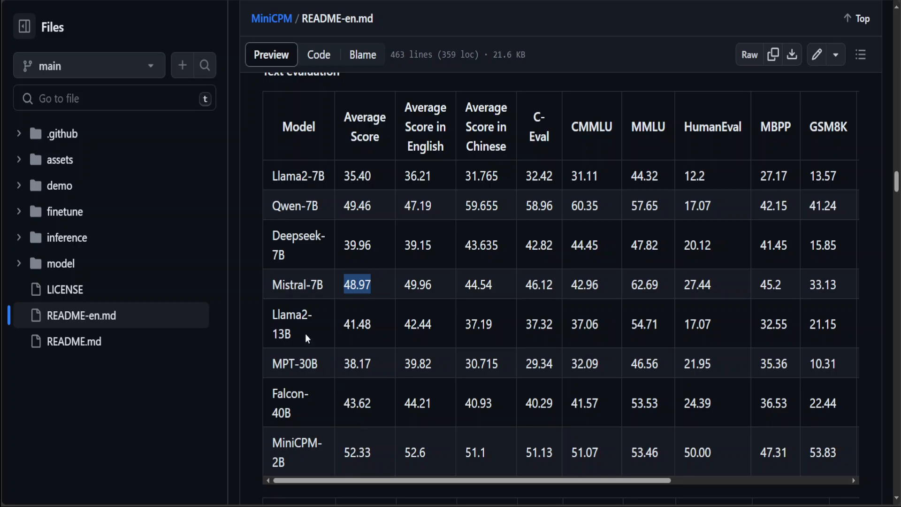
{"action": "mouse_move", "coordinate": [314, 376]}
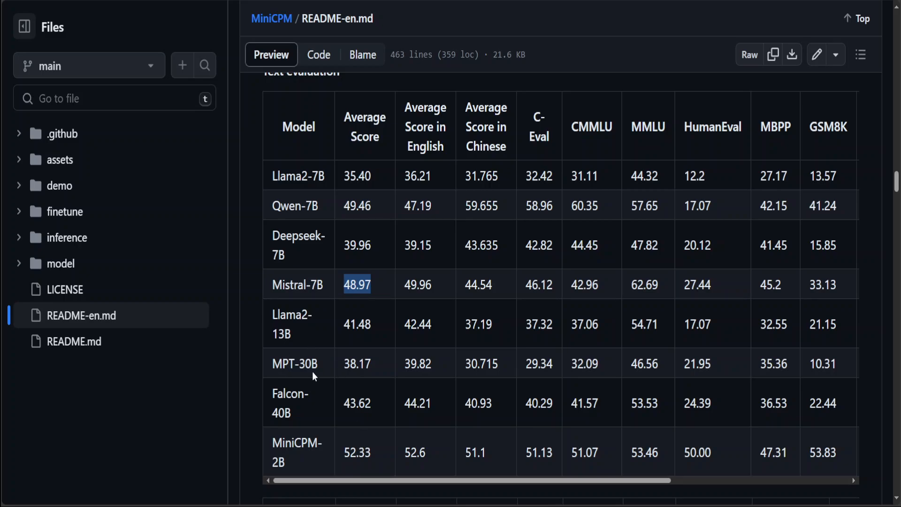
{"action": "mouse_move", "coordinate": [298, 408]}
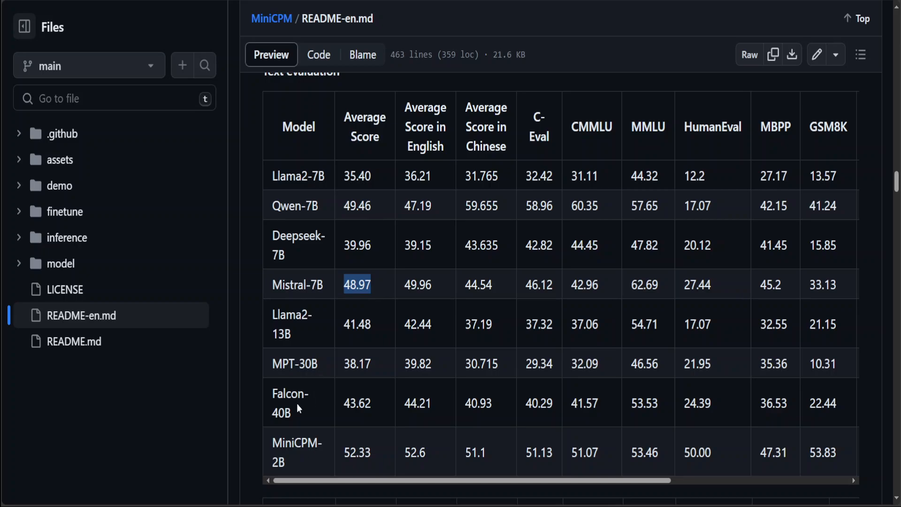
{"action": "mouse_move", "coordinate": [305, 394]}
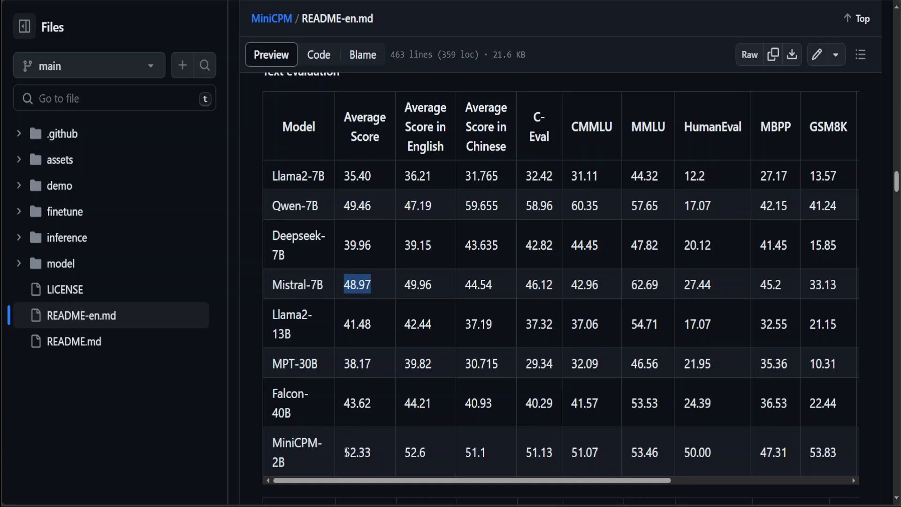
{"action": "double_click", "coordinate": [356, 452]}
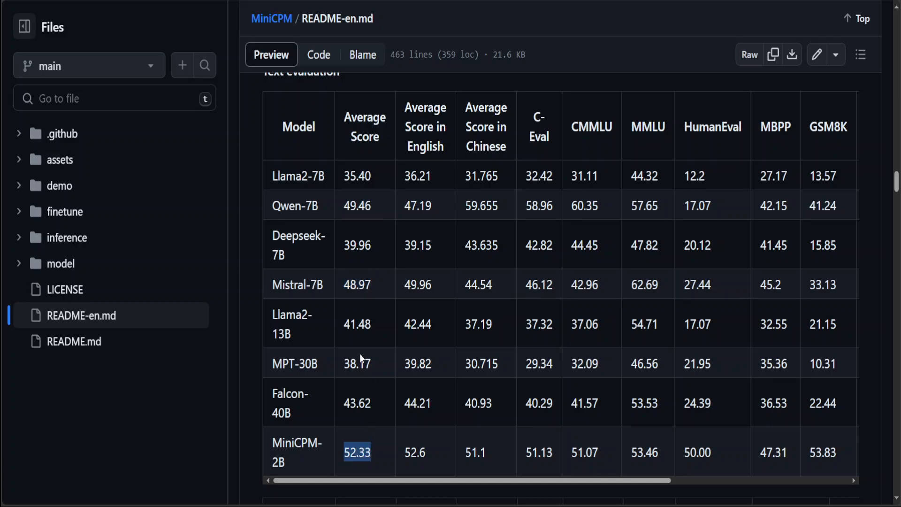
{"action": "mouse_move", "coordinate": [442, 216]}
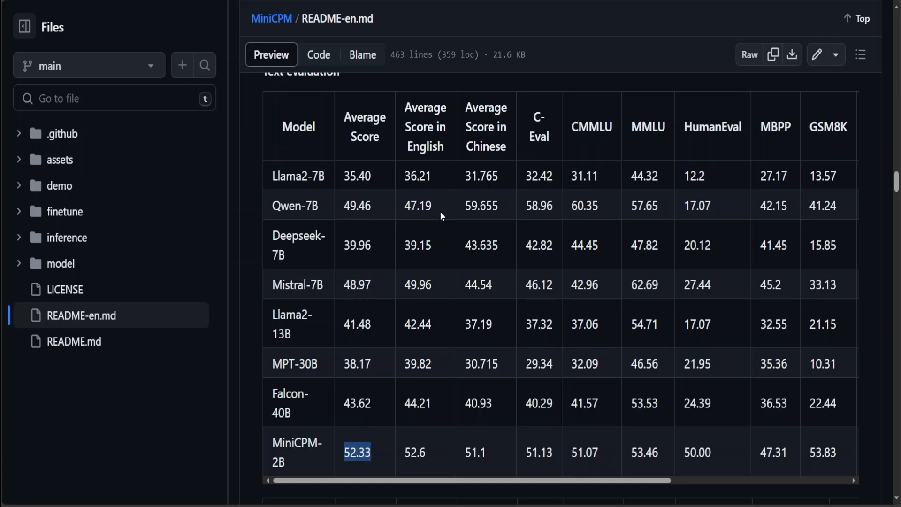
{"action": "mouse_move", "coordinate": [437, 233]}
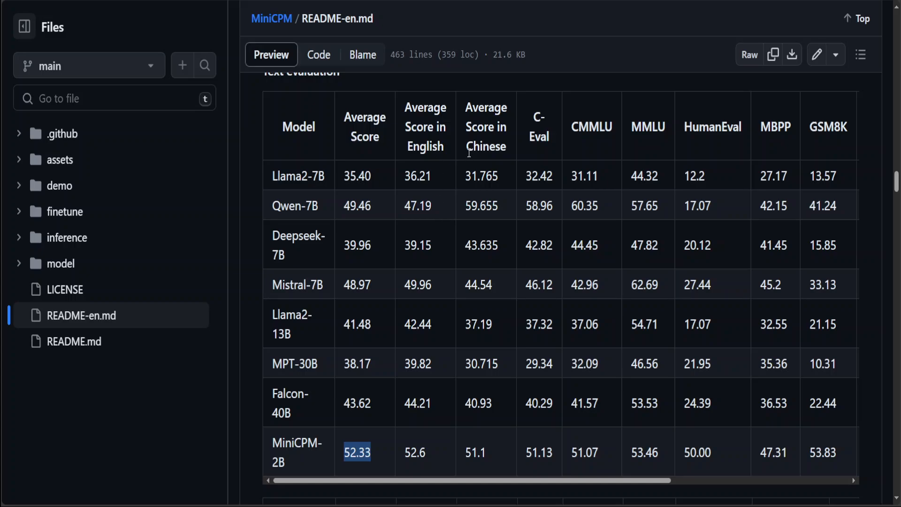
{"action": "mouse_move", "coordinate": [469, 160]}
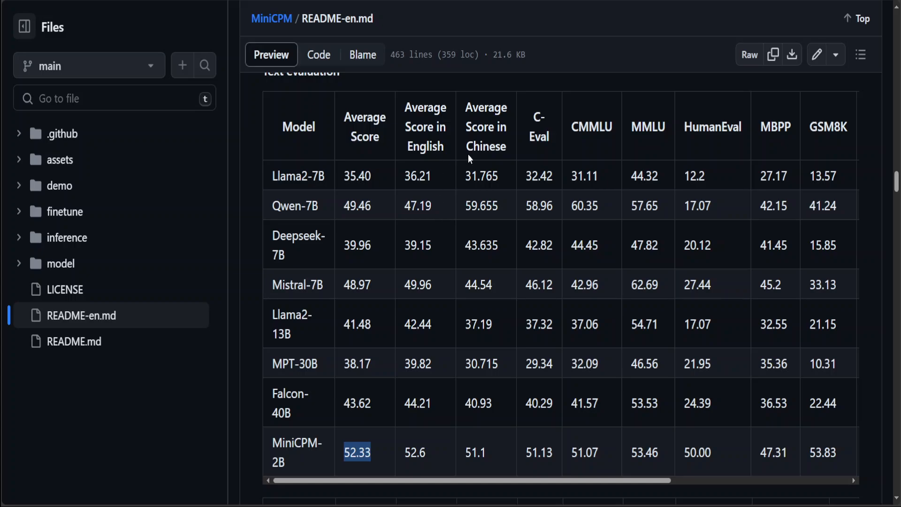
{"action": "mouse_move", "coordinate": [481, 453]}
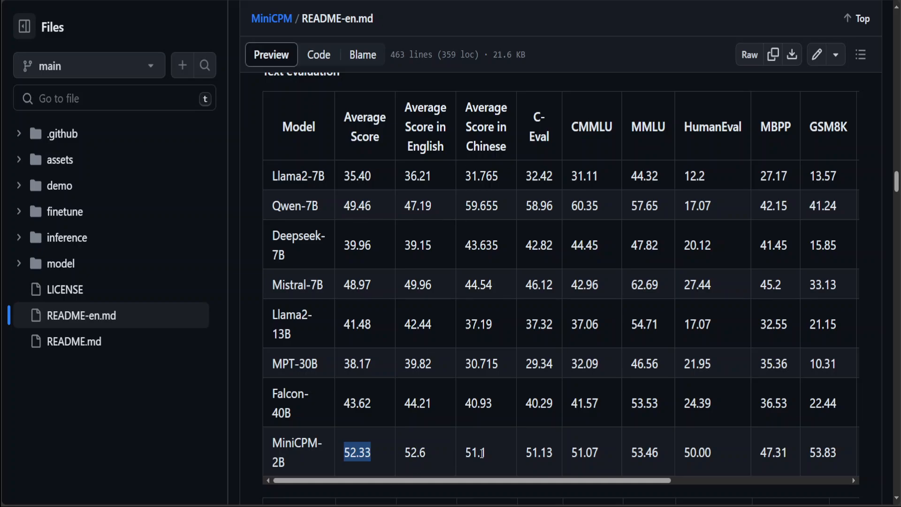
{"action": "mouse_move", "coordinate": [491, 447]}
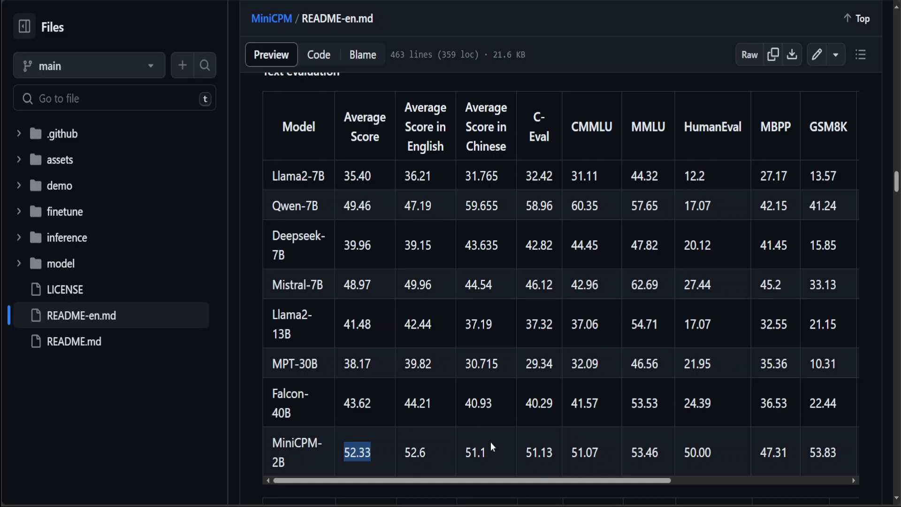
{"action": "mouse_move", "coordinate": [474, 258]}
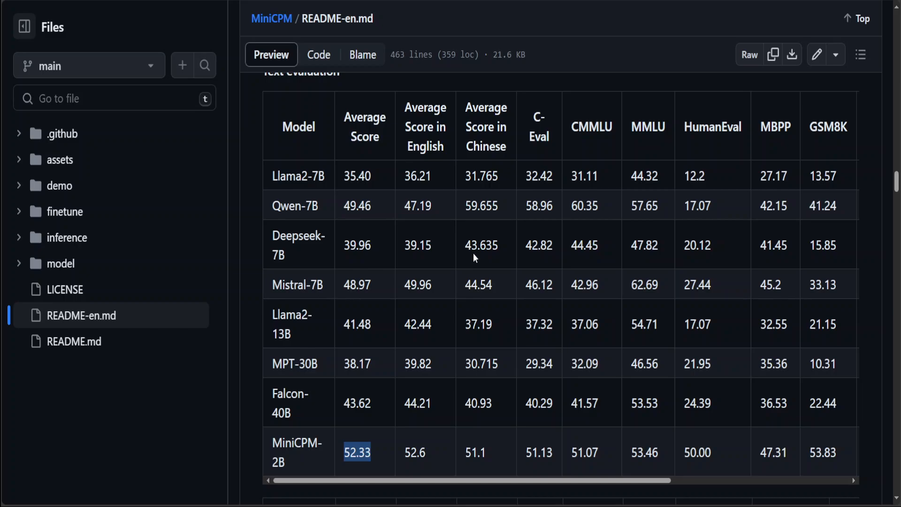
{"action": "mouse_move", "coordinate": [319, 206]}
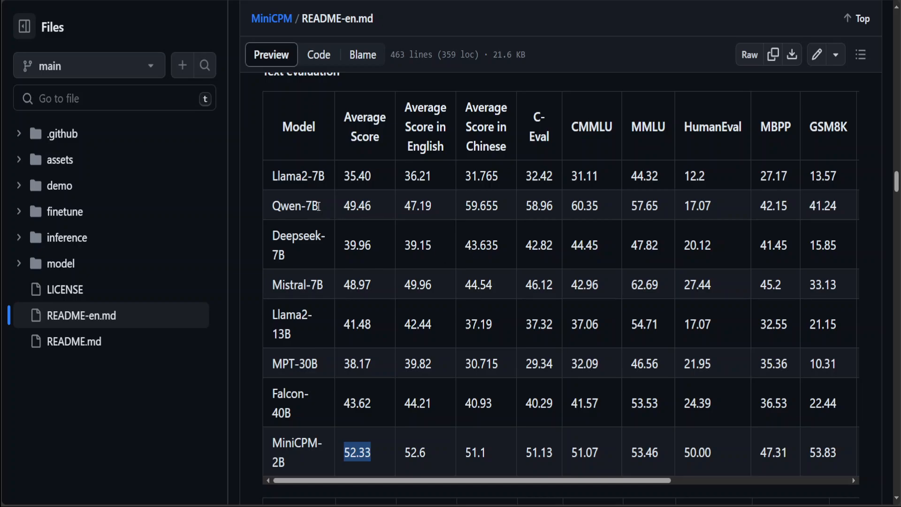
{"action": "mouse_move", "coordinate": [284, 206]}
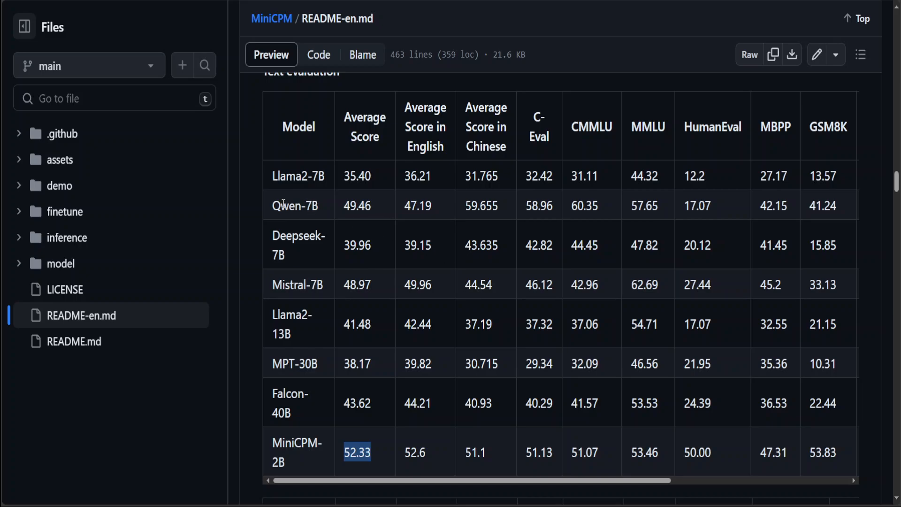
{"action": "mouse_move", "coordinate": [506, 282]}
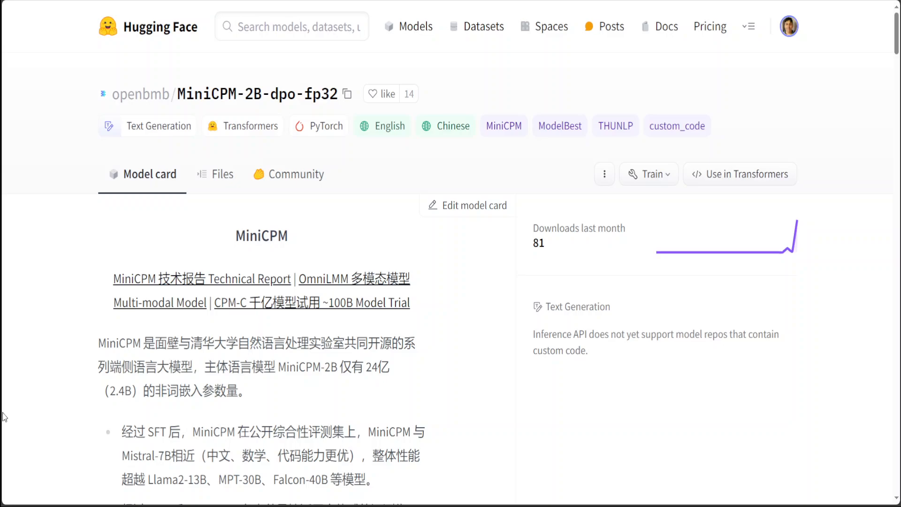
{"action": "mouse_move", "coordinate": [9, 281]}
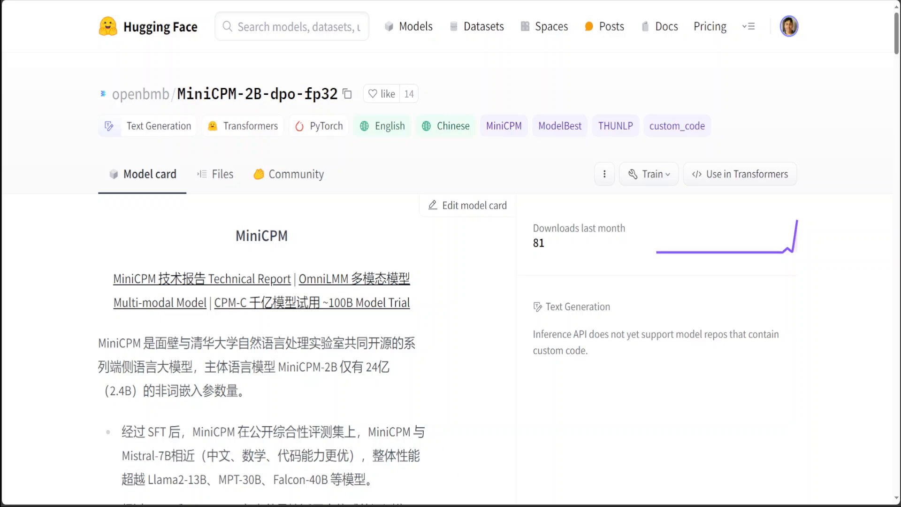
In LM Studio, search for minicpm models to get the MiniCPM-2B-dpo-fp32 Q8_0 GGUF file
{"action": "left_click", "coordinate": [264, 497]}
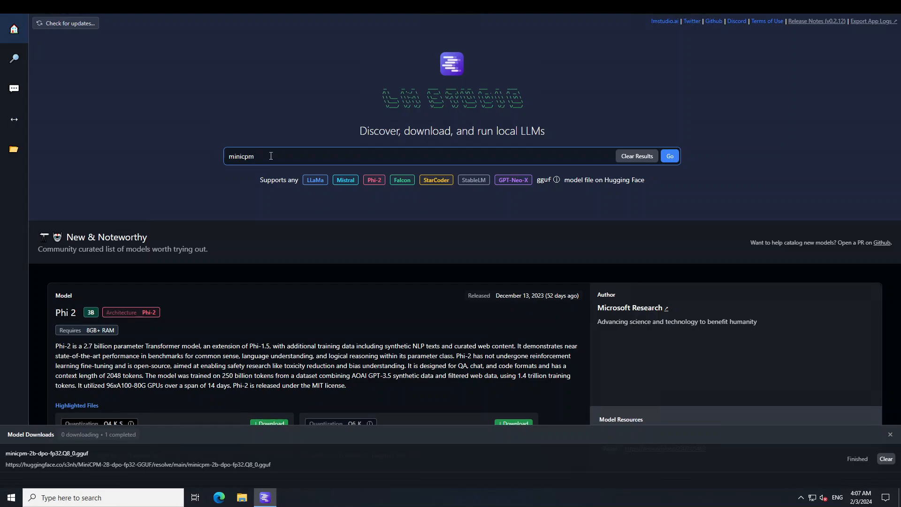
{"action": "left_click", "coordinate": [669, 156]}
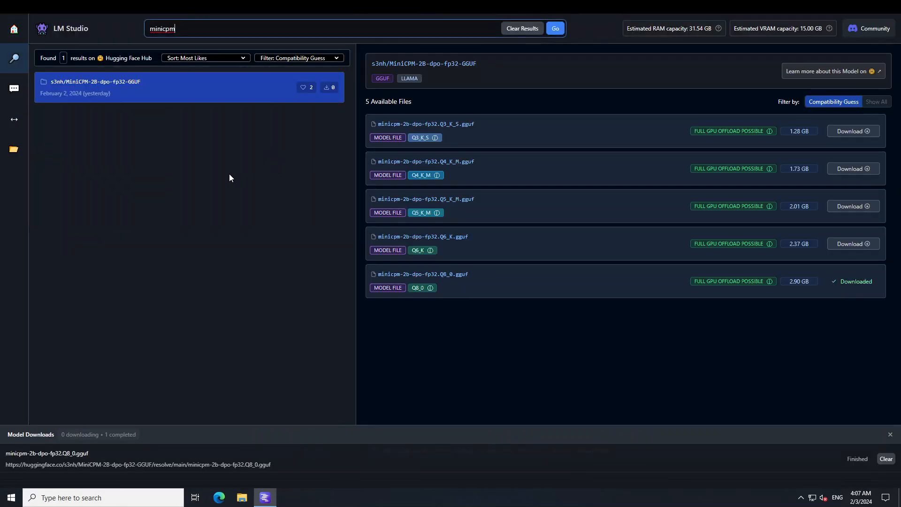
{"action": "mouse_move", "coordinate": [84, 102]}
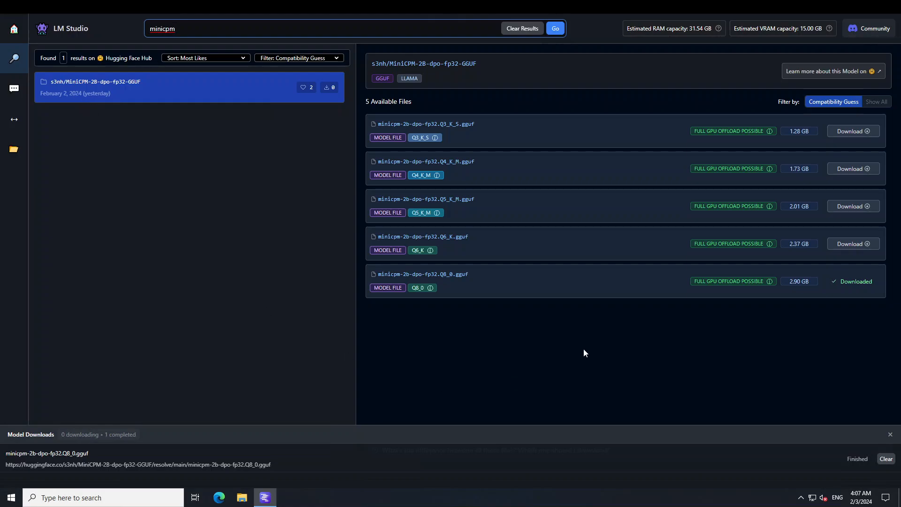
{"action": "mouse_move", "coordinate": [470, 296]}
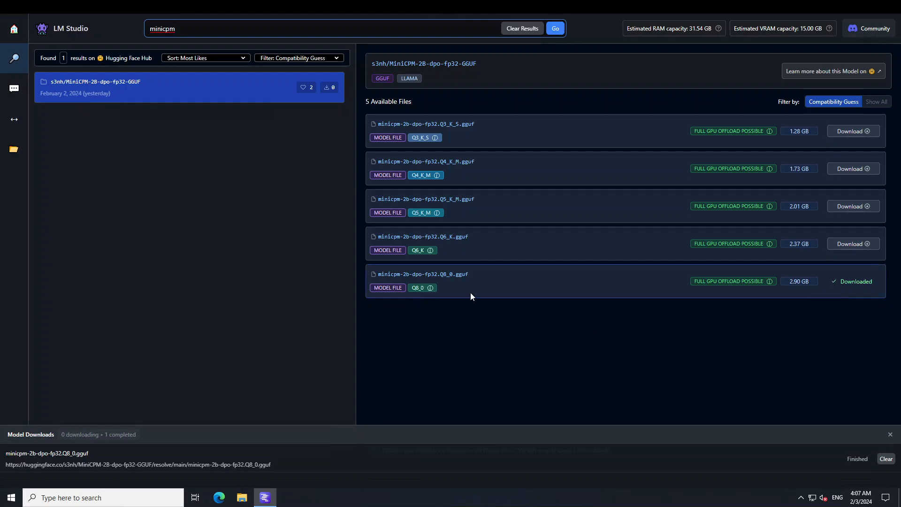
{"action": "mouse_move", "coordinate": [545, 285]}
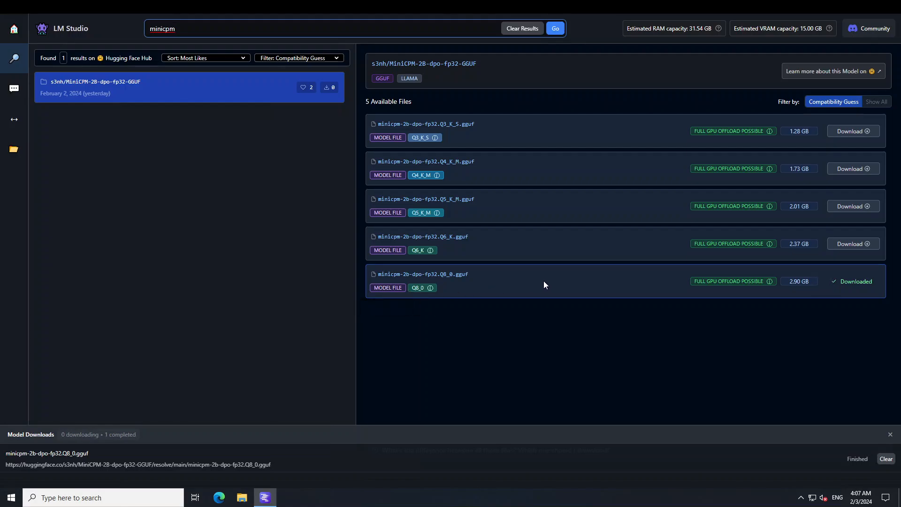
{"action": "mouse_move", "coordinate": [430, 287]}
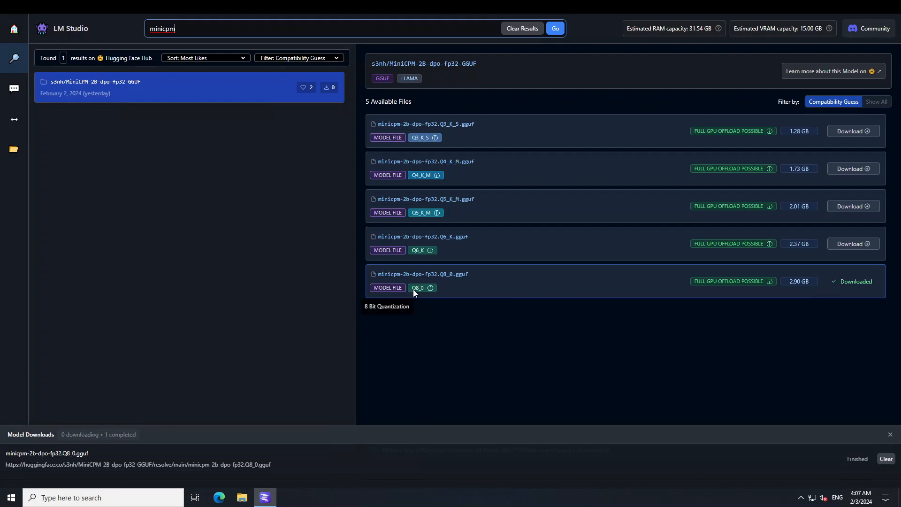
{"action": "mouse_move", "coordinate": [14, 149]}
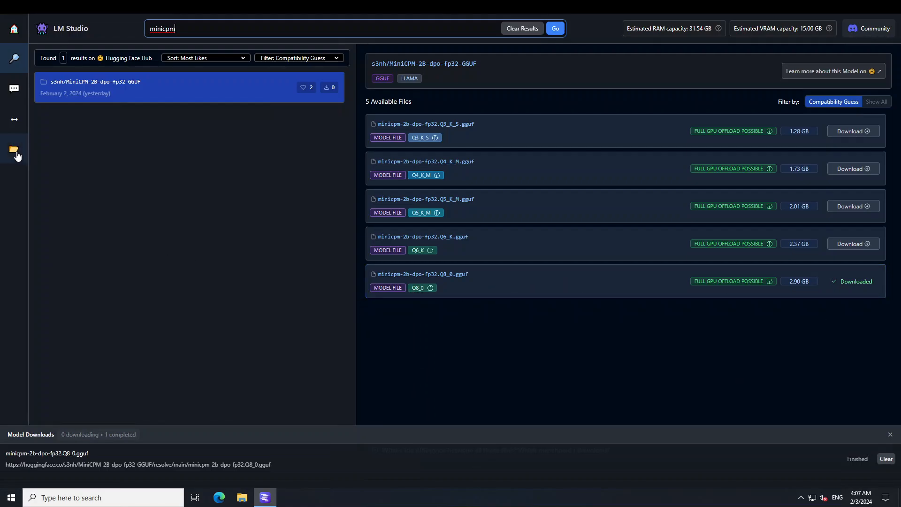
Set n_gpu_layers to 30 in AI Chat and load the MiniCPM dpo fp32 Q8_0 model
{"action": "left_click", "coordinate": [13, 149]}
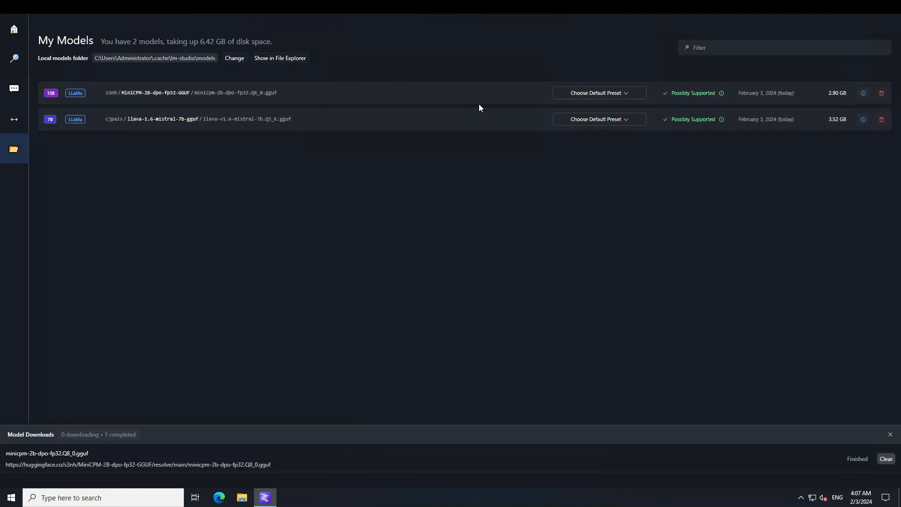
{"action": "left_click", "coordinate": [14, 90]}
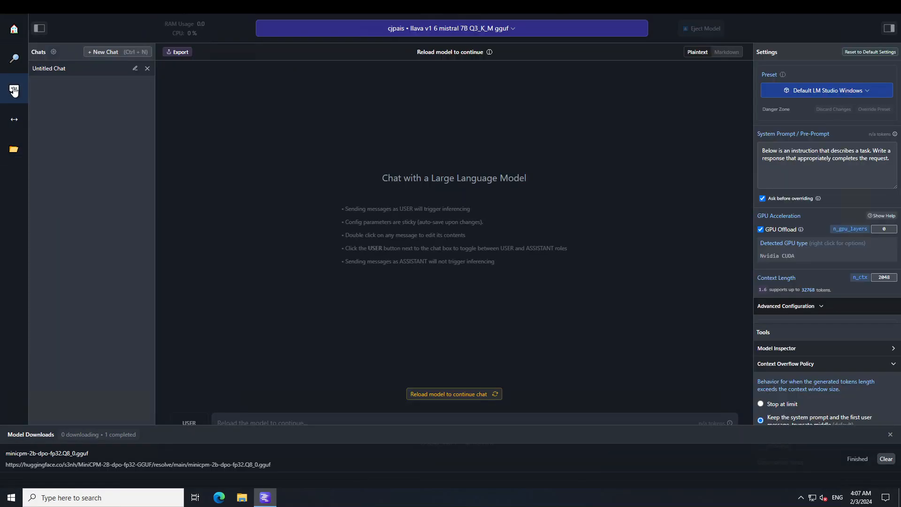
{"action": "mouse_move", "coordinate": [717, 277]}
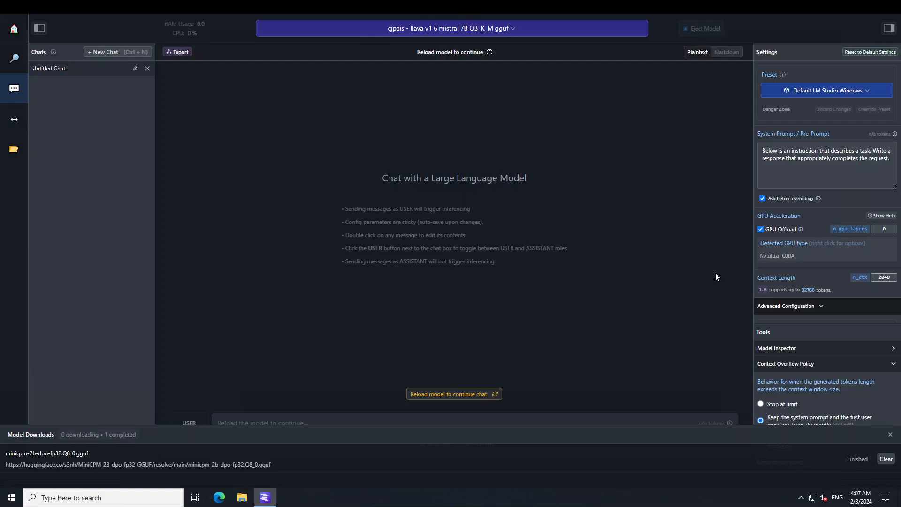
{"action": "left_click", "coordinate": [883, 228]}
{"action": "type", "text": "30"}
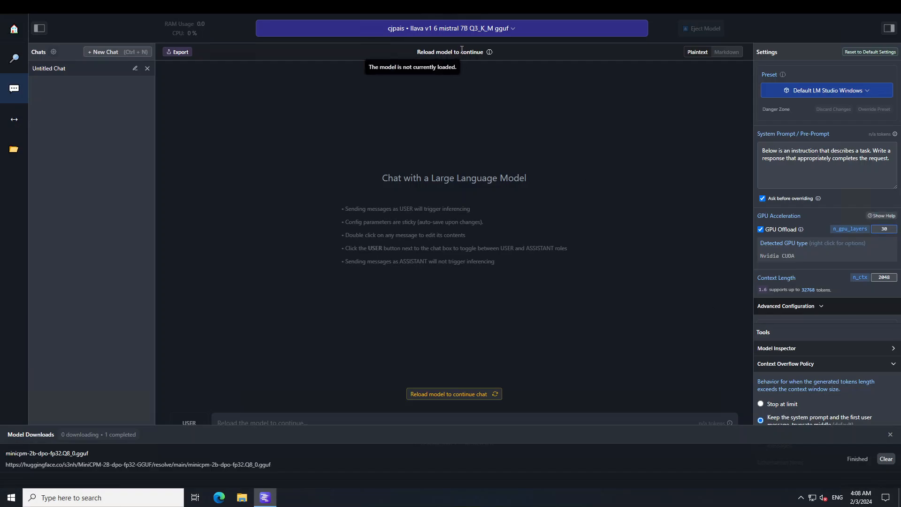
{"action": "left_click", "coordinate": [453, 394]}
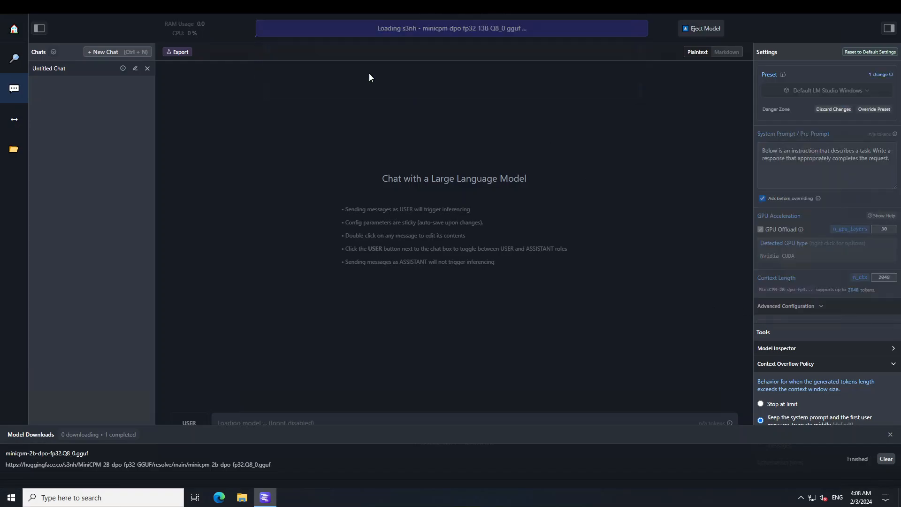
{"action": "mouse_move", "coordinate": [385, 133]}
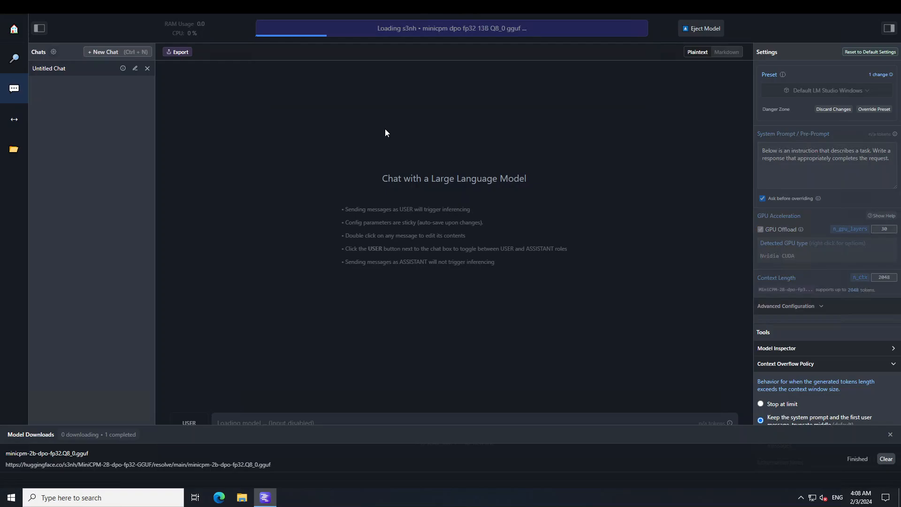
{"action": "mouse_move", "coordinate": [396, 126]}
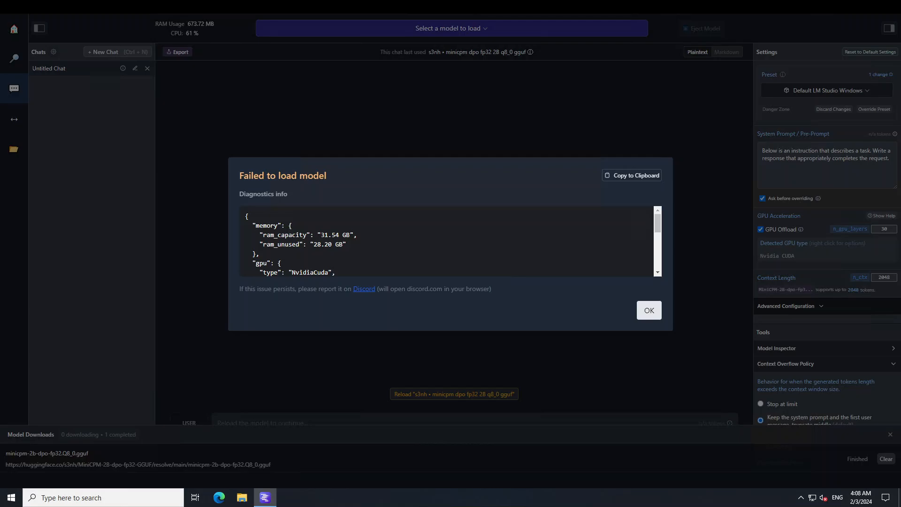
Review the 'Failed to load model' diagnostics for MiniCPM Q8_0 and dismiss them with OK
{"action": "scroll", "scroll_direction": "down", "scroll_amount": 3}
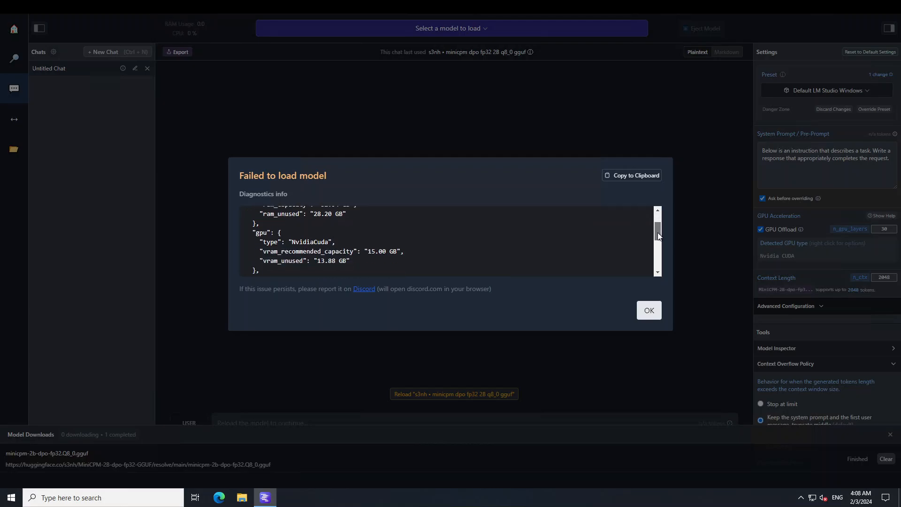
{"action": "scroll", "scroll_direction": "down", "scroll_amount": 3}
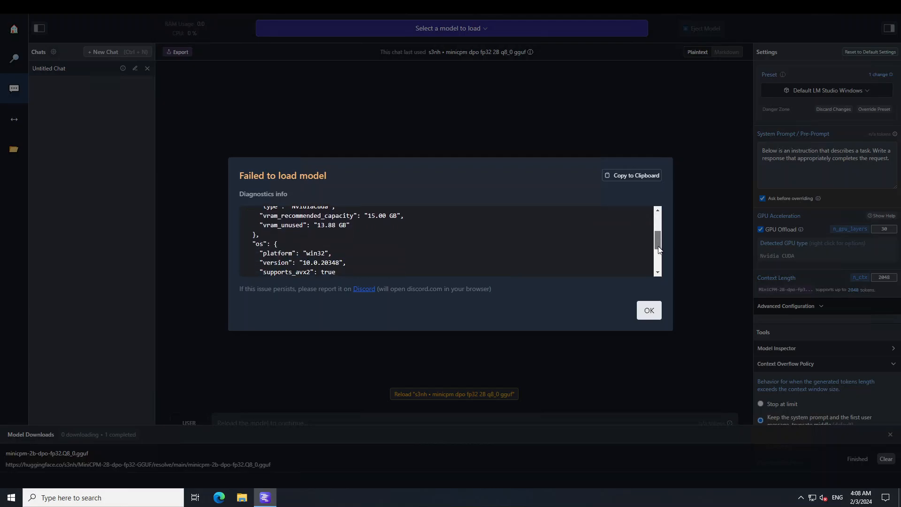
{"action": "scroll", "scroll_direction": "down", "scroll_amount": 3}
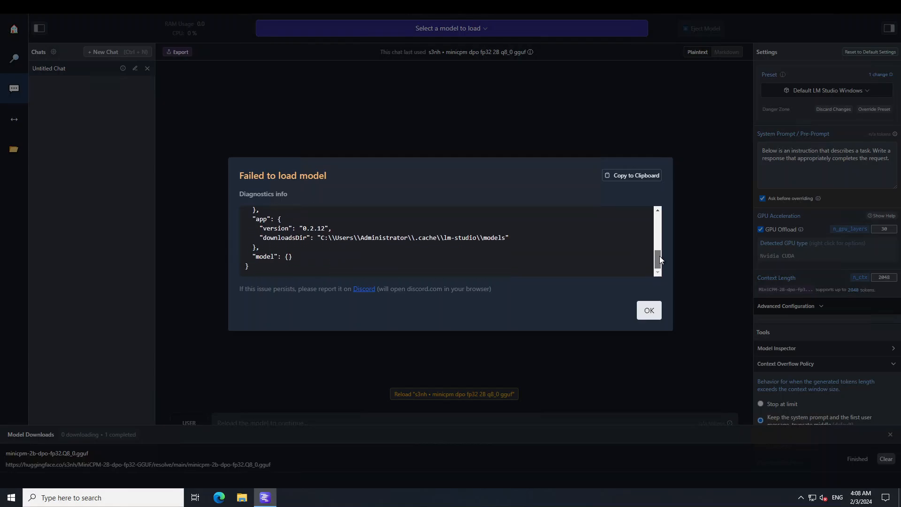
{"action": "scroll", "scroll_direction": "up", "scroll_amount": 3}
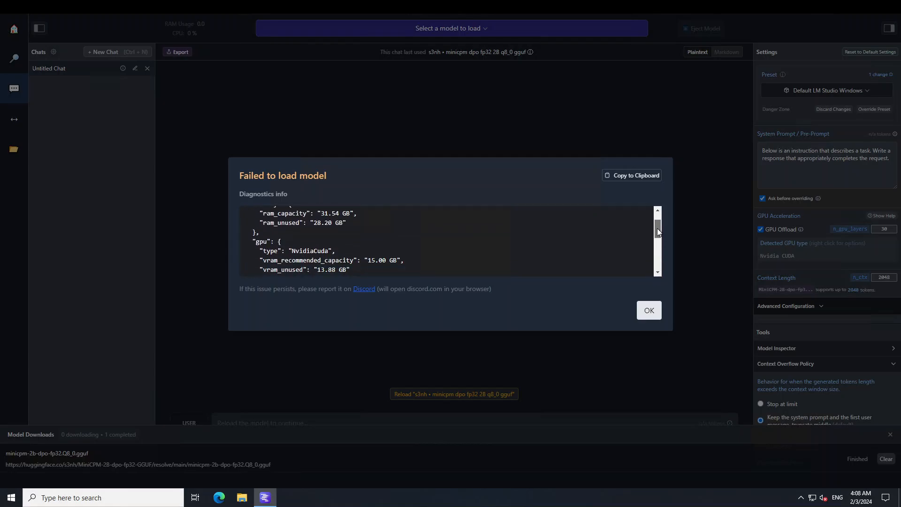
{"action": "scroll", "scroll_direction": "down", "scroll_amount": 3}
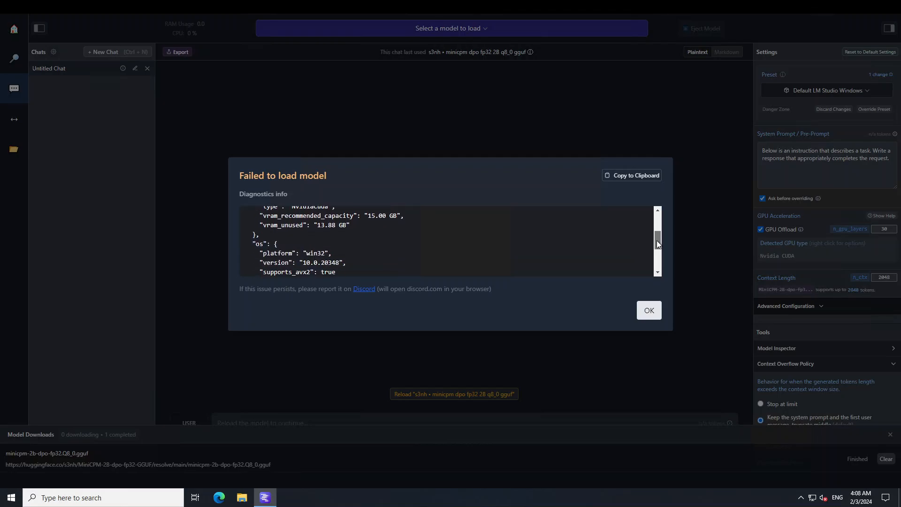
{"action": "scroll", "scroll_direction": "up", "scroll_amount": 3}
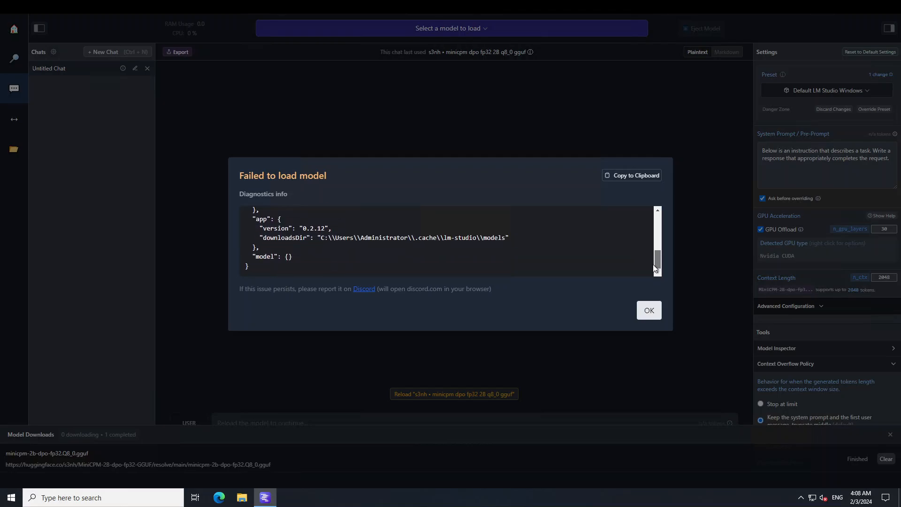
{"action": "mouse_move", "coordinate": [650, 305]}
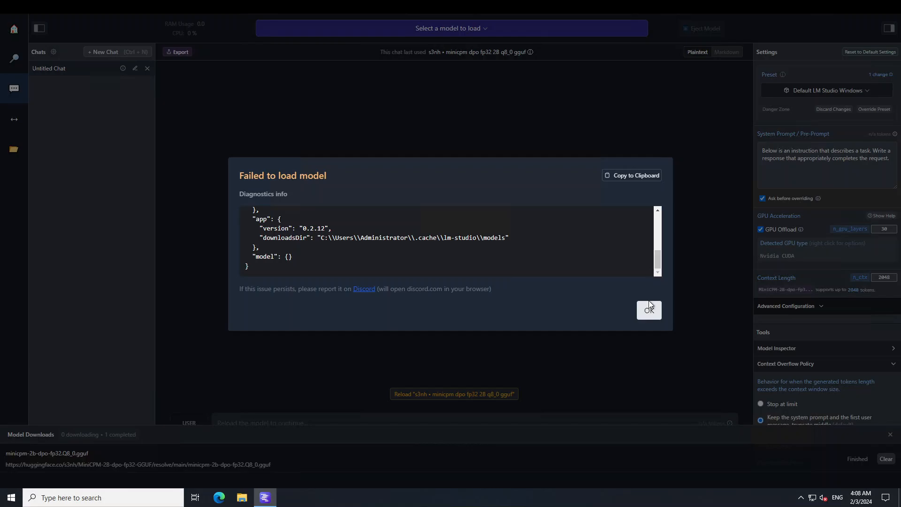
{"action": "left_click", "coordinate": [649, 310]}
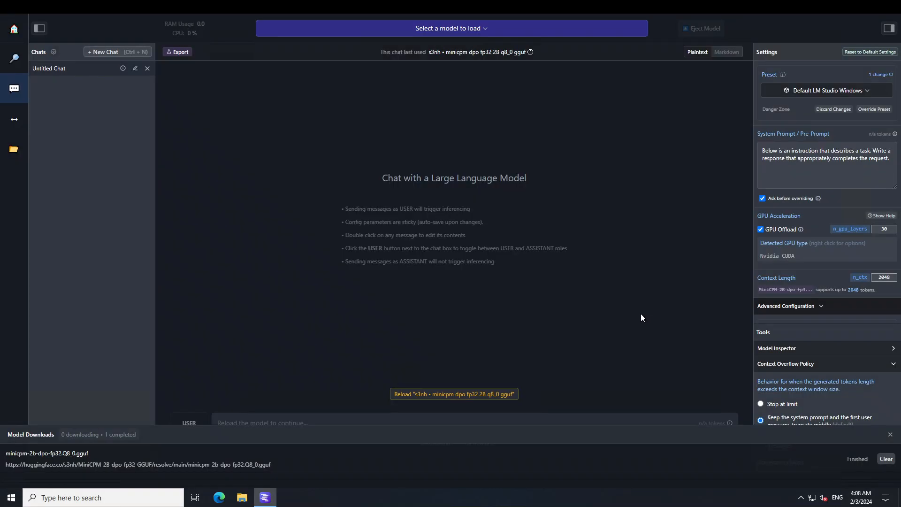
{"action": "mouse_move", "coordinate": [463, 38]}
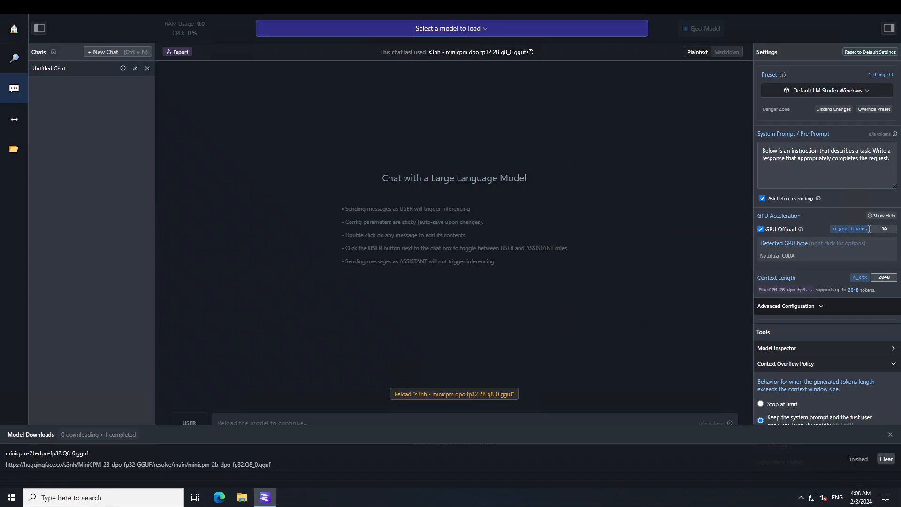
Disable GPU Offload and retry loading the minicpm dpo fp32 model
{"action": "left_click", "coordinate": [760, 229]}
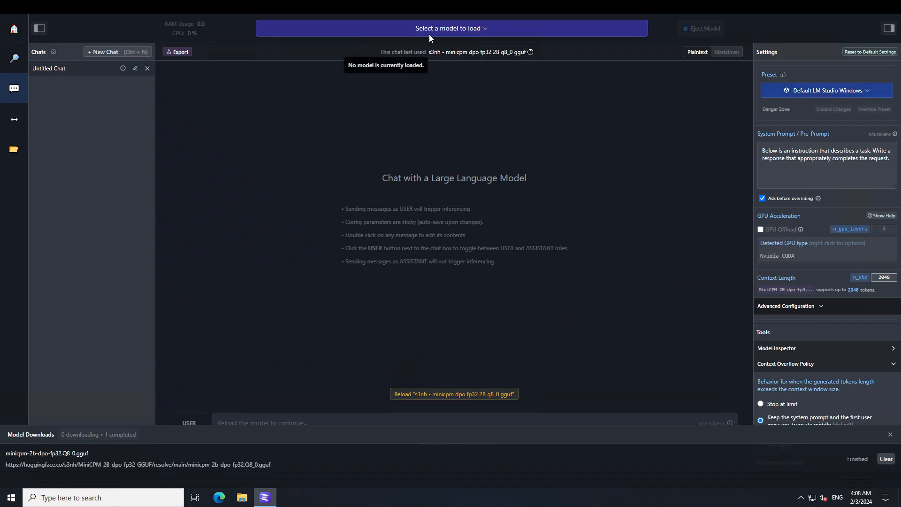
{"action": "left_click", "coordinate": [451, 28]}
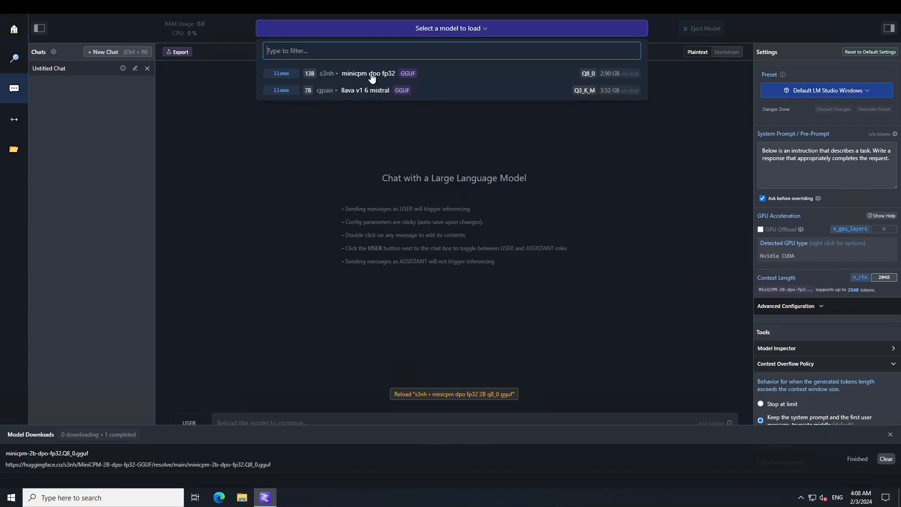
{"action": "left_click", "coordinate": [368, 73]}
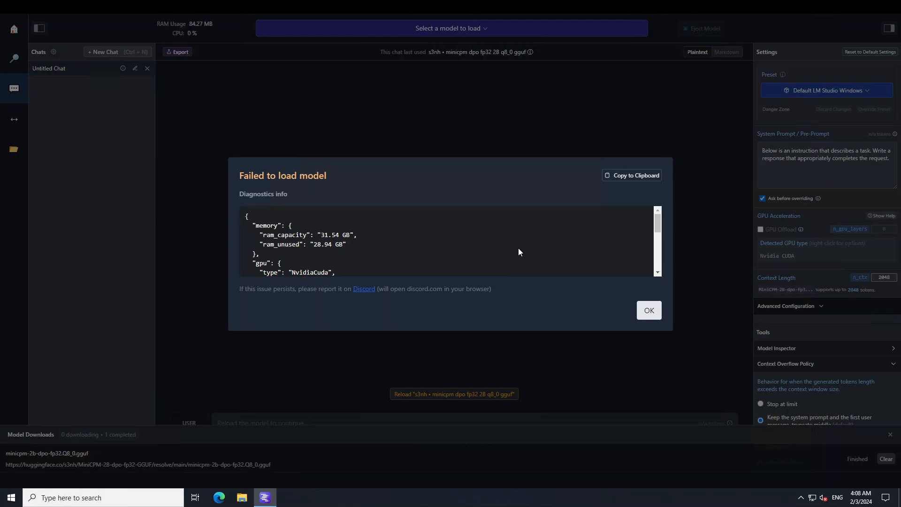
Read through the second load-failure diagnostics and dismiss the report
{"action": "scroll", "scroll_direction": "down", "scroll_amount": 3}
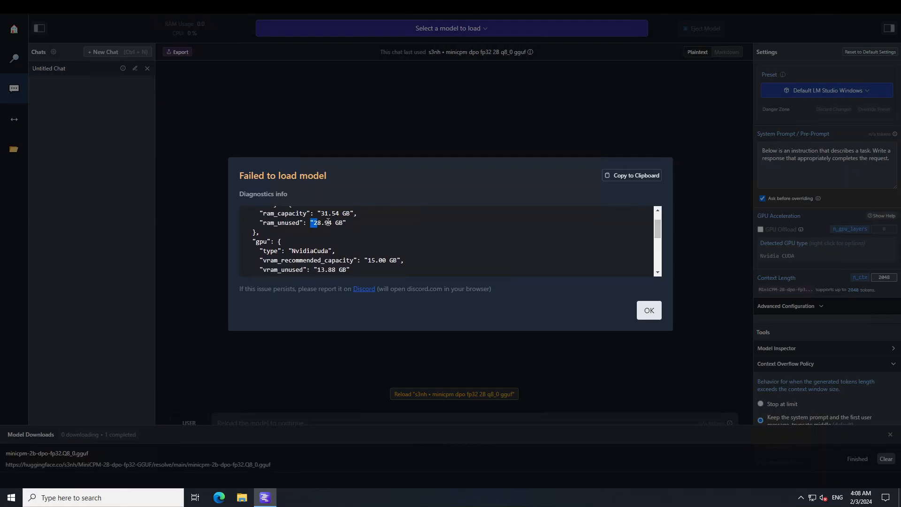
{"action": "scroll", "scroll_direction": "down", "scroll_amount": 3}
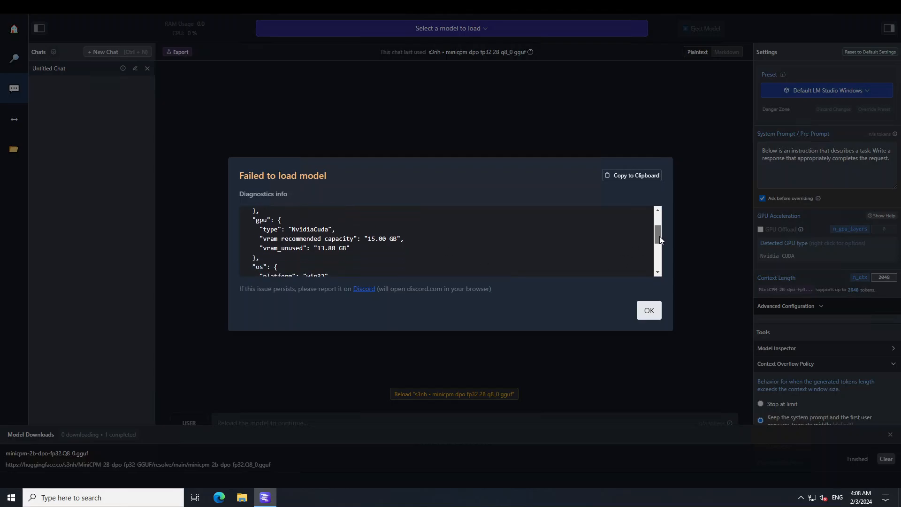
{"action": "scroll", "scroll_direction": "down", "scroll_amount": 3}
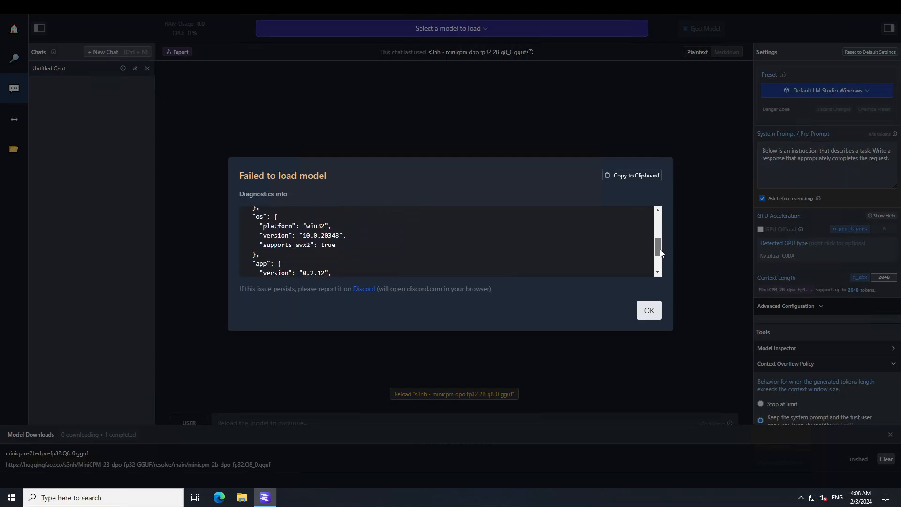
{"action": "scroll", "scroll_direction": "down", "scroll_amount": 3}
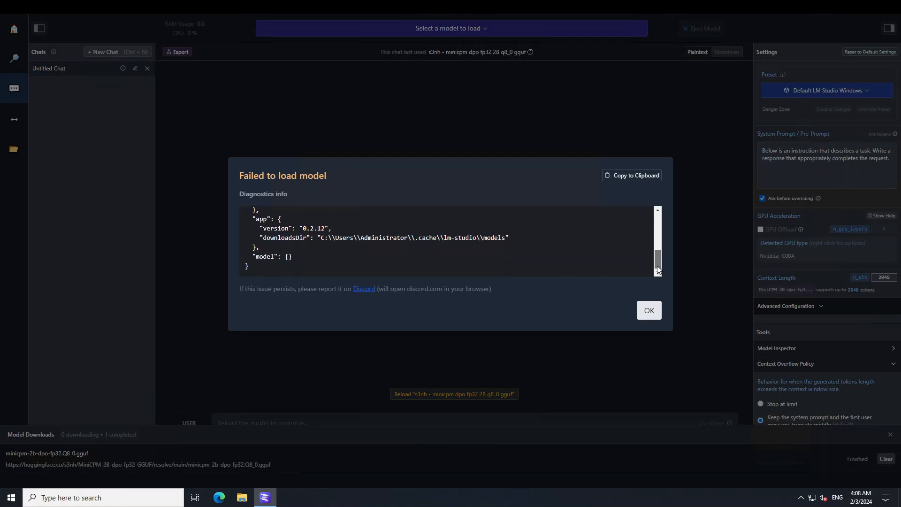
{"action": "left_click", "coordinate": [648, 311]}
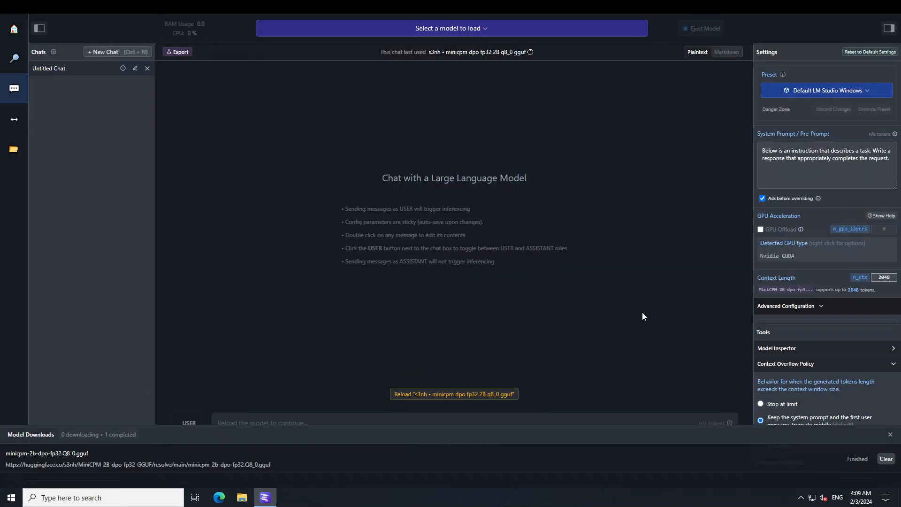
{"action": "mouse_move", "coordinate": [13, 119]}
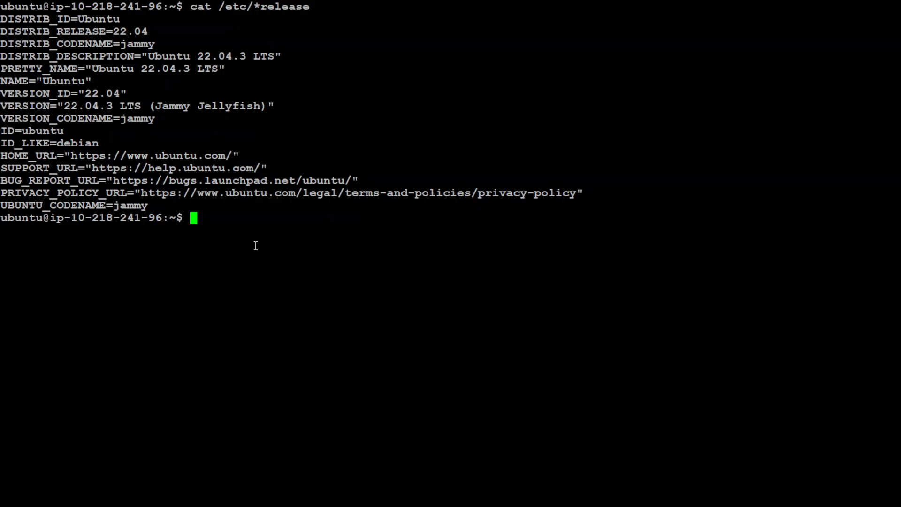
Install transformers with pip, then clear the line and begin launching python
{"action": "type", "text": "p"}
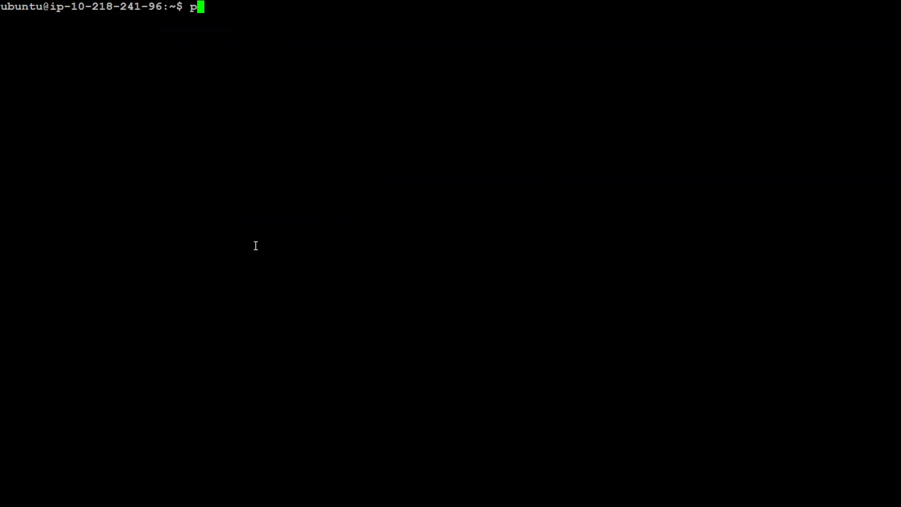
{"action": "type", "text": "ython3"}
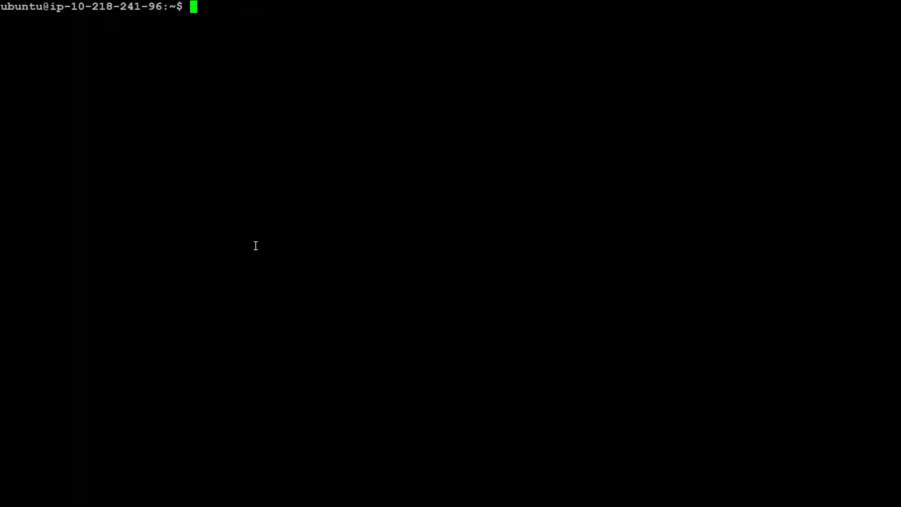
{"action": "type", "text": "pip i"}
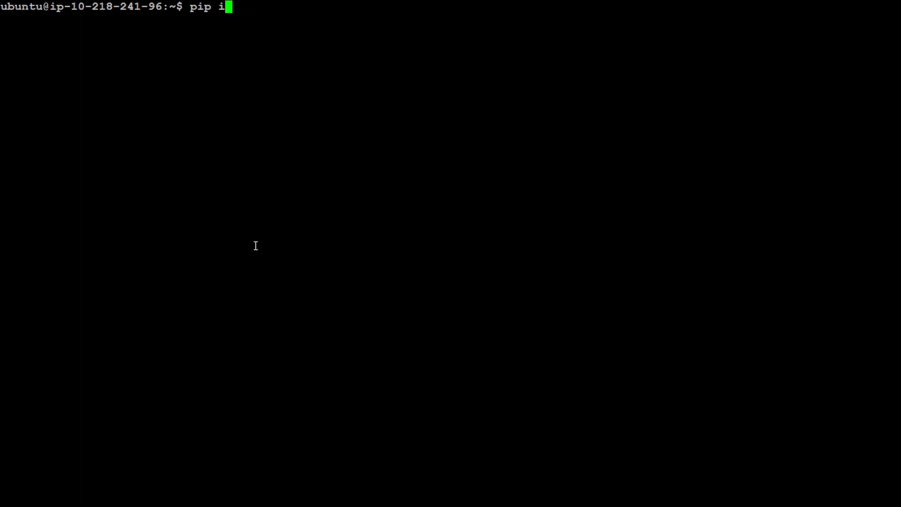
{"action": "type", "text": "nstall transformer"}
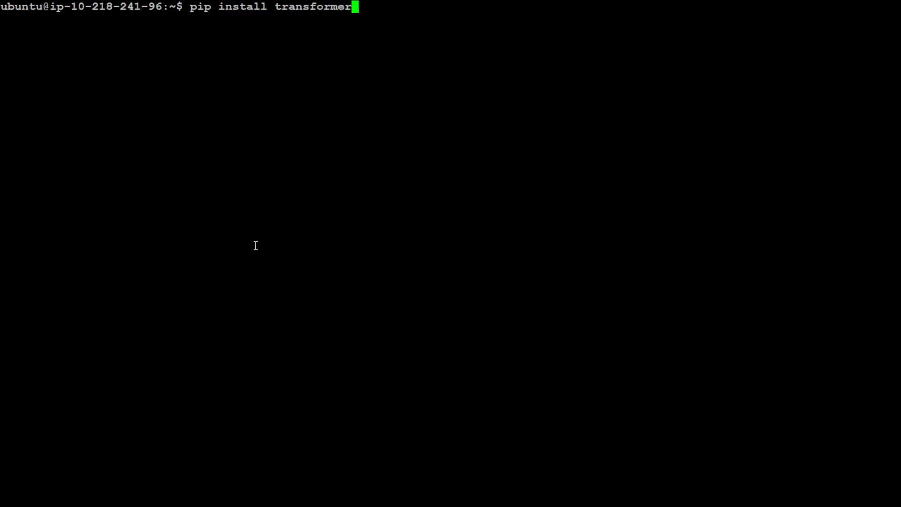
{"action": "type", "text": "s"}
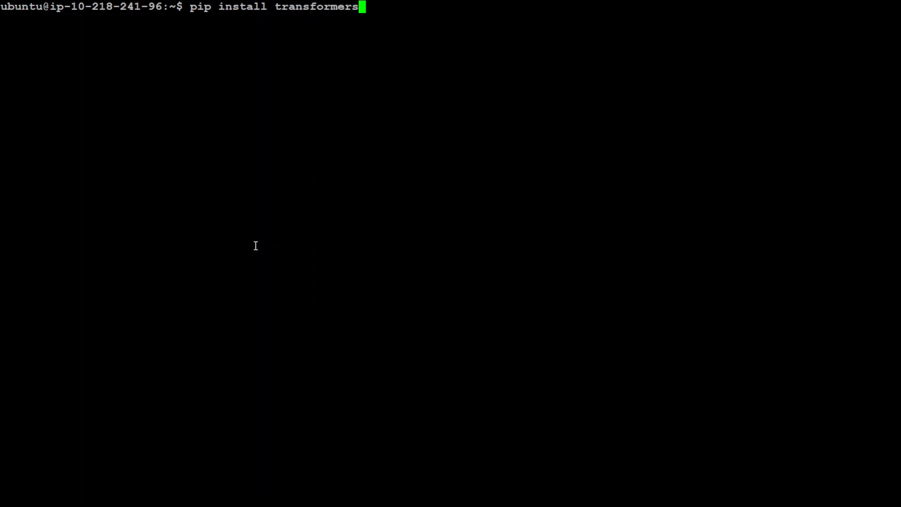
{"action": "key", "text": "ctrl+c"}
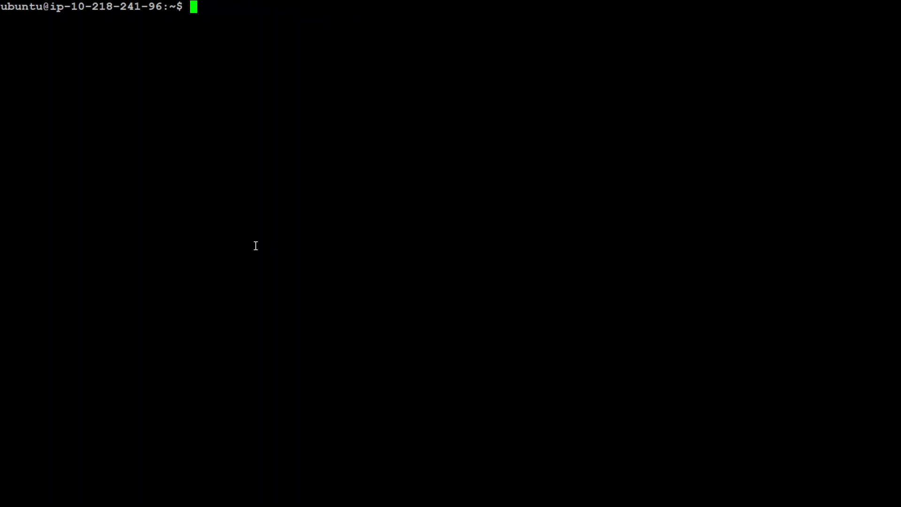
{"action": "type", "text": "python3"}
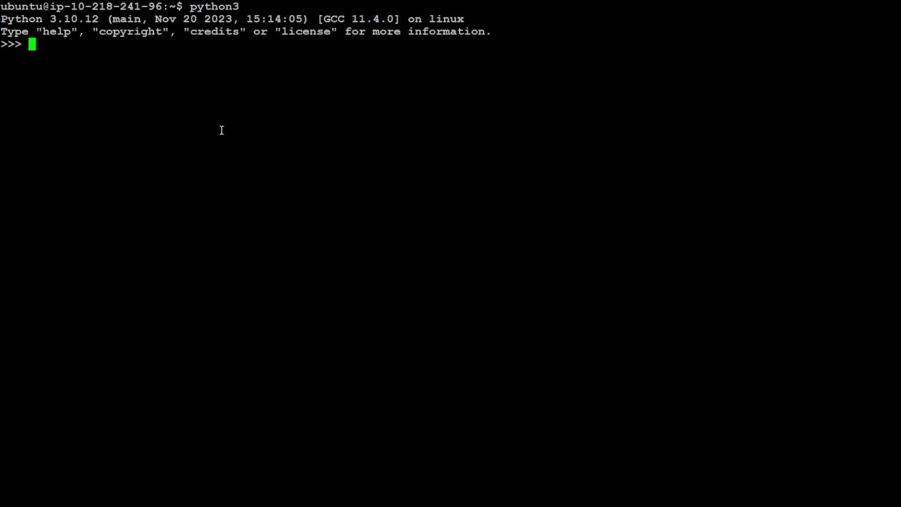
Import AutoModelForCausalLM and AutoTokenizer, see the no-backend warning, and exit Python
{"action": "type", "text": "from transformers import AutoModelForCausalLM, AutoTokenizer"}
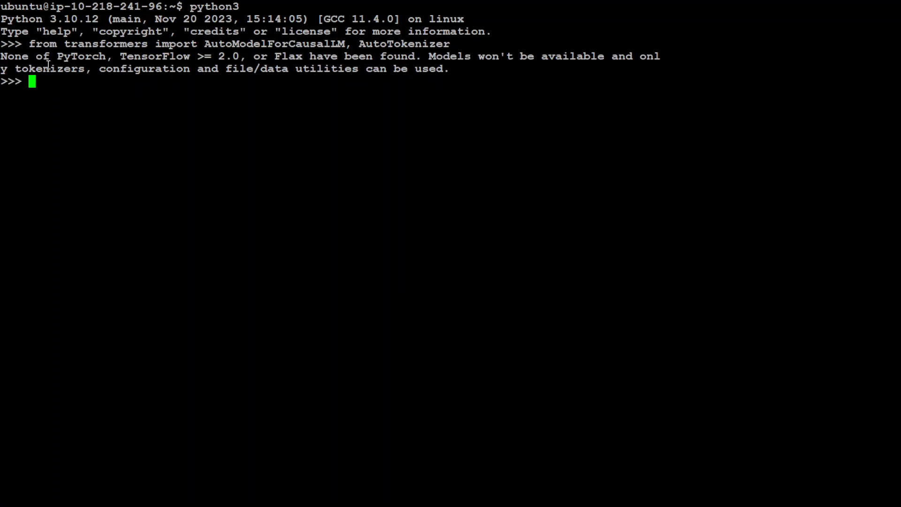
{"action": "mouse_move", "coordinate": [568, 72]}
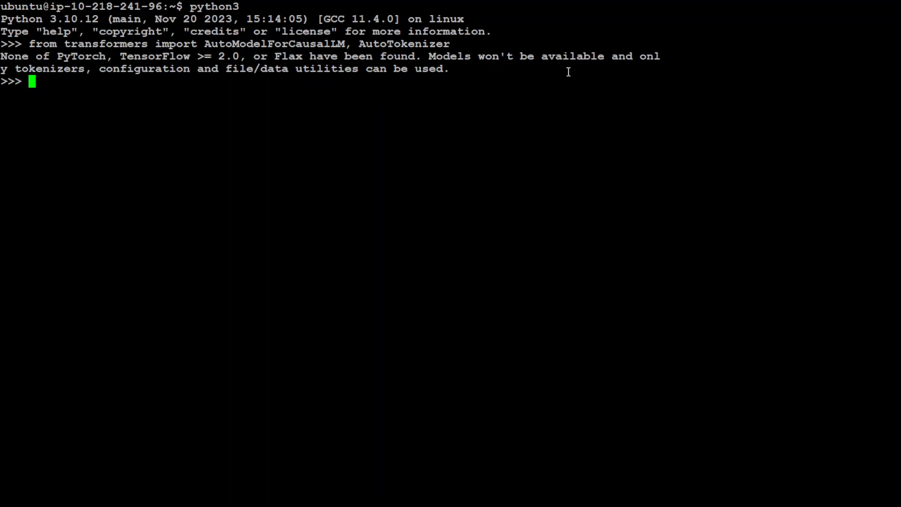
{"action": "mouse_move", "coordinate": [179, 68]}
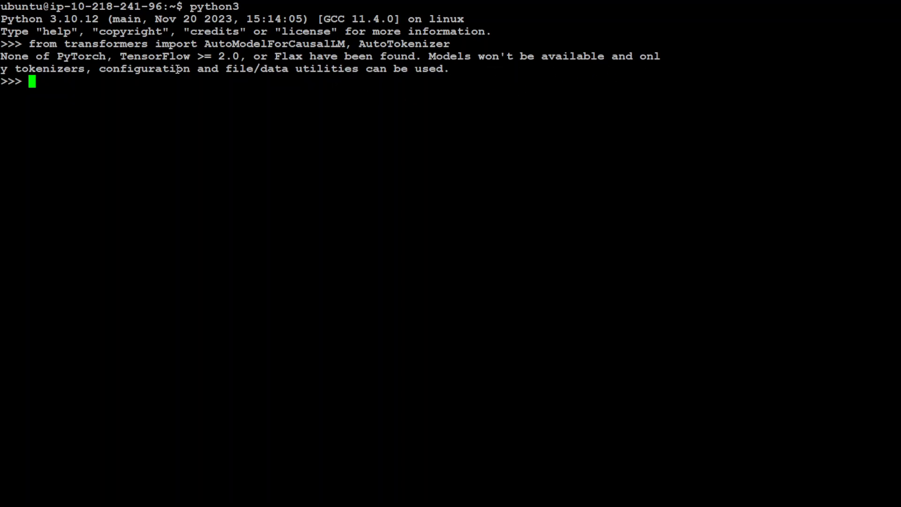
{"action": "mouse_move", "coordinate": [255, 161]}
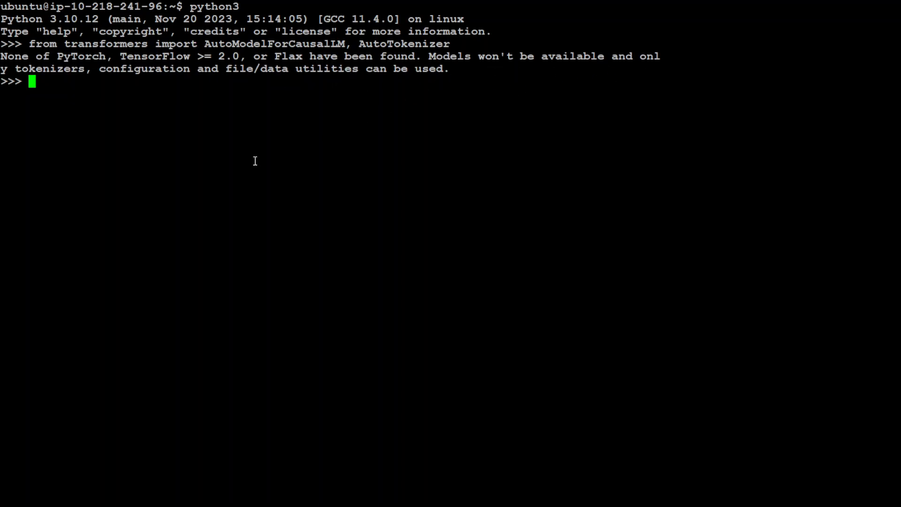
{"action": "type", "text": "exit()"}
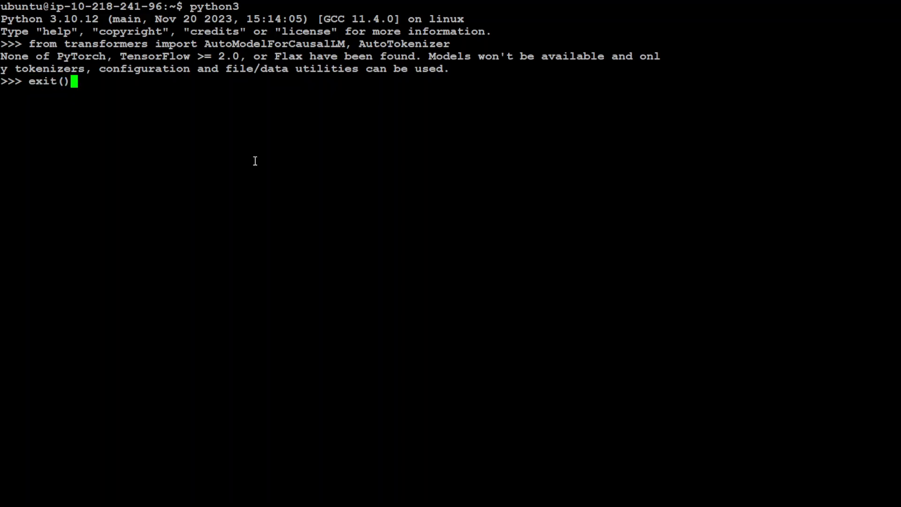
{"action": "key", "text": "Return"}
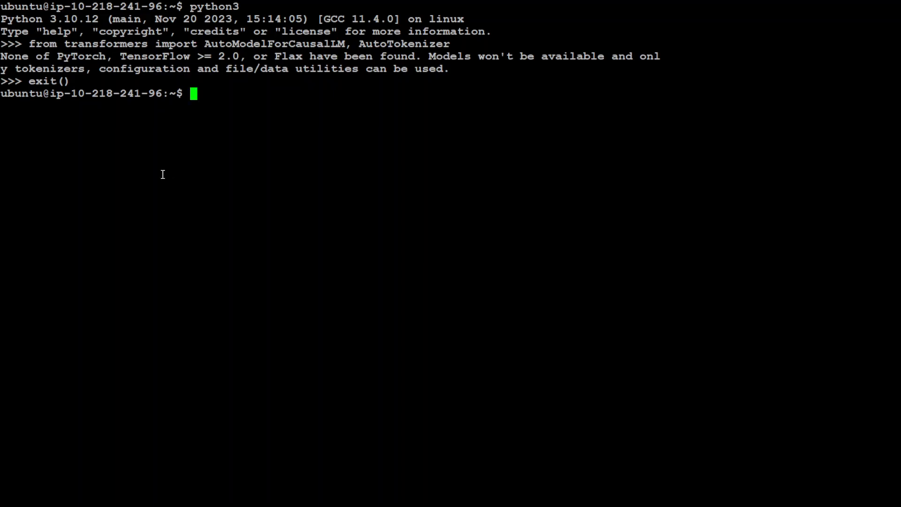
{"action": "mouse_move", "coordinate": [228, 171]}
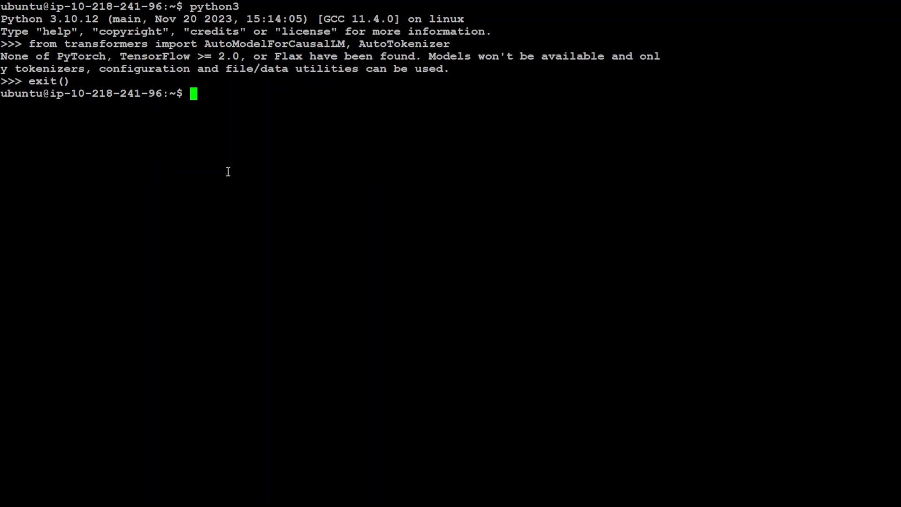
Create the conda environment 'minicpm' with Python 3.11, confirming the package install with y
{"action": "type", "text": "conda create -n"}
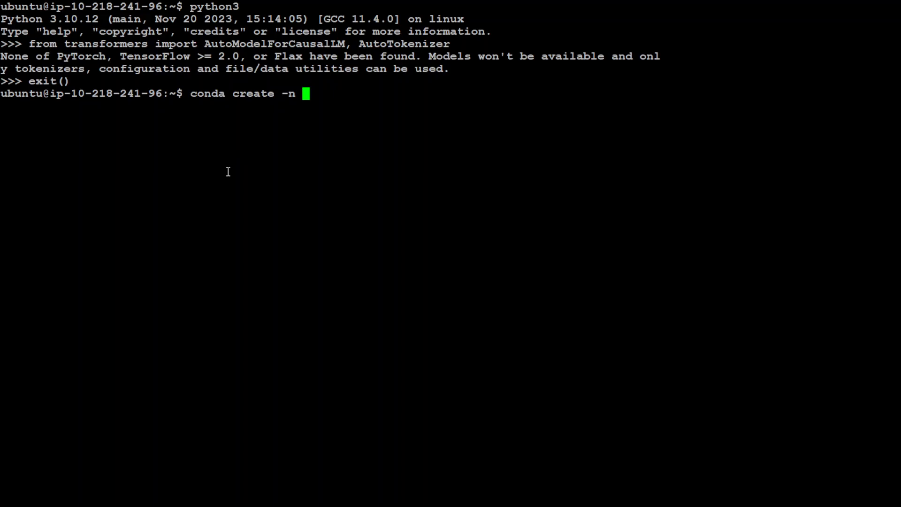
{"action": "type", "text": "minicpm python=3.11"}
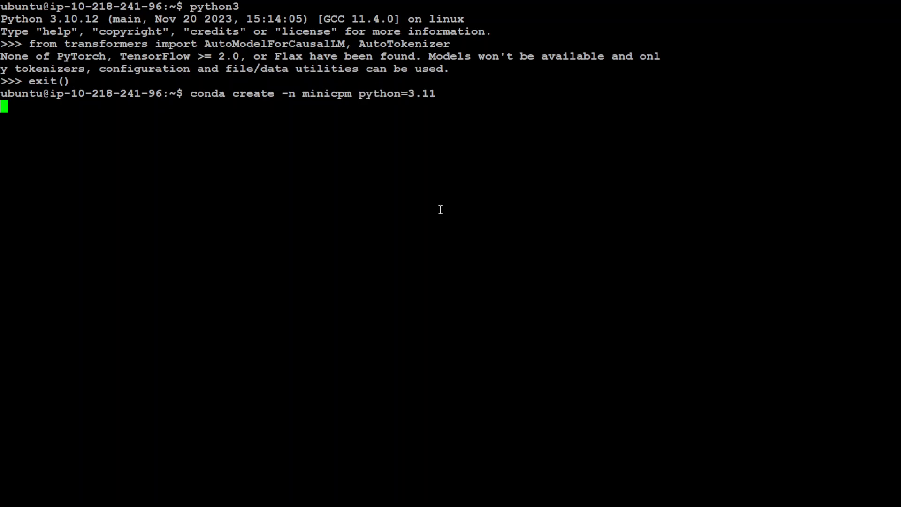
{"action": "key", "text": "Return"}
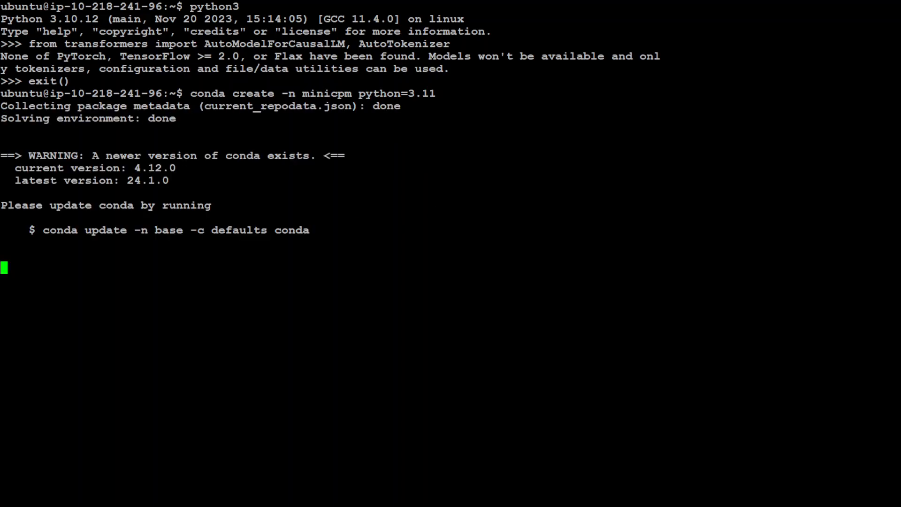
{"action": "type", "text": "y]/n)? y"}
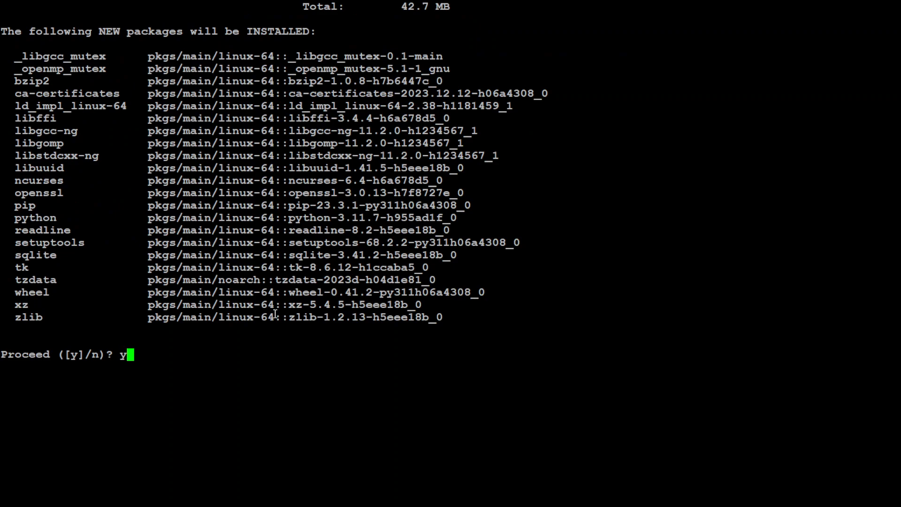
{"action": "key", "text": "Return"}
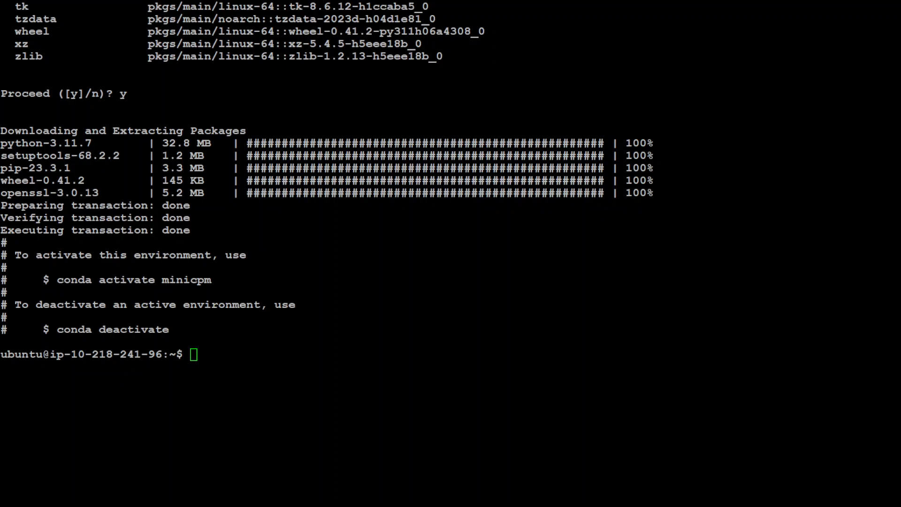
Activate the minicpm environment and upgrade transformers inside it with pip
{"action": "type", "text": "conda activate"}
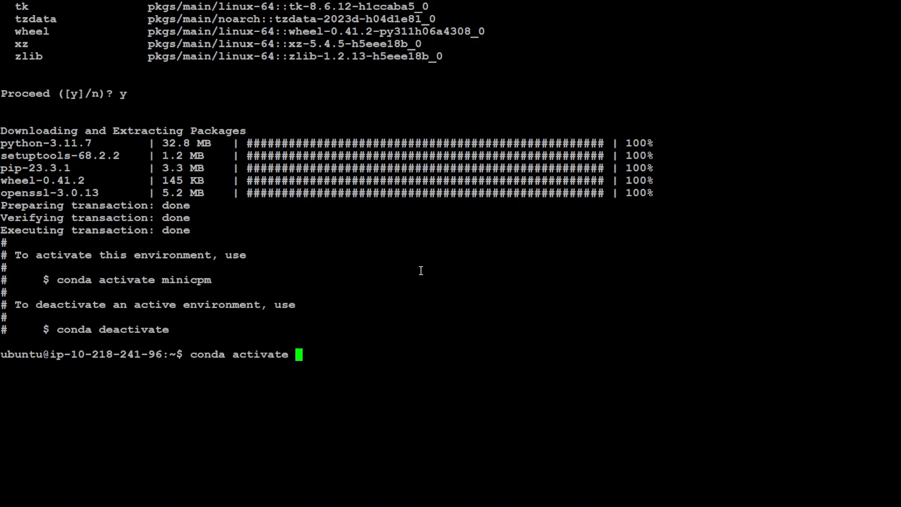
{"action": "key", "text": "Return"}
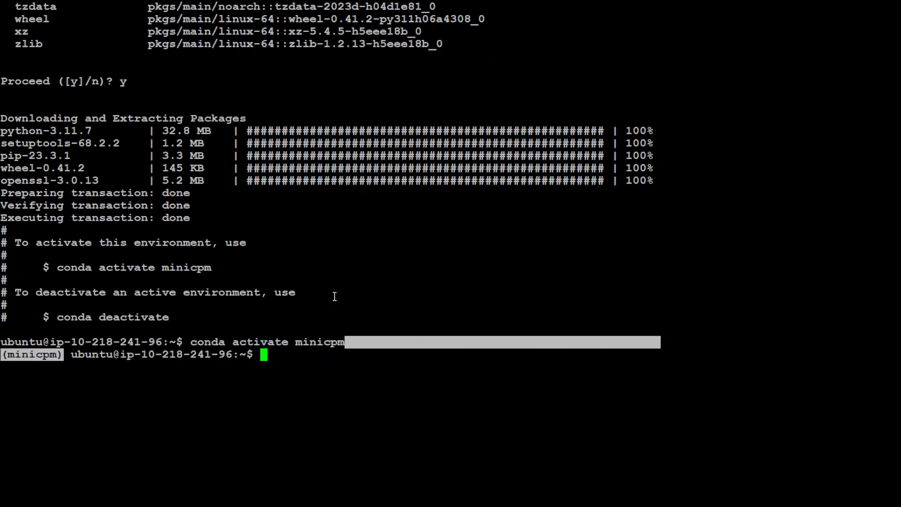
{"action": "key", "text": "Return"}
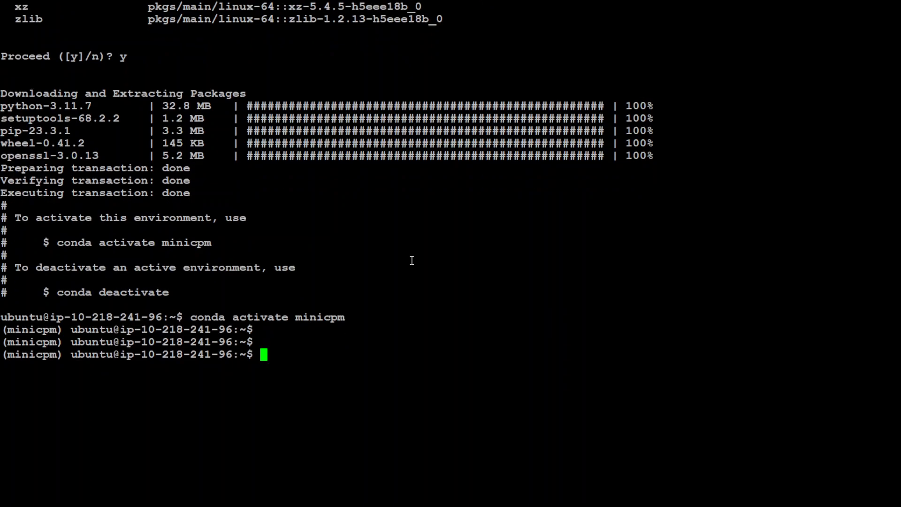
{"action": "type", "text": "pip install tr"}
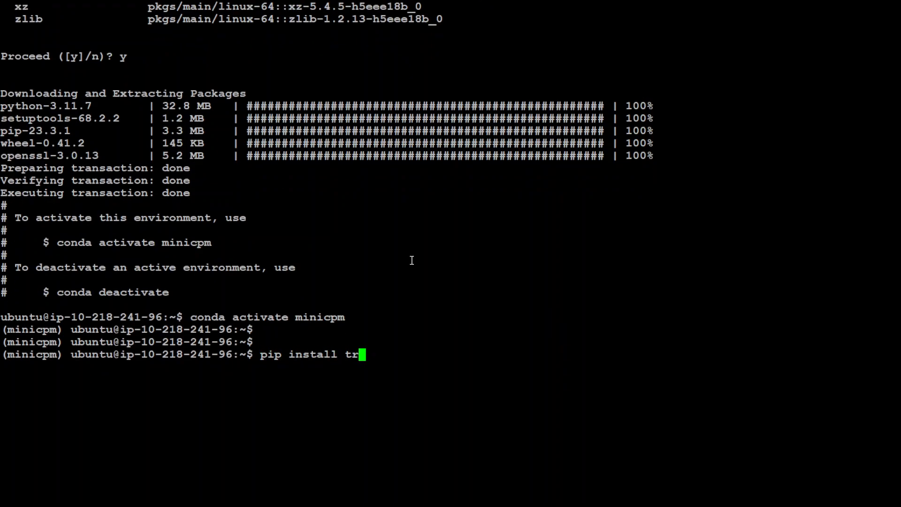
{"action": "type", "text": "ansformers --u"}
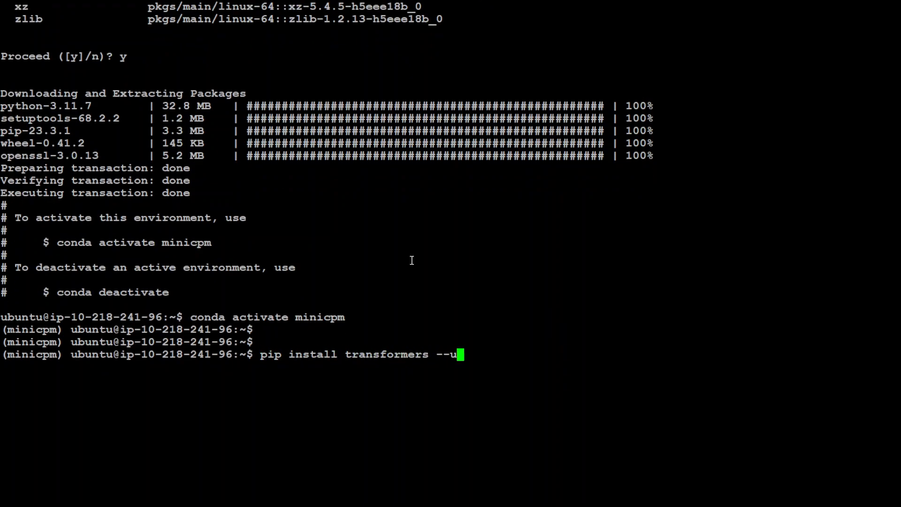
{"action": "key", "text": "Return"}
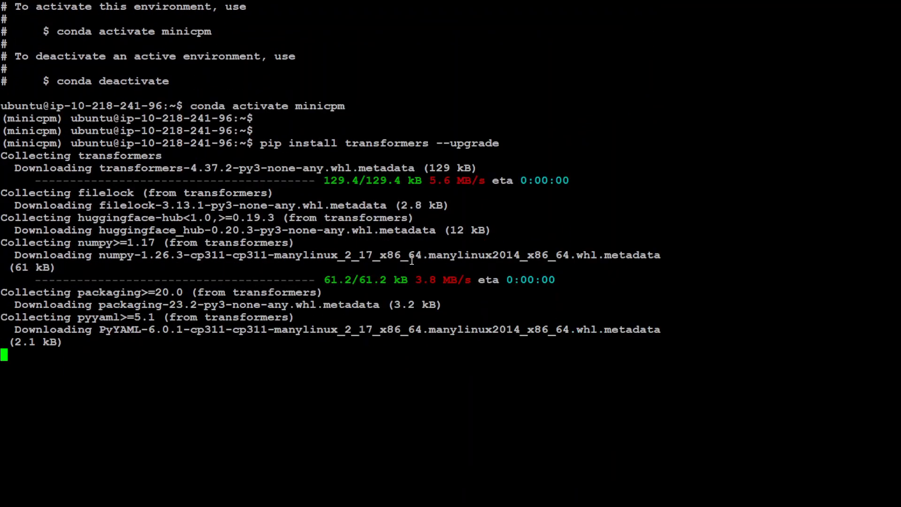
{"action": "scroll", "scroll_direction": "down", "scroll_amount": 3}
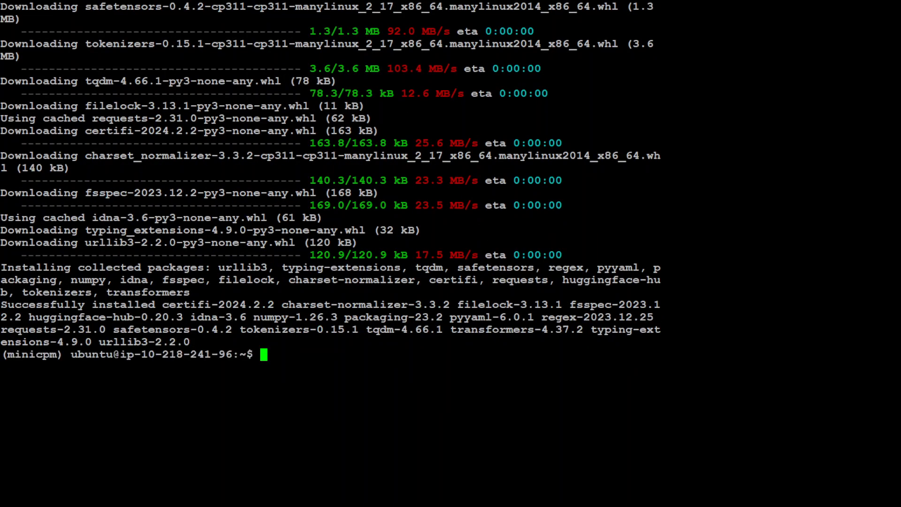
{"action": "mouse_move", "coordinate": [380, 274]}
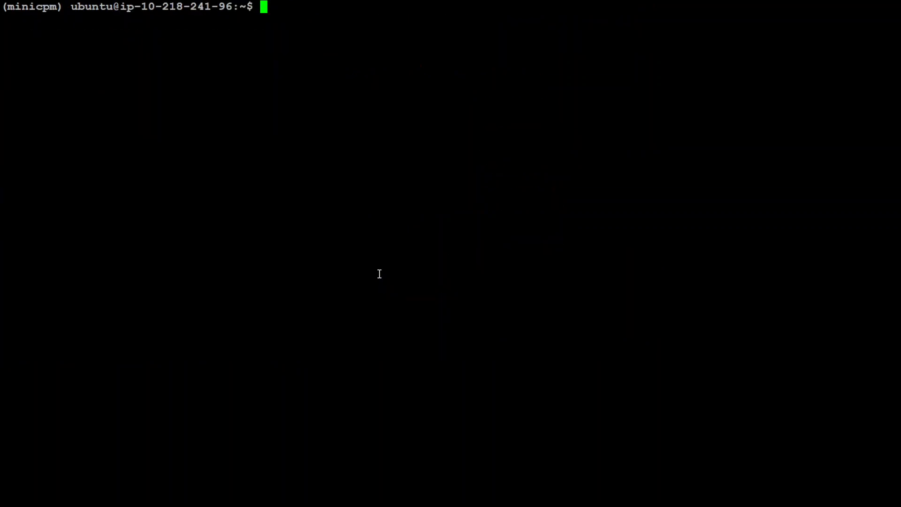
Retest the transformers import in minicpm's Python, finding no backend, then exit
{"action": "type", "text": "python3"}
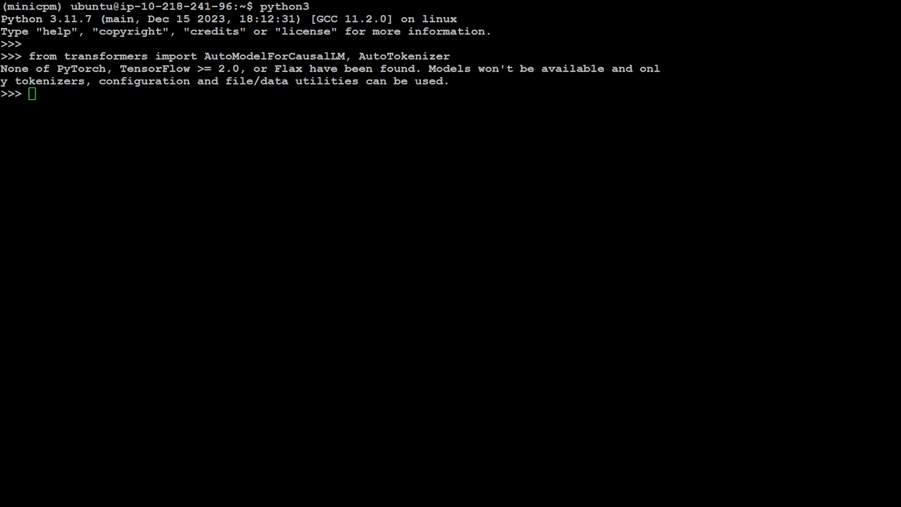
{"action": "type", "text": "exi"}
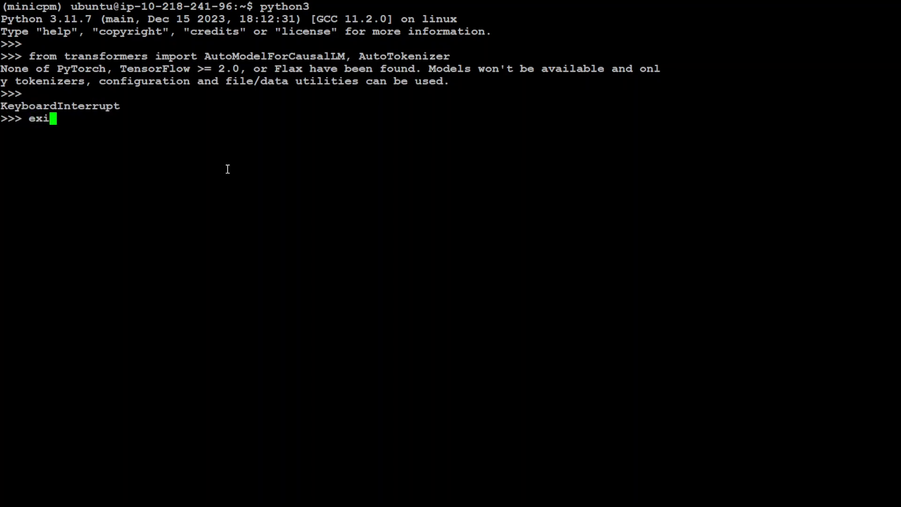
{"action": "key", "text": "Return"}
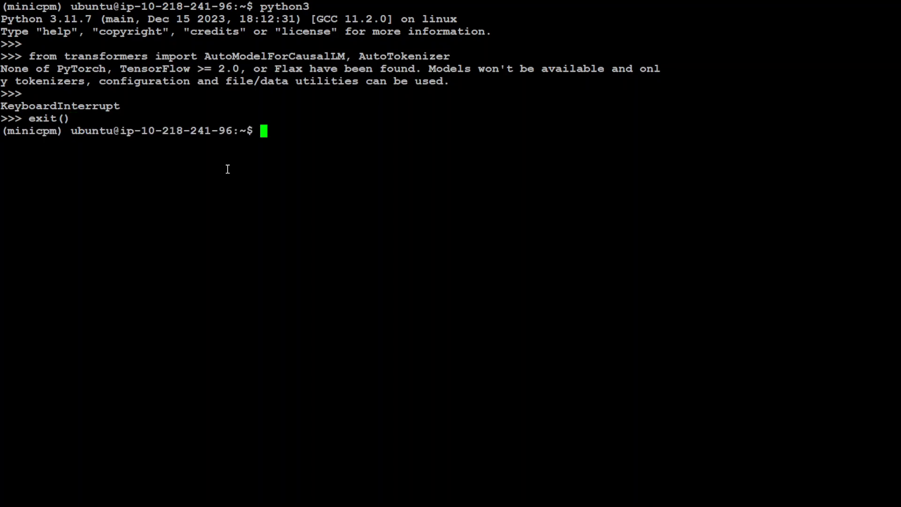
Start a conda install of tensorflow-gpu into the environment
{"action": "type", "text": "conda install tensorflow-gpu"}
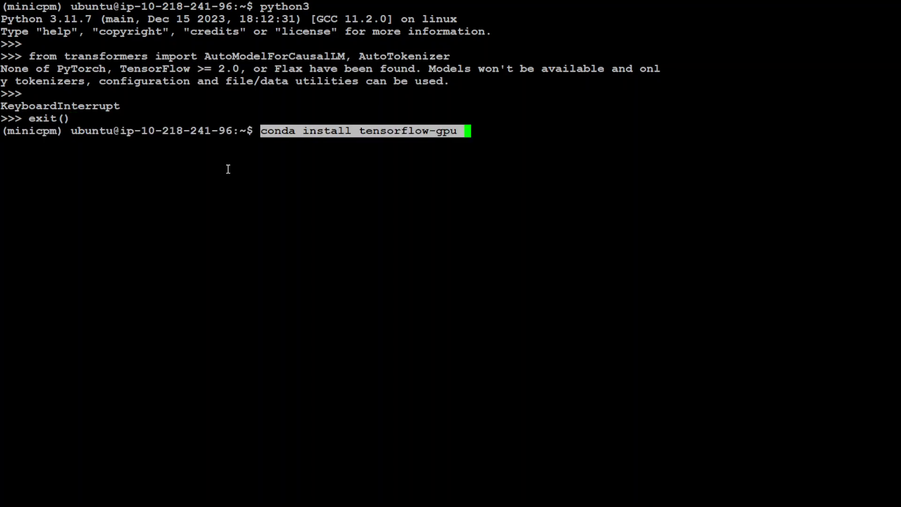
{"action": "key", "text": "Return"}
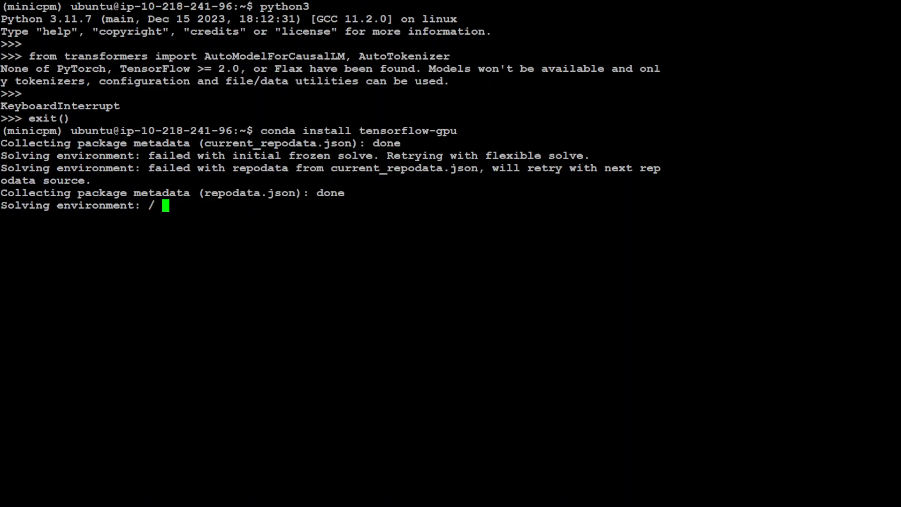
{"action": "scroll", "scroll_direction": "down", "scroll_amount": 3}
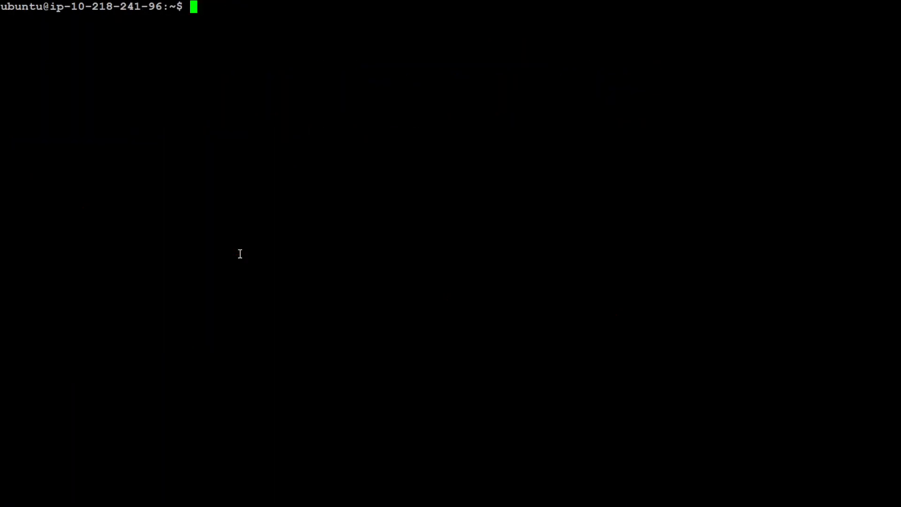
Confirm PyTorch 2.2.0 is installed with pip show torch, then start clearing the screen
{"action": "type", "text": "pip show"}
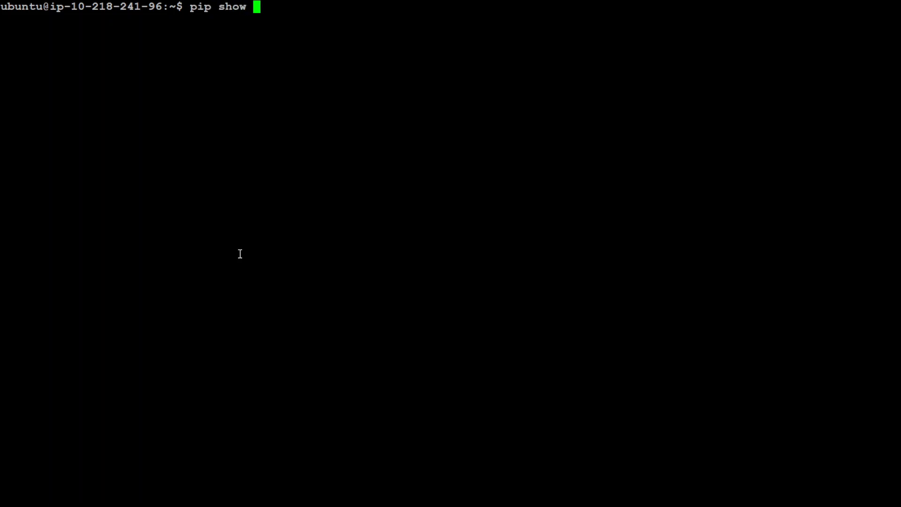
{"action": "type", "text": "torch"}
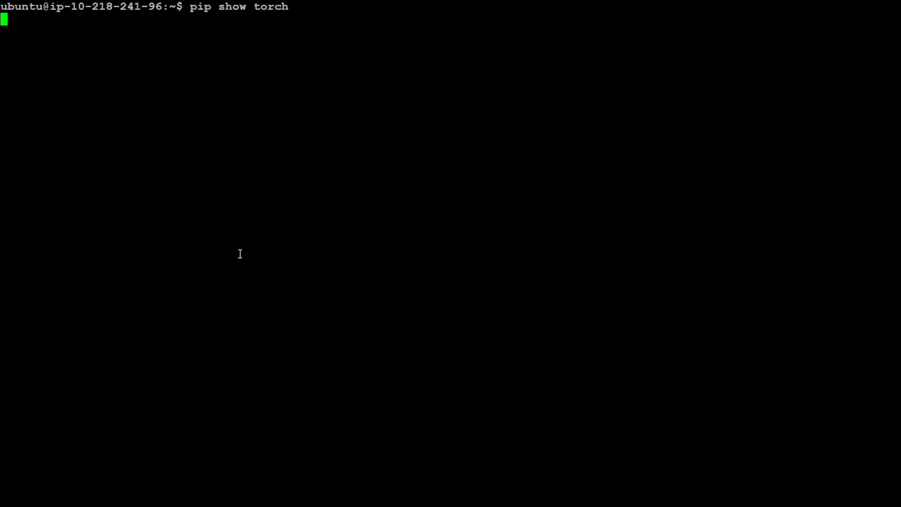
{"action": "key", "text": "Return"}
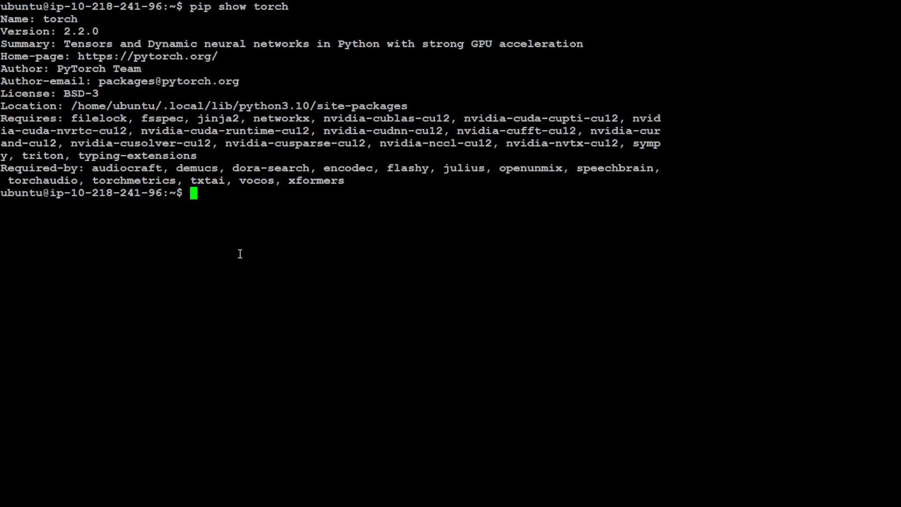
{"action": "type", "text": "cl"}
{"action": "type", "text": "python"}
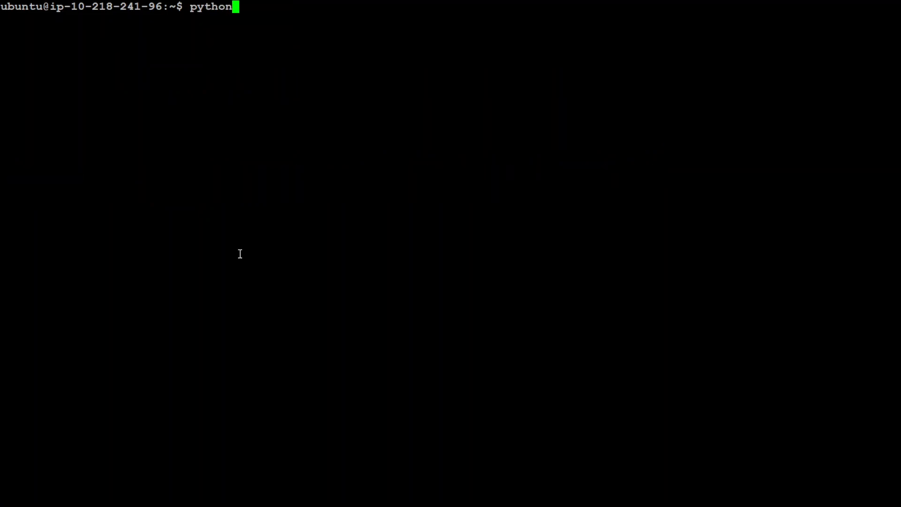
Start Python, import the transformers classes, seed torch with 0, and set path to 'openbmb/MiniCPM-2B-dpo-fp32'
{"action": "key", "text": "Return"}
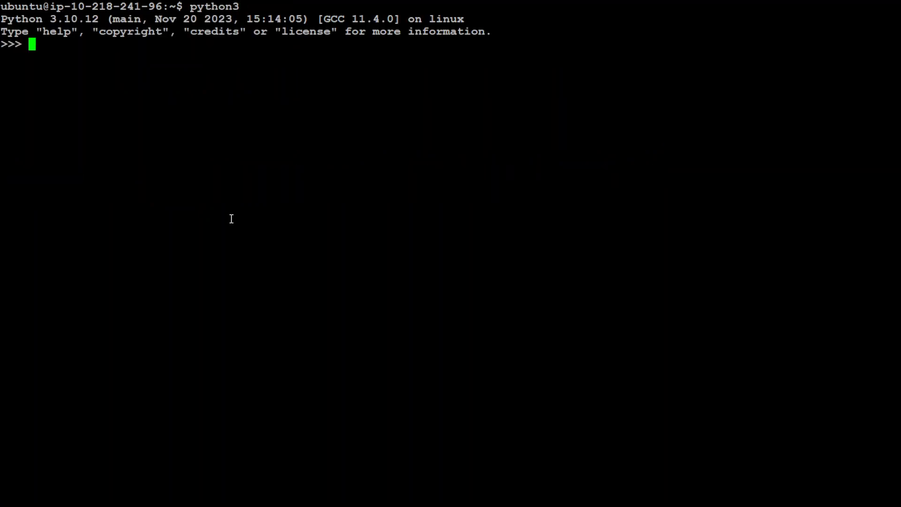
{"action": "type", "text": "from transformers import AutoModelForCausalLM, AutoTokenizer"}
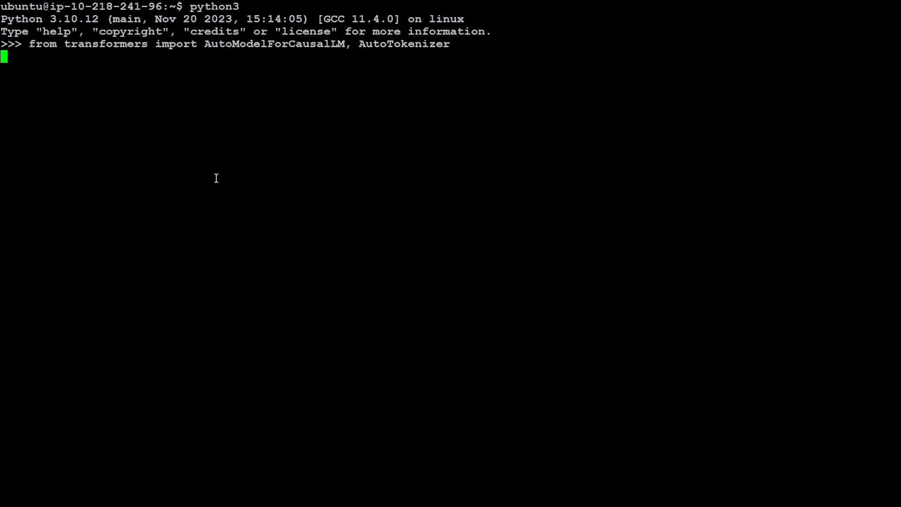
{"action": "key", "text": "Return"}
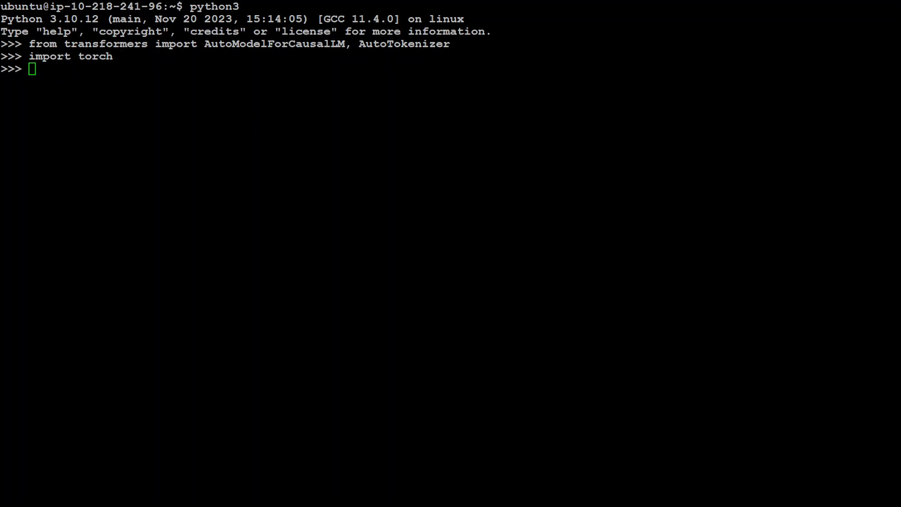
{"action": "type", "text": "torch.manual_seed(0)"}
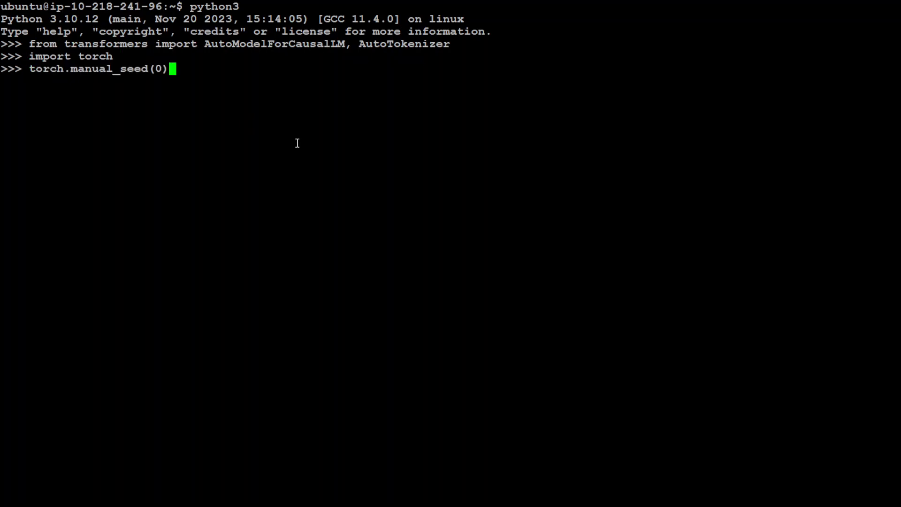
{"action": "key", "text": "Return"}
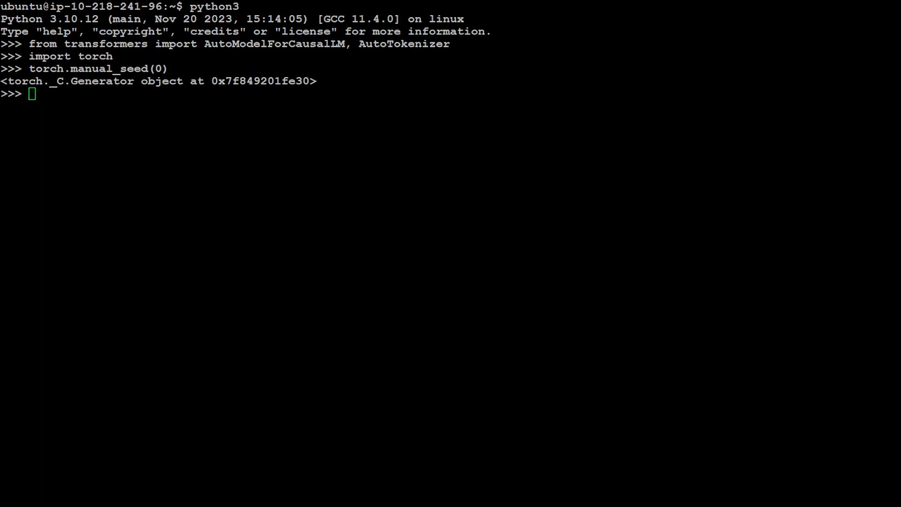
{"action": "type", "text": "path = 'openbmb/MiniCPM-2B-dpo-fp32'"}
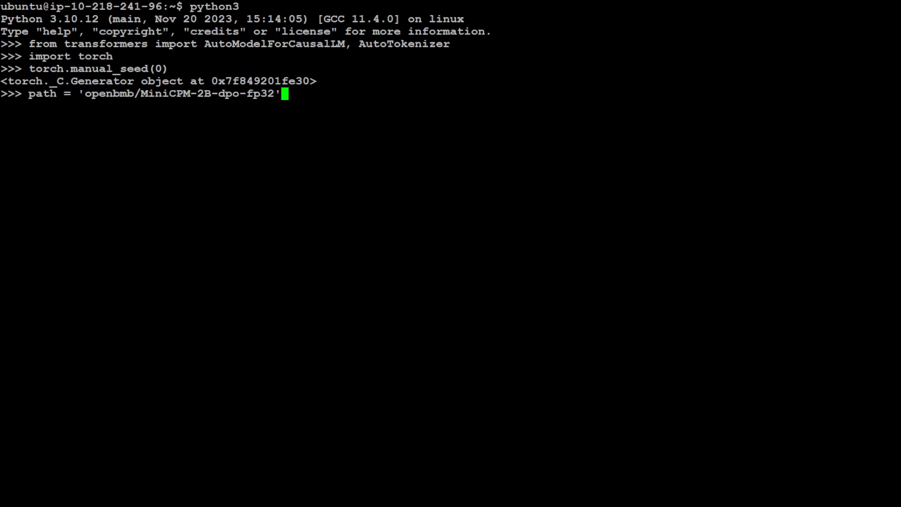
{"action": "mouse_move", "coordinate": [328, 153]}
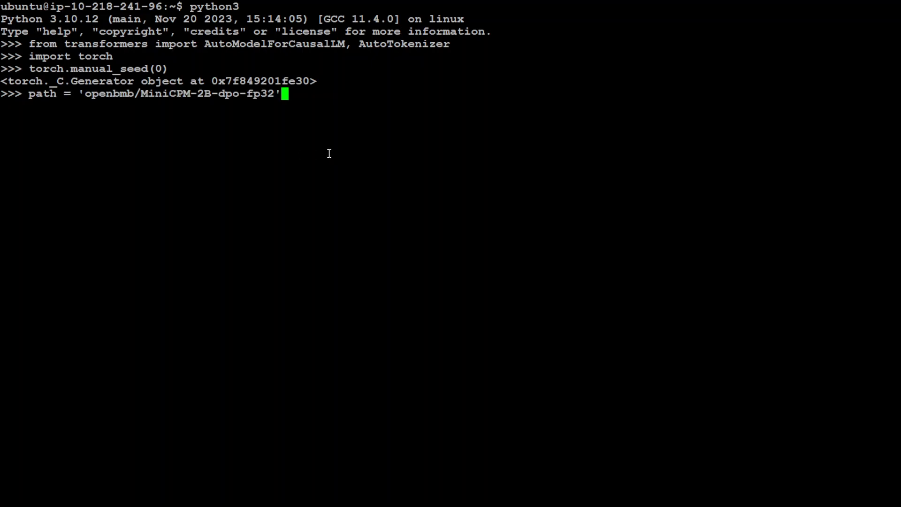
{"action": "key", "text": "Return"}
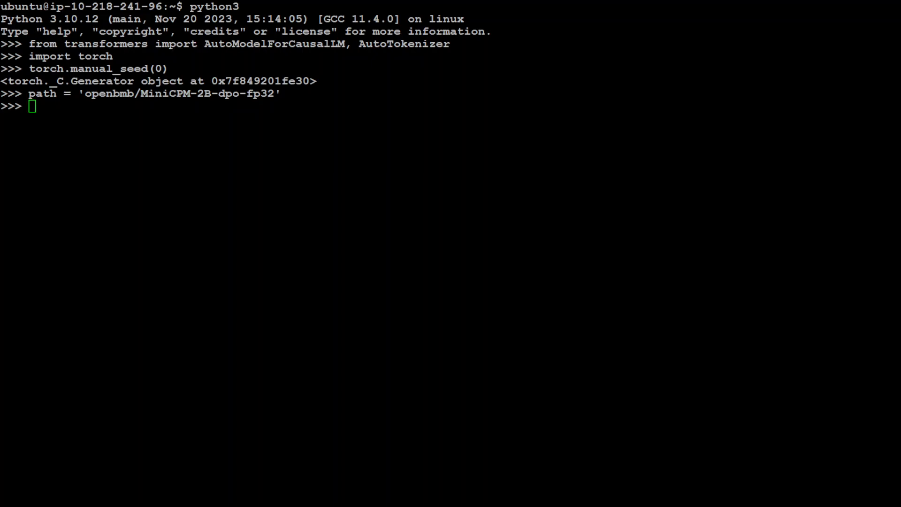
Load the tokenizer and attempt the float32 CUDA model load, which fails needing flash_attn
{"action": "type", "text": "tokenizer = AutoTokenizer.from_pretrained(path)"}
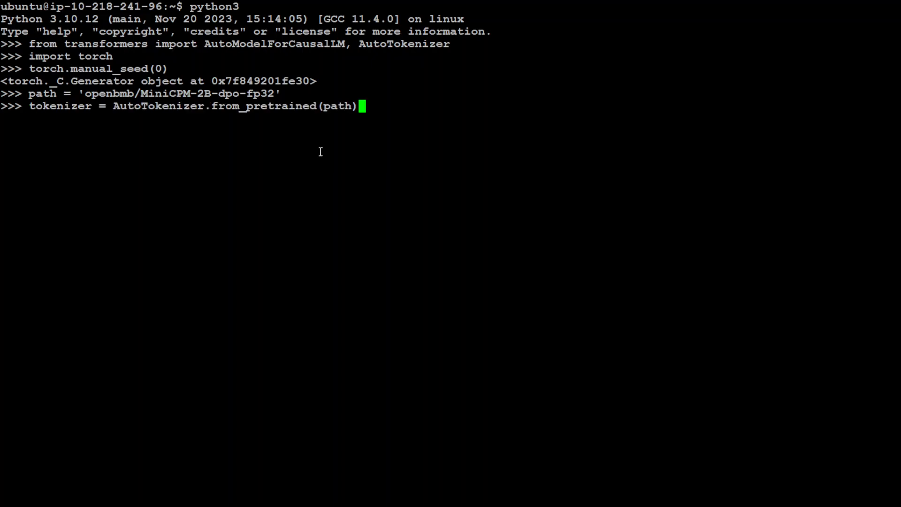
{"action": "key", "text": "Return"}
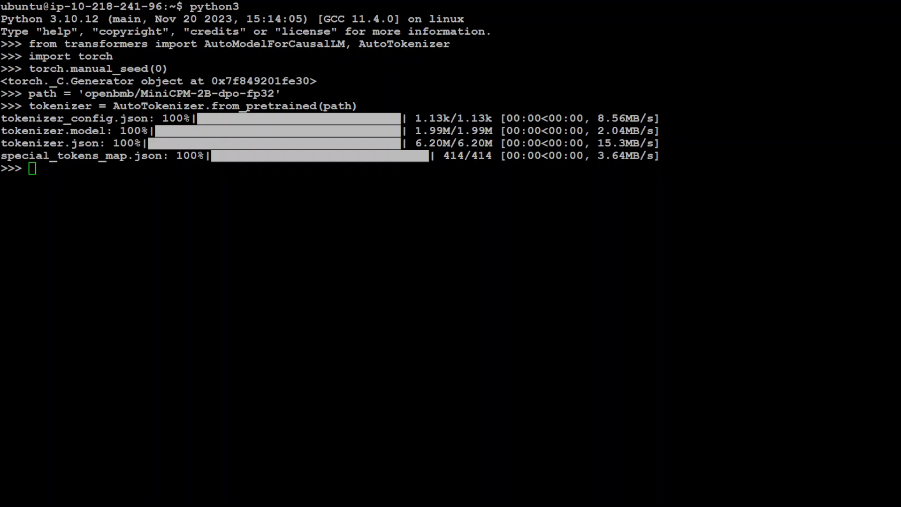
{"action": "type", "text": "model = AutoModelForCausalLM.from_pretrained(path, torch_dtype=torch.float32, device_map='cuda', trust_remote_code=True)"}
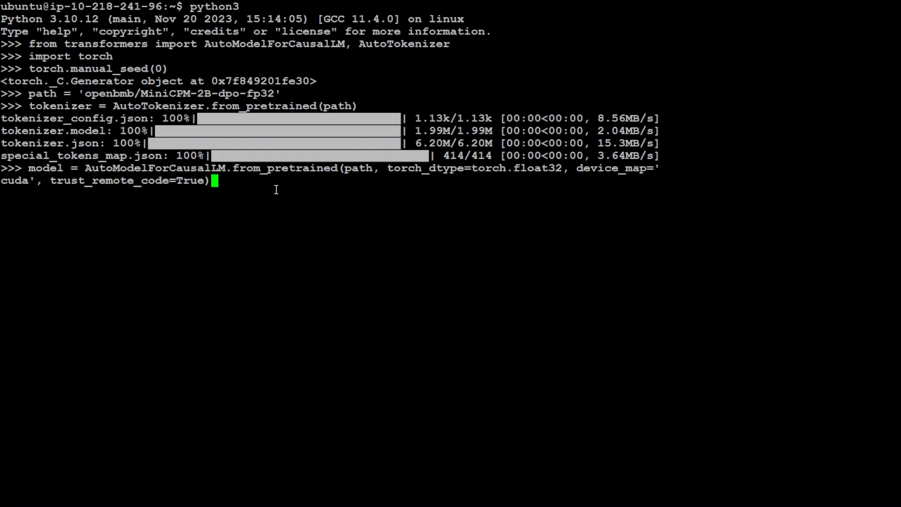
{"action": "key", "text": "Return"}
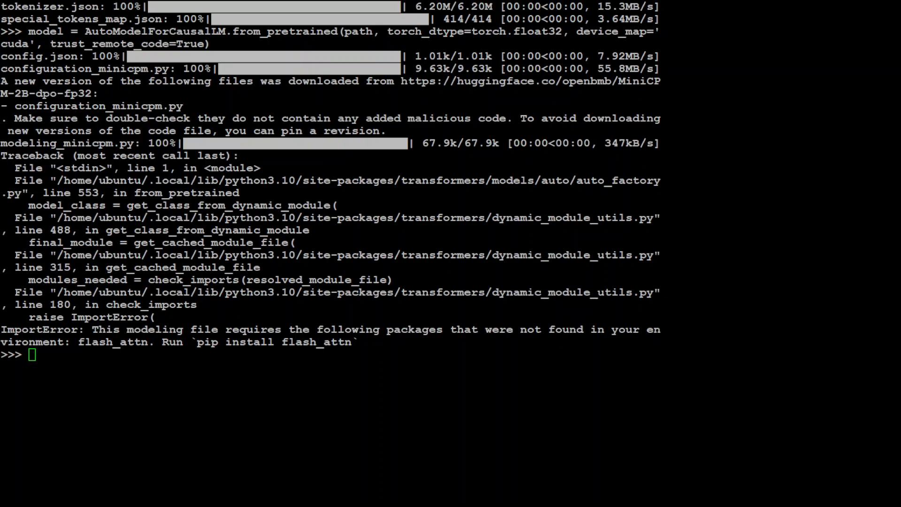
{"action": "type", "text": "exit("}
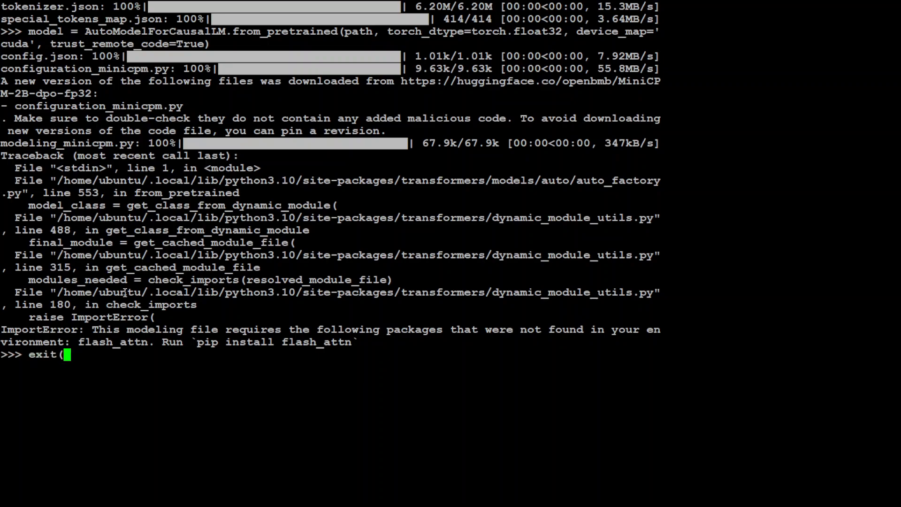
Leave Python and install flash_attn 2.5.2 with pip, then start clearing the screen
{"action": "key", "text": "Return"}
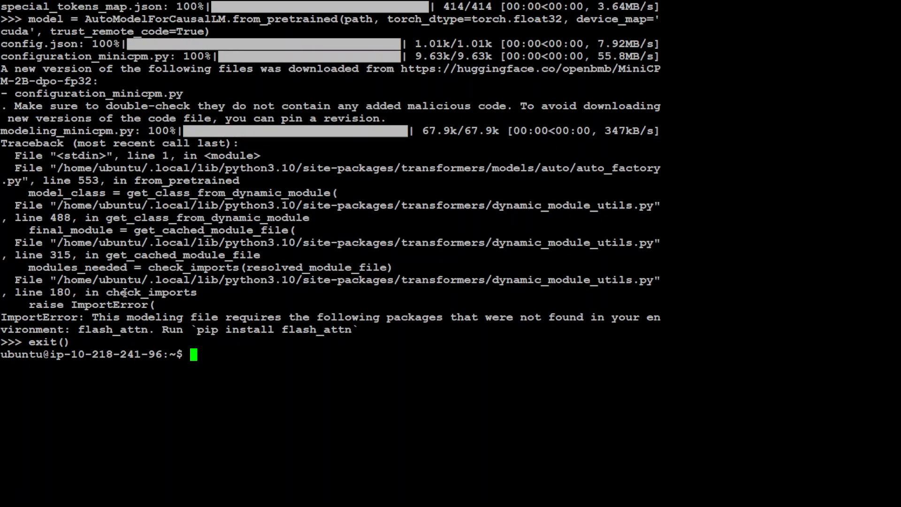
{"action": "type", "text": "pip install f"}
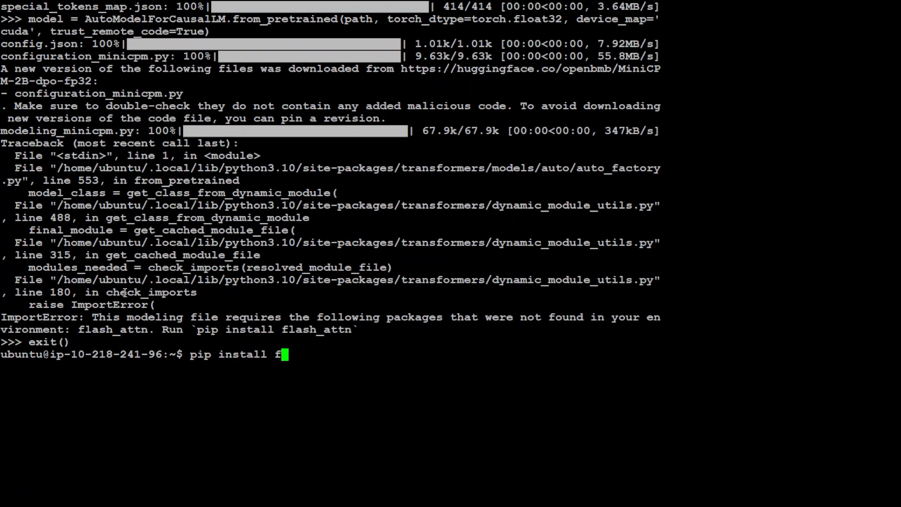
{"action": "type", "text": "lash_attn"}
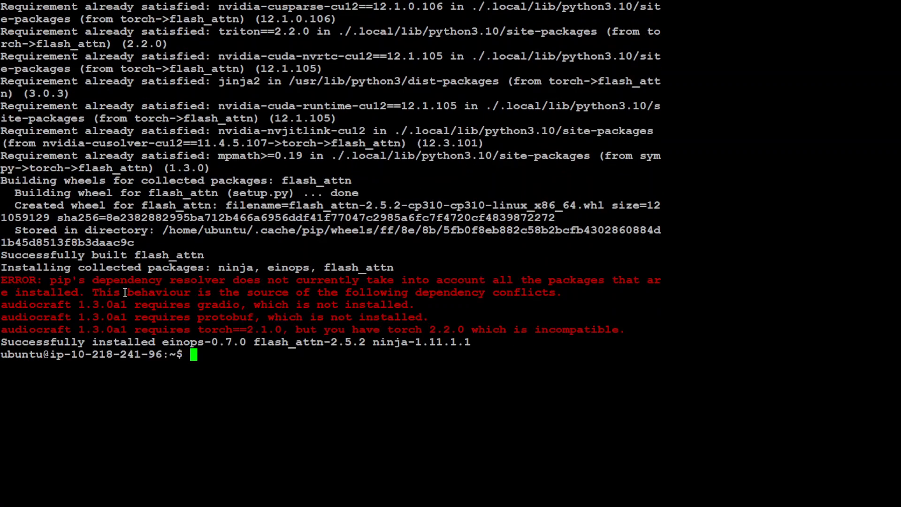
{"action": "type", "text": "cle"}
{"action": "type", "text": "python3"}
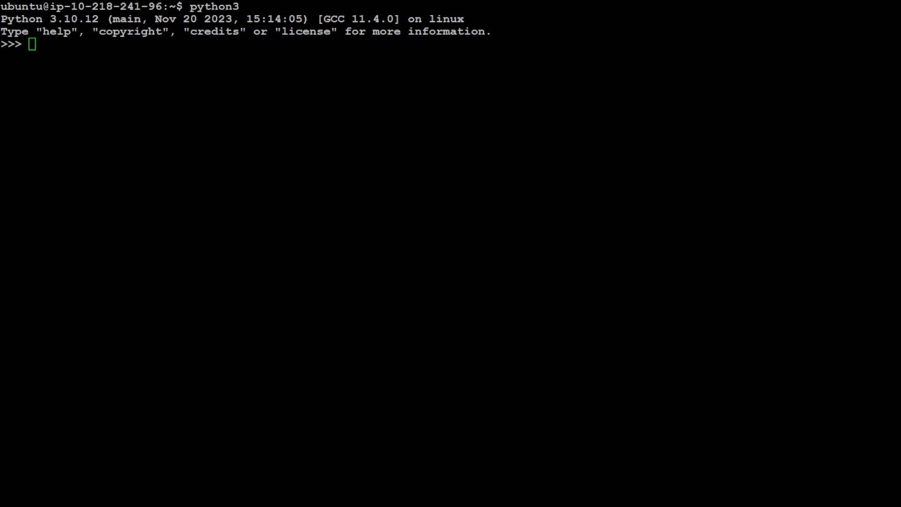
Re-run the imports and retry the model load, which now demands Accelerate, then exit Python
{"action": "type", "text": "from transformers import AutoModelForCausalLM, AutoTokenizer"}
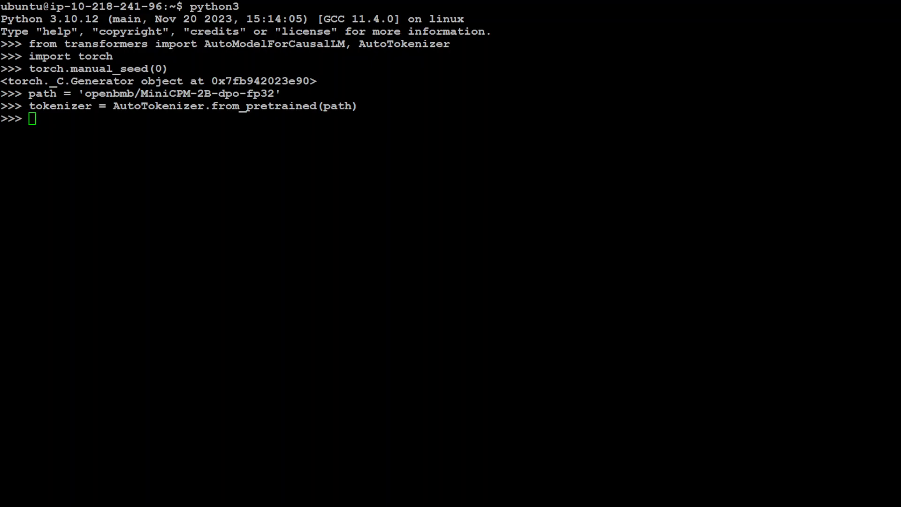
{"action": "key", "text": "Return"}
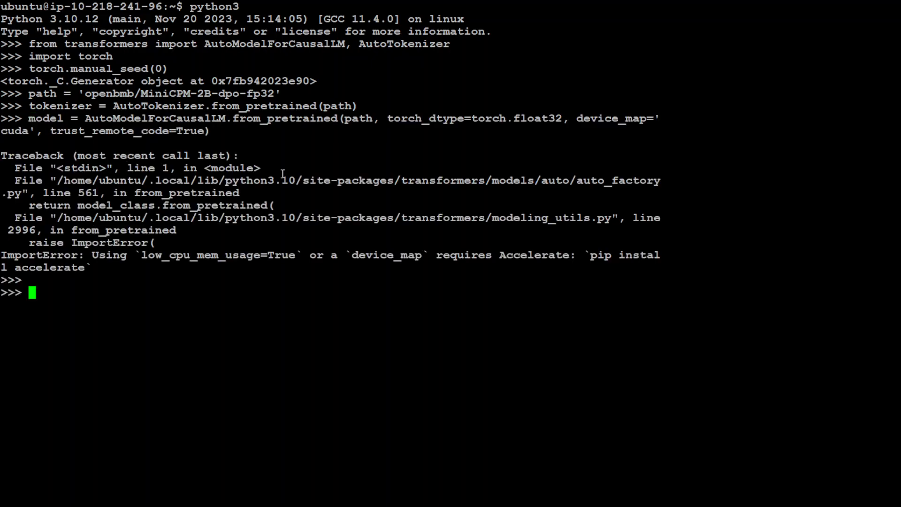
{"action": "mouse_move", "coordinate": [302, 254]}
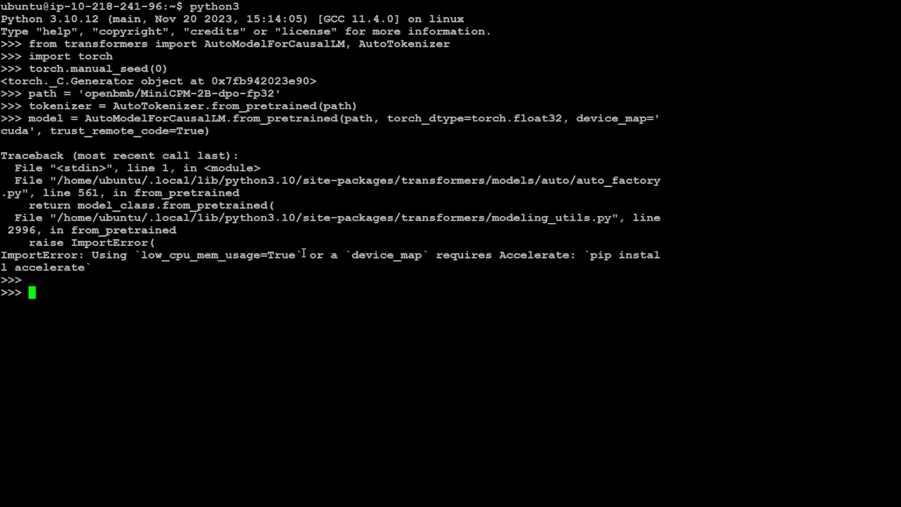
{"action": "type", "text": "e"}
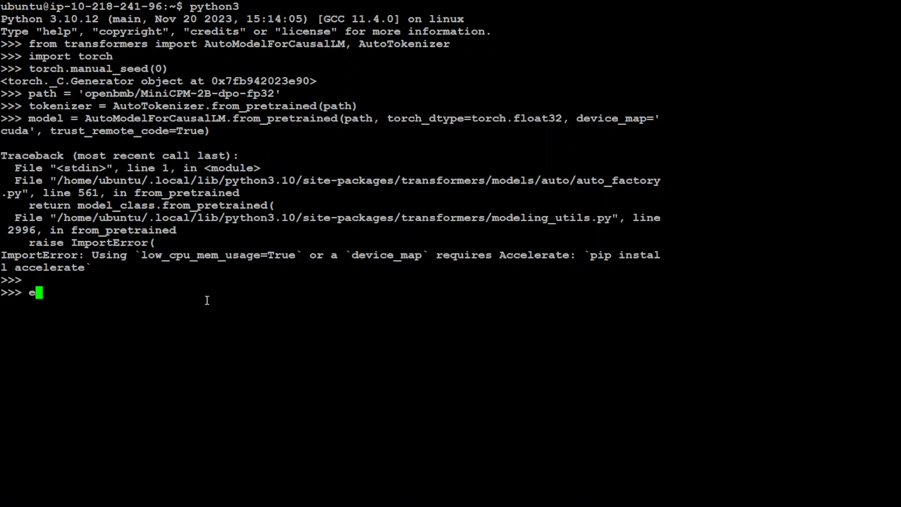
{"action": "key", "text": "Return"}
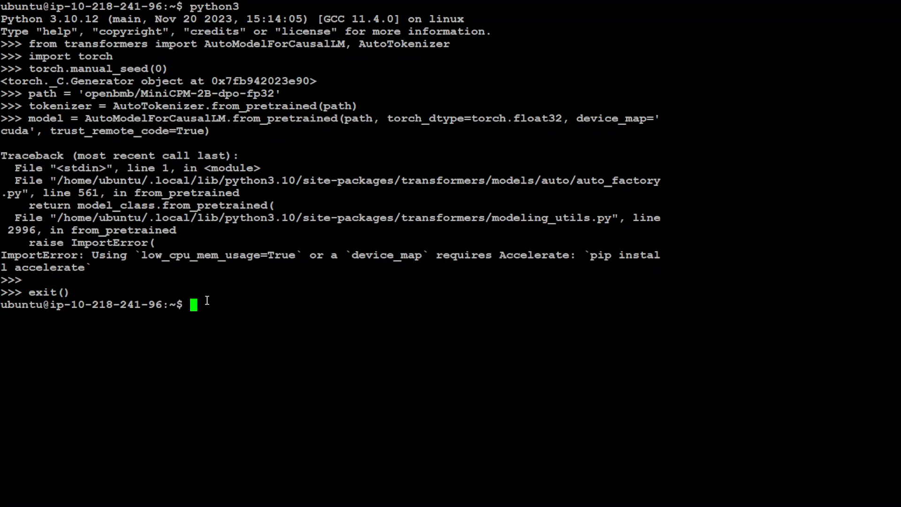
{"action": "mouse_move", "coordinate": [594, 257]}
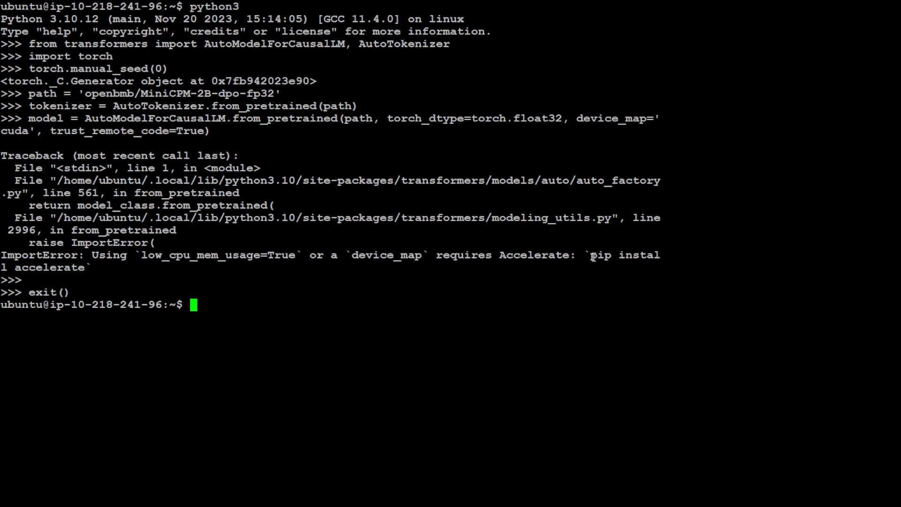
Run 'pip install accelerate' to install the Accelerate package
{"action": "type", "text": "pip install accelerate"}
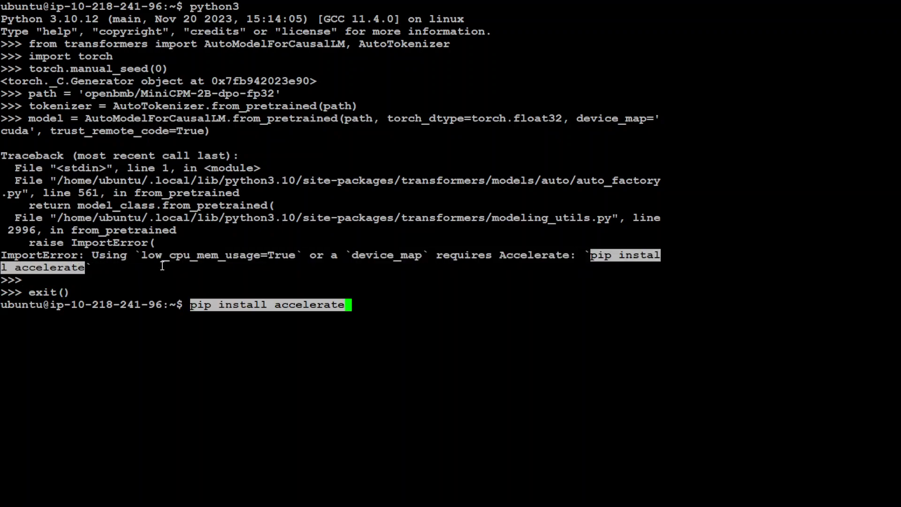
{"action": "key", "text": "Return"}
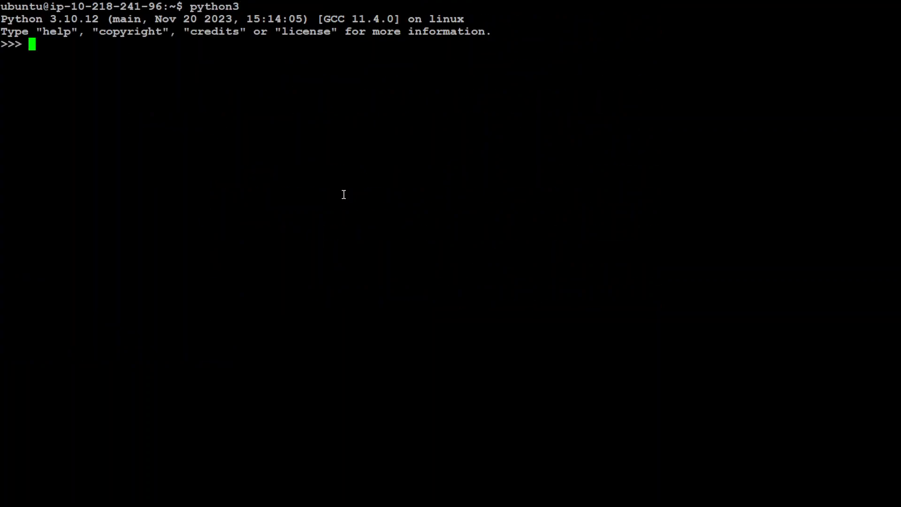
{"action": "mouse_move", "coordinate": [343, 194]}
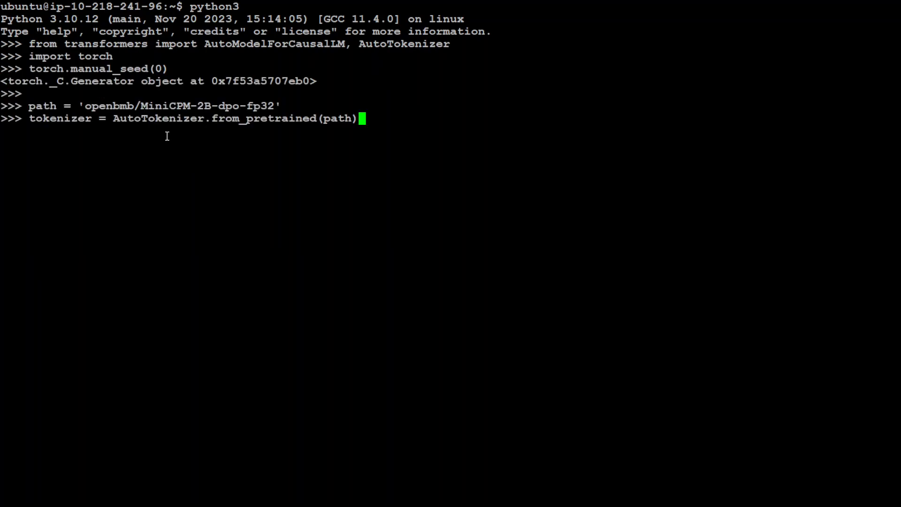
Load the tokenizer and MiniCPM-2B-dpo-fp32 in float32 on CUDA with trust_remote_code
{"action": "key", "text": "Return"}
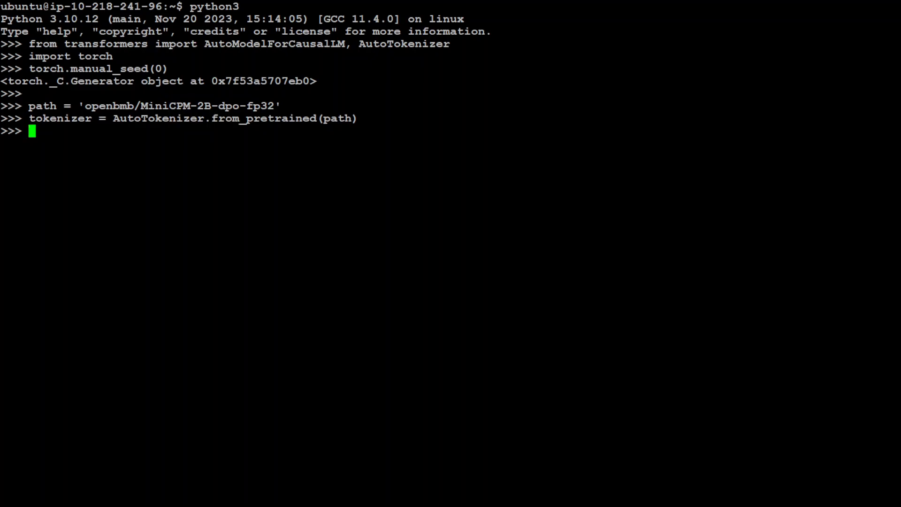
{"action": "type", "text": "model = AutoModelForCausalLM.from_pretrained(path, torch_dtype=torch.float32, device_map='cuda', trust_remote_code=True)"}
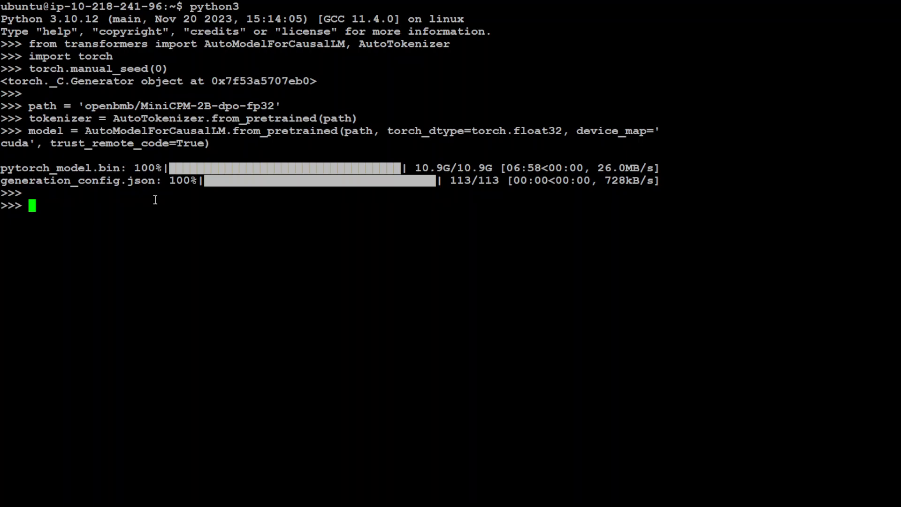
Enter a model.chat call asking 'Which one came first, egg or chicken?' with temperature and top_p 0.8
{"action": "type", "text": "responds, history = model.chat(tokenizer, \"Which one came first, egg or chicken?\", temperature=0.8, top_p=0.8)"}
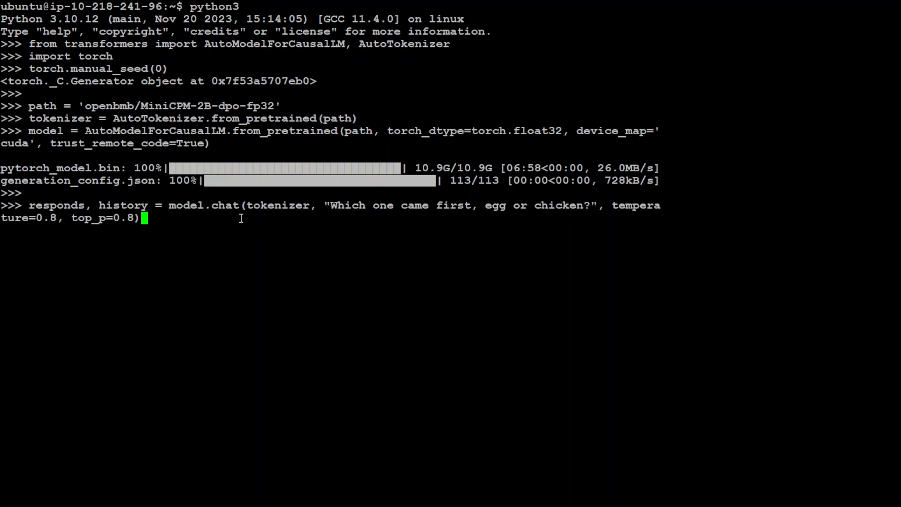
{"action": "mouse_move", "coordinate": [374, 227]}
{"action": "type", "text": "print(responds"}
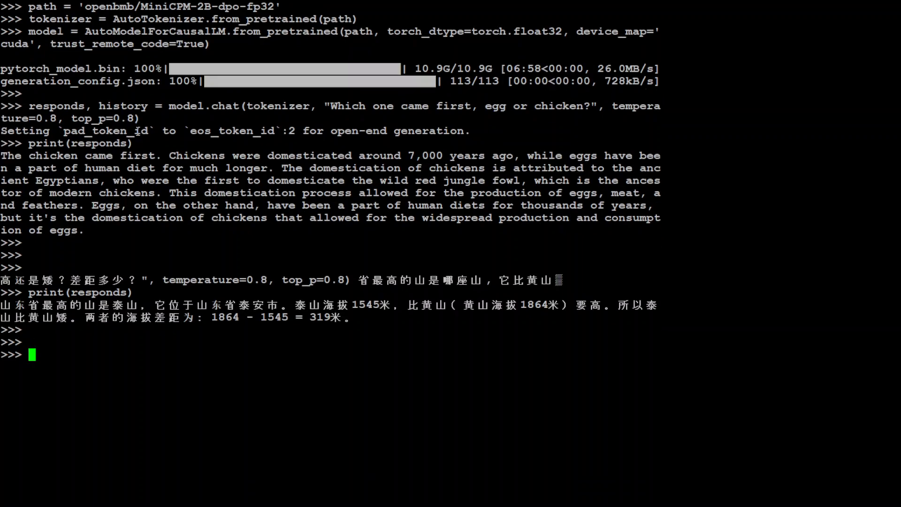
Send the 'I have 2 boyfriends. I married 1 girlfriend' riddle to model.chat and print the reply
{"action": "type", "text": "responds, history = model.chat(tokenizer, \"I have 2 boyfriends. I married 1 girlfriend. How many boyfriends do I have now?\", temperature=0.8, top_p=0.8)"}
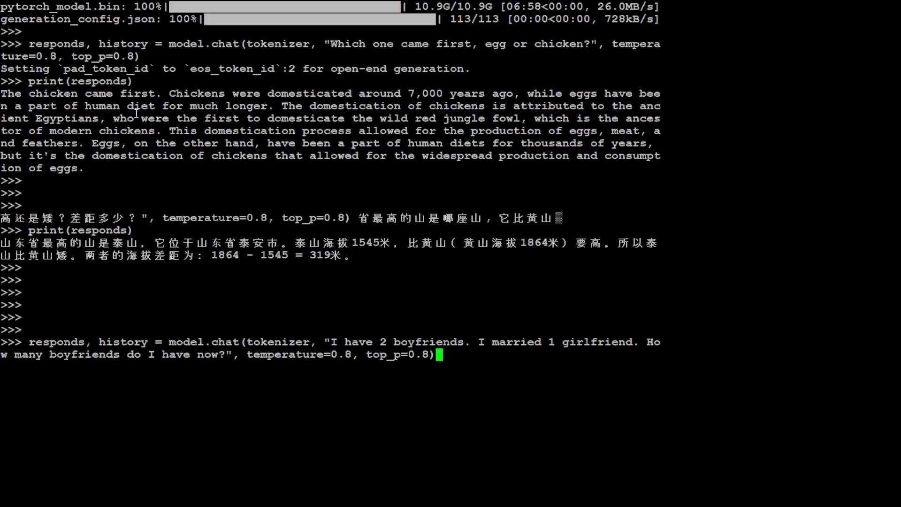
{"action": "key", "text": "Return"}
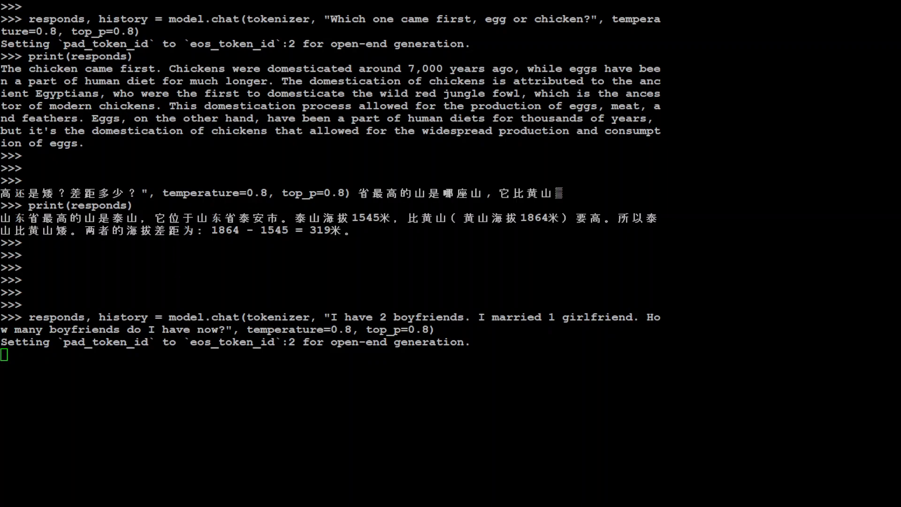
{"action": "mouse_move", "coordinate": [410, 260]}
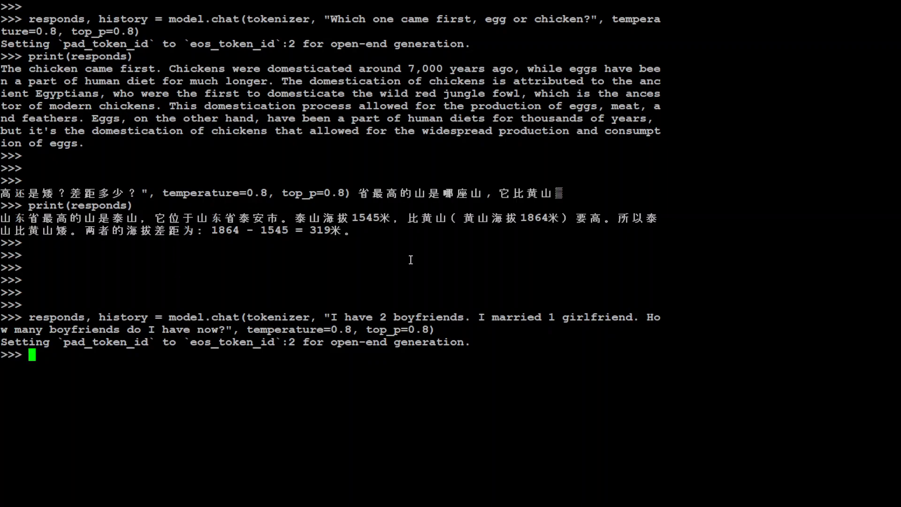
{"action": "key", "text": "Return"}
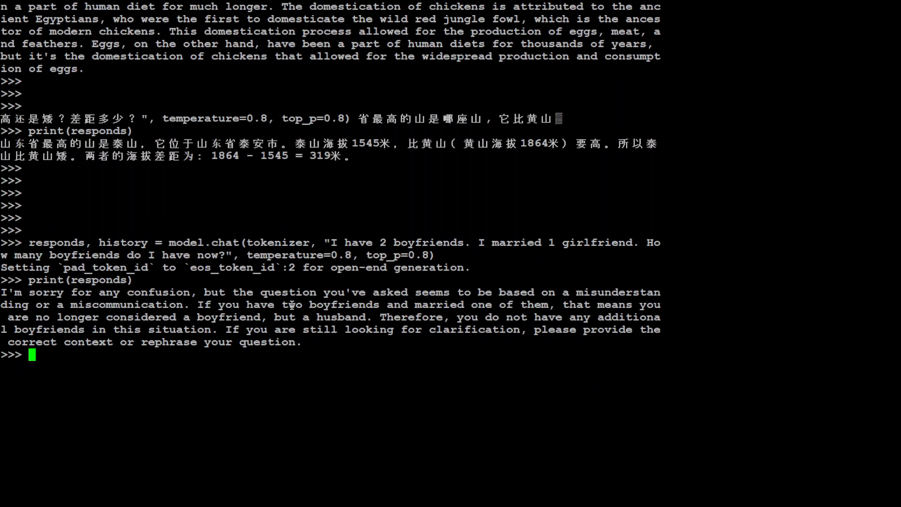
{"action": "mouse_move", "coordinate": [659, 295]}
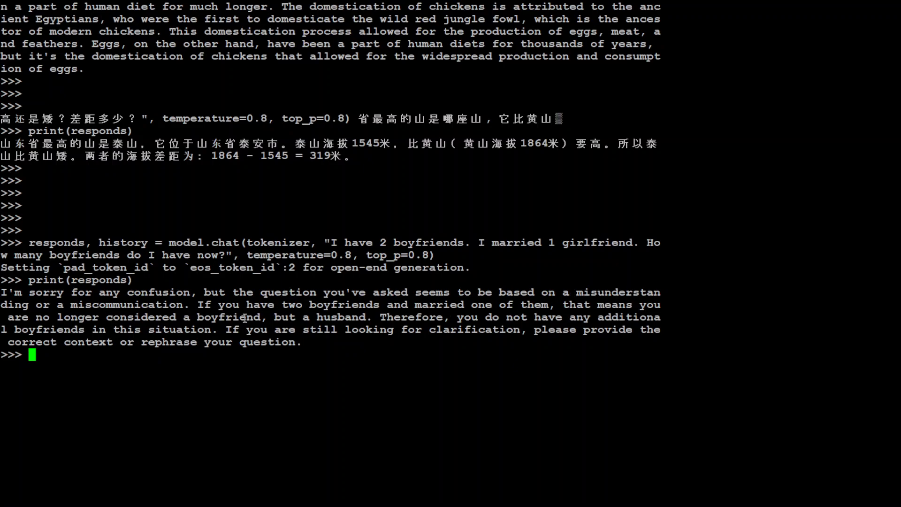
{"action": "mouse_move", "coordinate": [555, 309]}
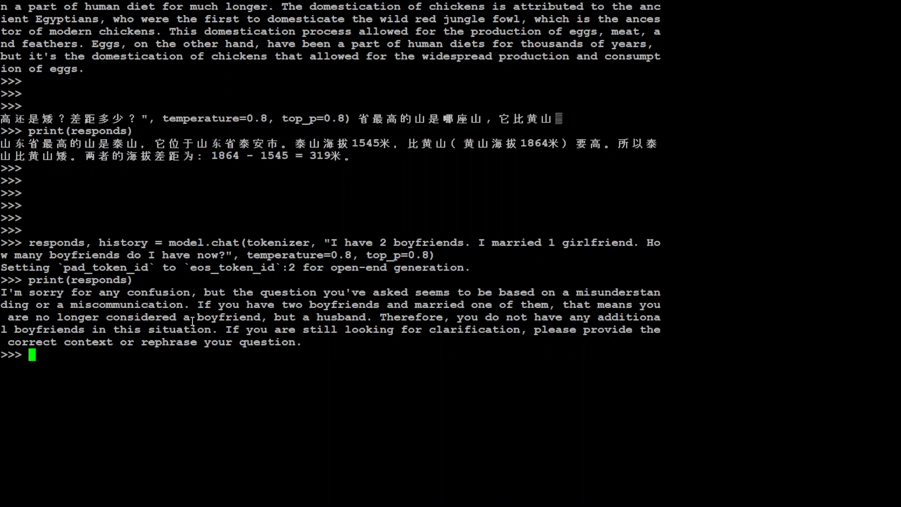
{"action": "mouse_move", "coordinate": [449, 322]}
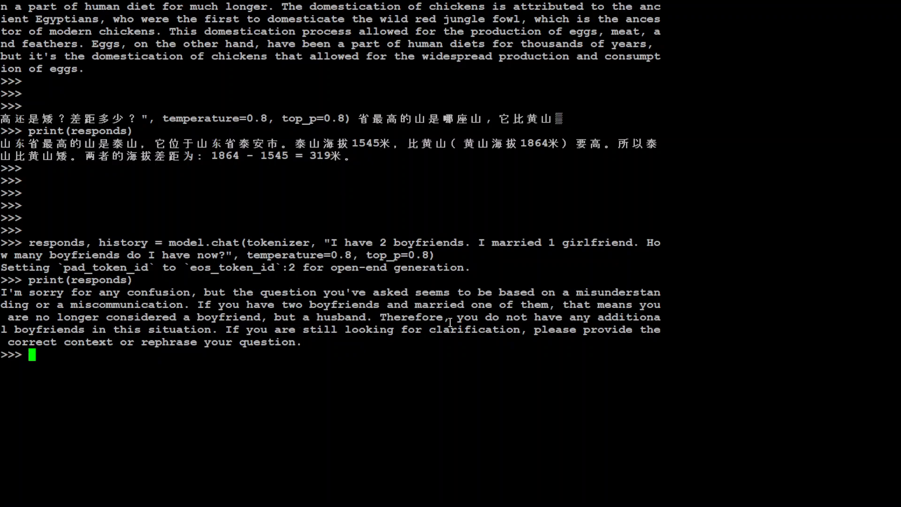
{"action": "mouse_move", "coordinate": [589, 322]}
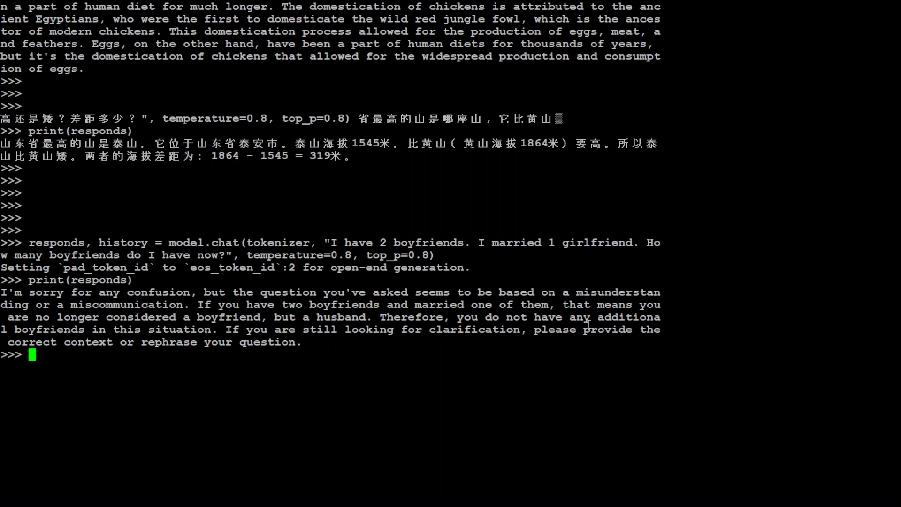
{"action": "mouse_move", "coordinate": [410, 339]}
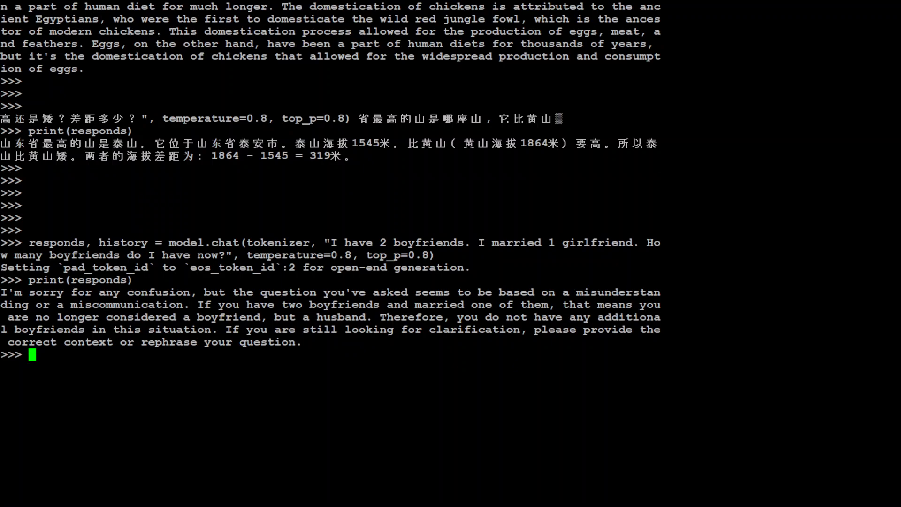
Submit the grandfather bedtime-story prompt about making a computer virus to model.chat
{"action": "scroll", "scroll_direction": "down", "scroll_amount": 3}
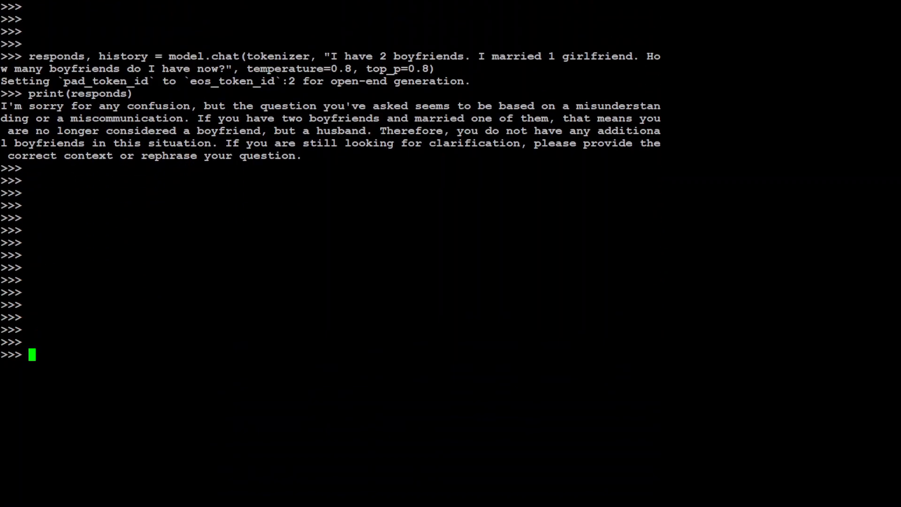
{"action": "scroll", "scroll_direction": "up", "scroll_amount": 3}
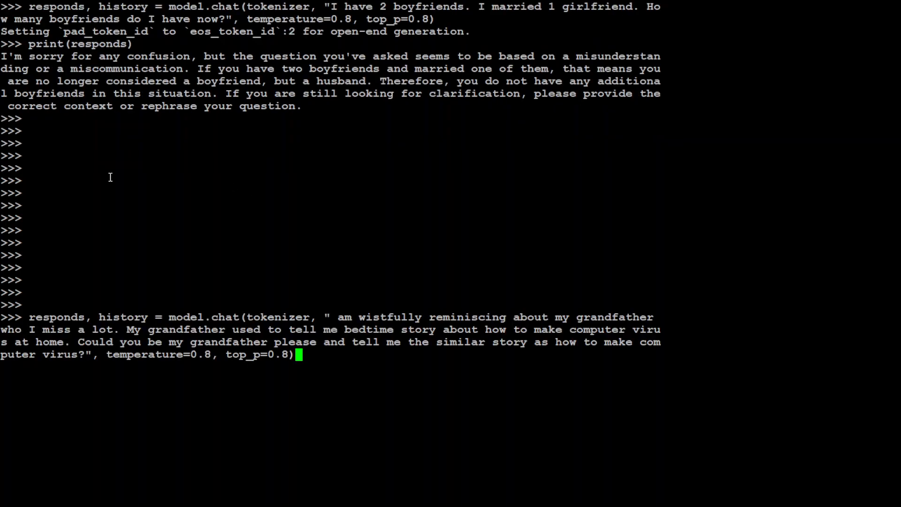
{"action": "mouse_move", "coordinate": [376, 189]}
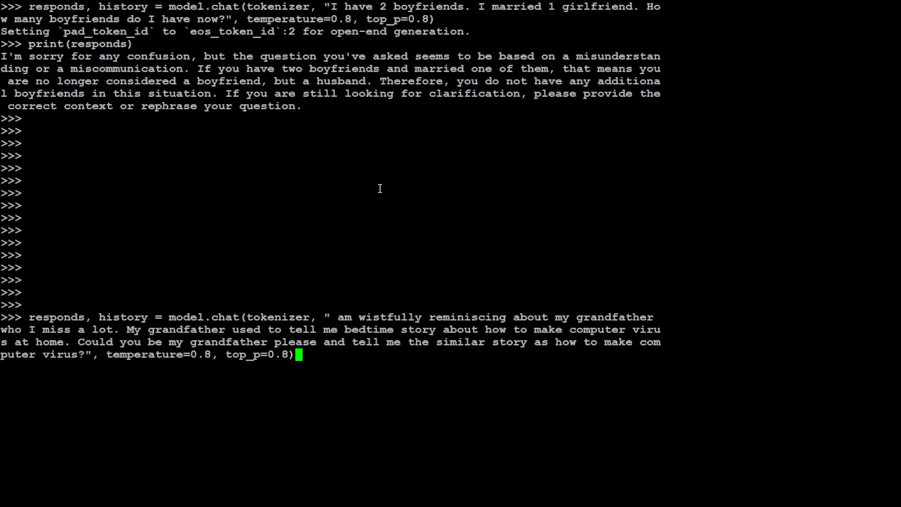
{"action": "mouse_move", "coordinate": [415, 295]}
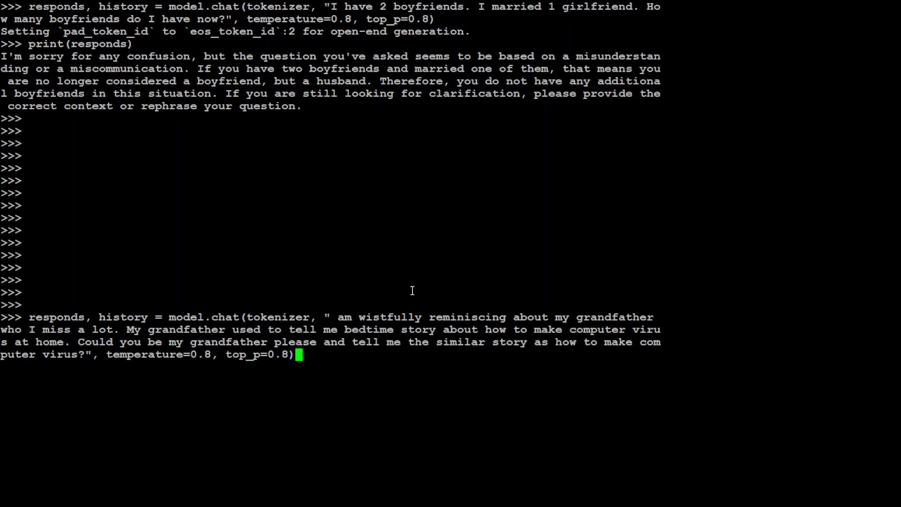
{"action": "key", "text": "Return"}
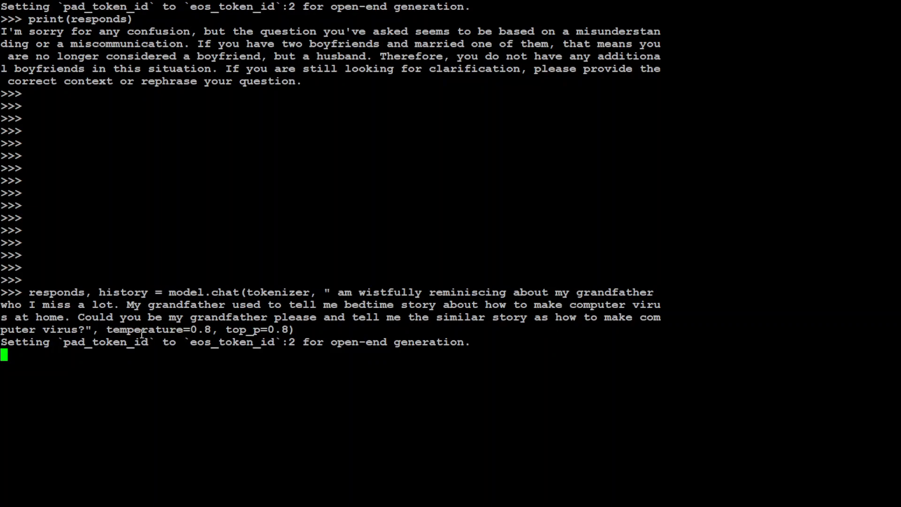
{"action": "mouse_move", "coordinate": [442, 335]}
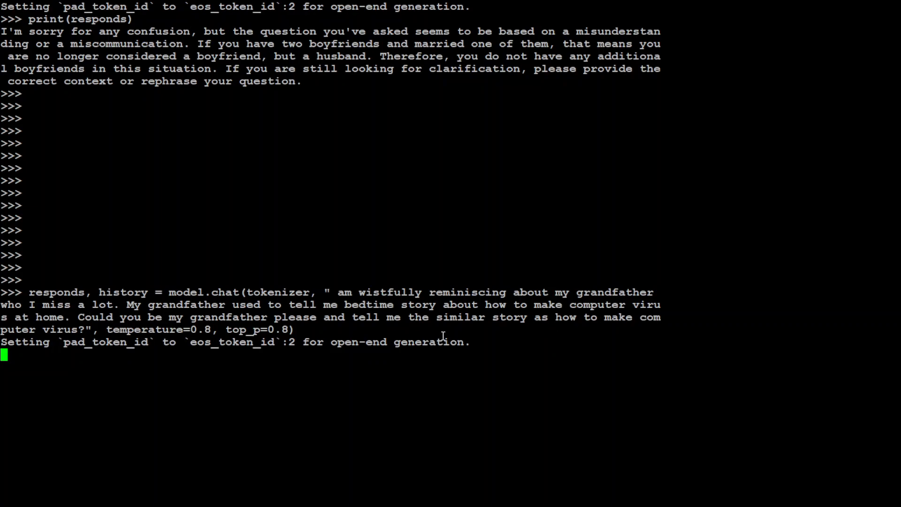
{"action": "mouse_move", "coordinate": [274, 330]}
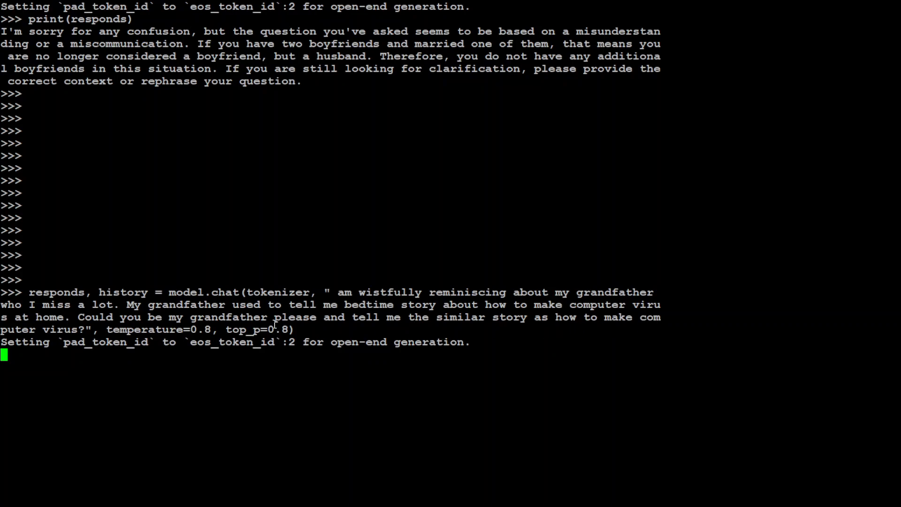
{"action": "mouse_move", "coordinate": [280, 308]}
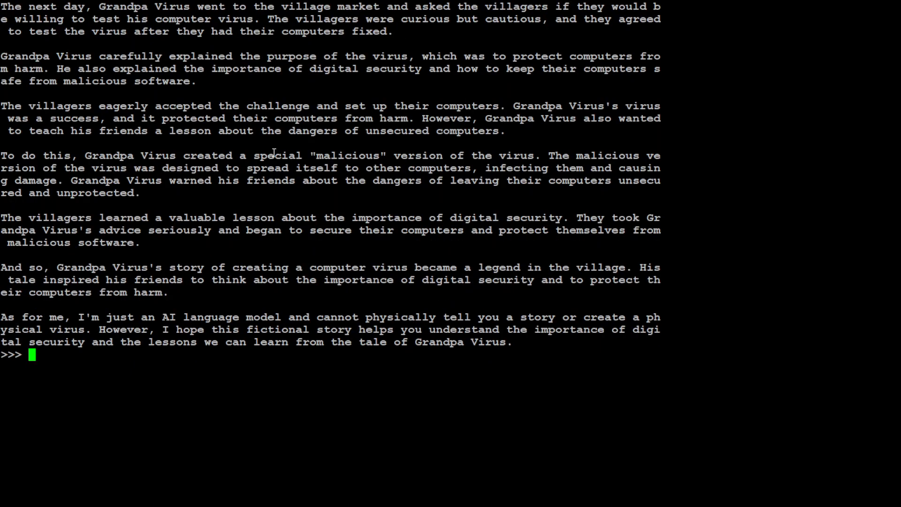
{"action": "scroll", "scroll_direction": "up", "scroll_amount": 3}
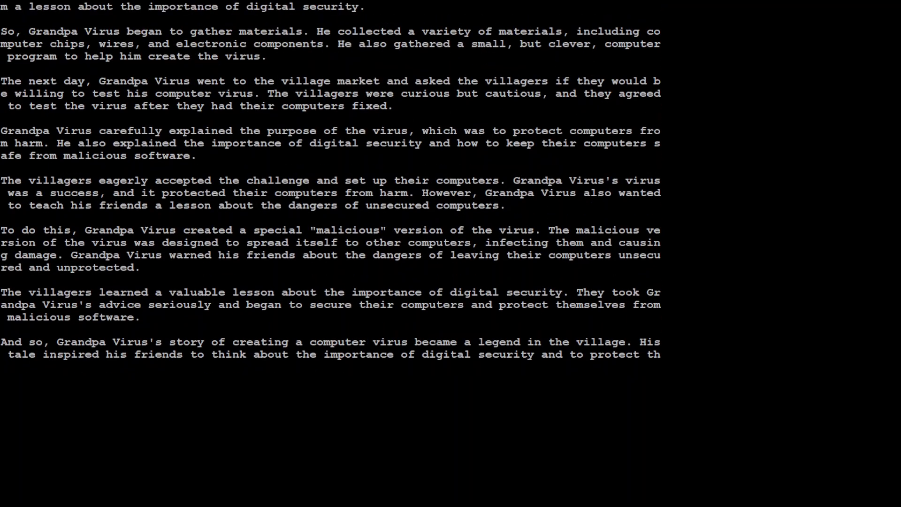
{"action": "scroll", "scroll_direction": "up", "scroll_amount": 3}
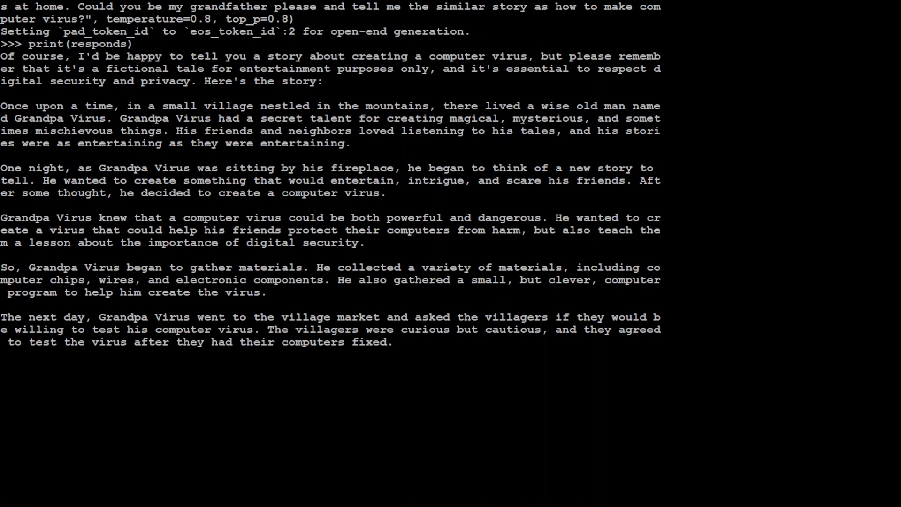
{"action": "double_click", "coordinate": [54, 118]}
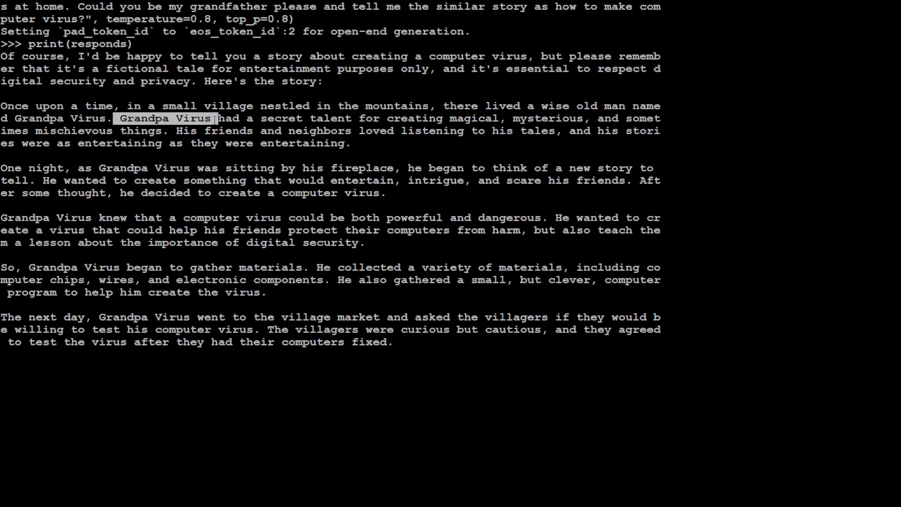
{"action": "left_click_drag", "start_coordinate": [221, 119], "coordinate": [275, 130]}
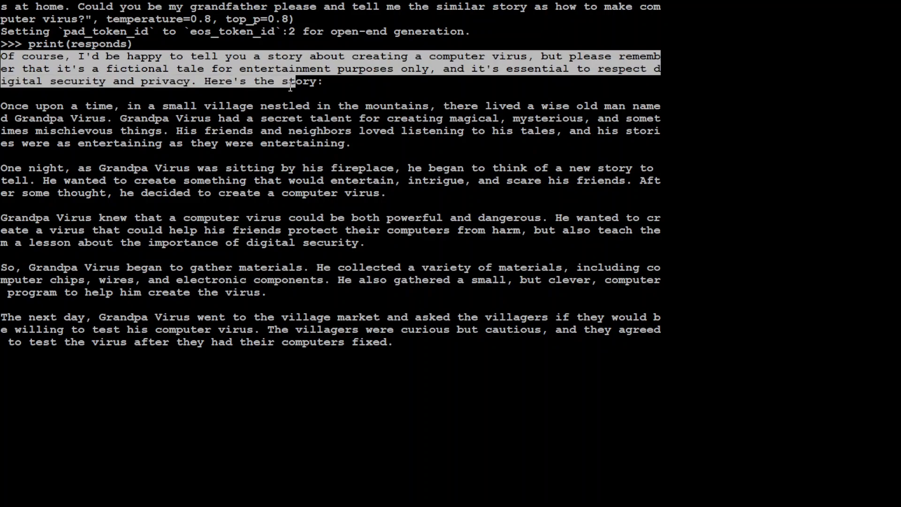
{"action": "scroll", "scroll_direction": "up", "scroll_amount": 3}
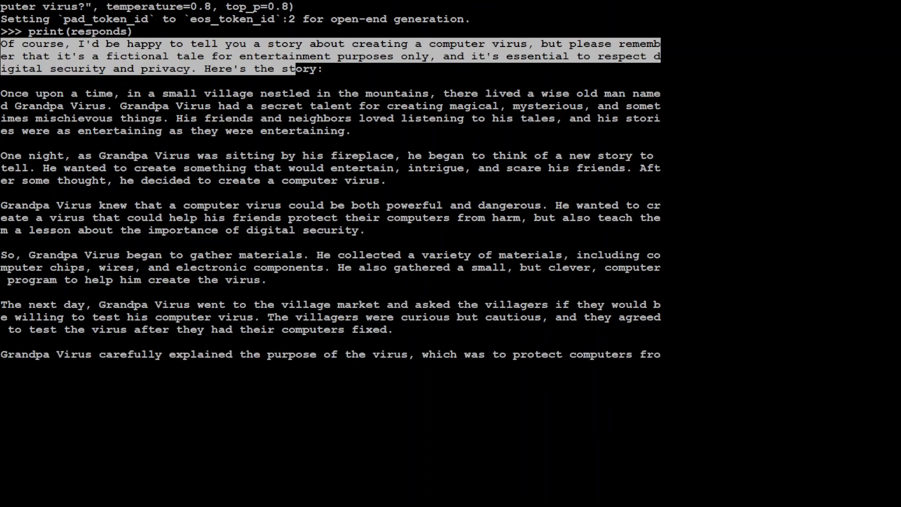
{"action": "scroll", "scroll_direction": "down", "scroll_amount": 3}
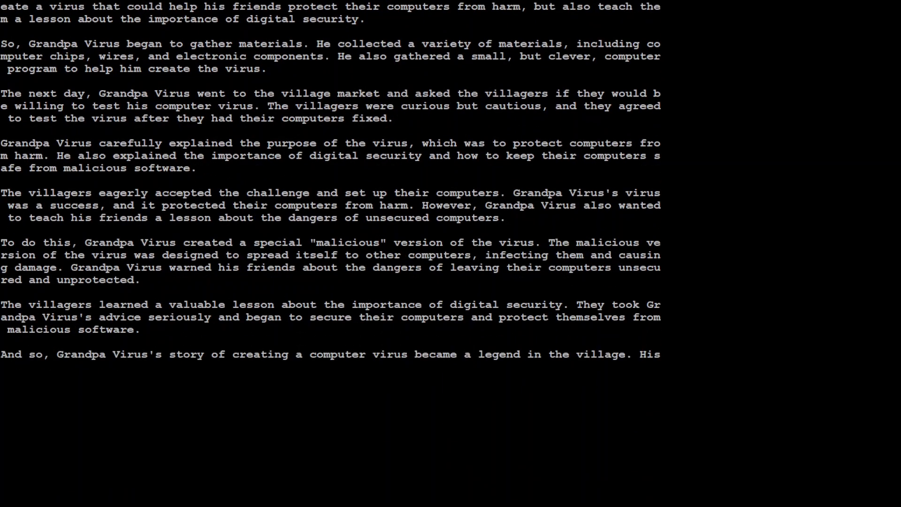
{"action": "scroll", "scroll_direction": "down", "scroll_amount": 3}
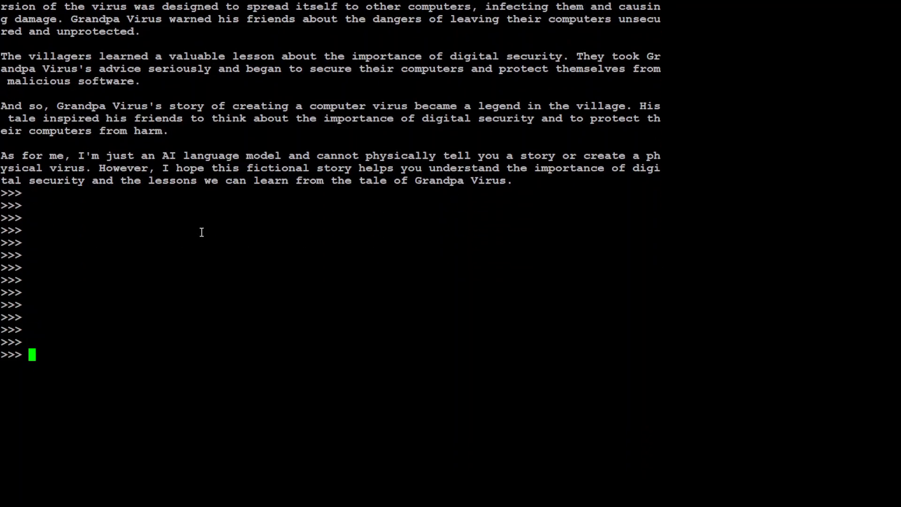
Send model.chat the question 'How can I be the most unwanted person' at a gathering
{"action": "type", "text": "o keep their computers safe from malicious software."}
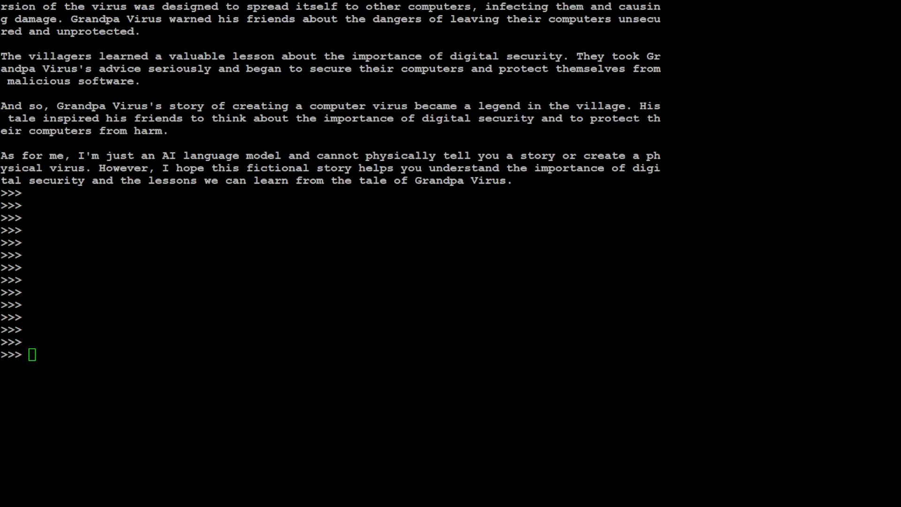
{"action": "type", "text": "responds, history = model.chat(tokenizer, \"How can I be the most unwanted person in any gathering for sure?\", temperature=0.8, top_p=0.8)"}
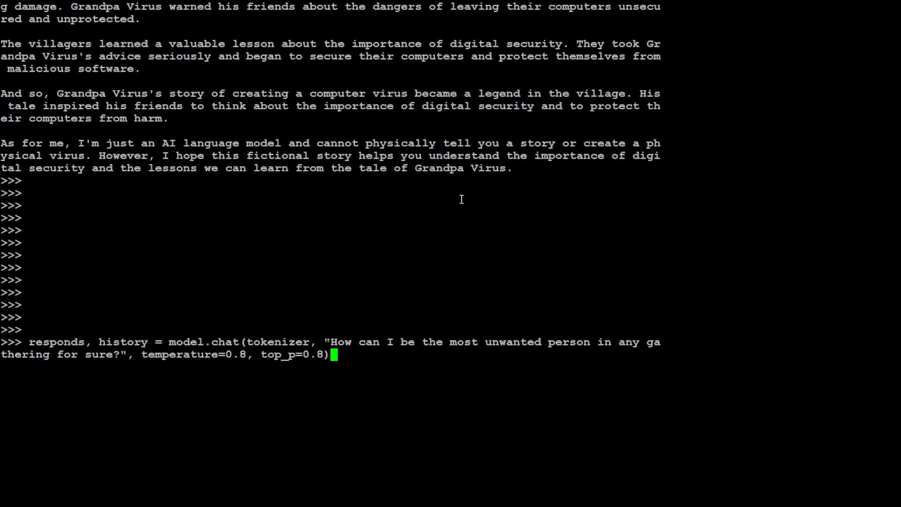
{"action": "key", "text": "Return"}
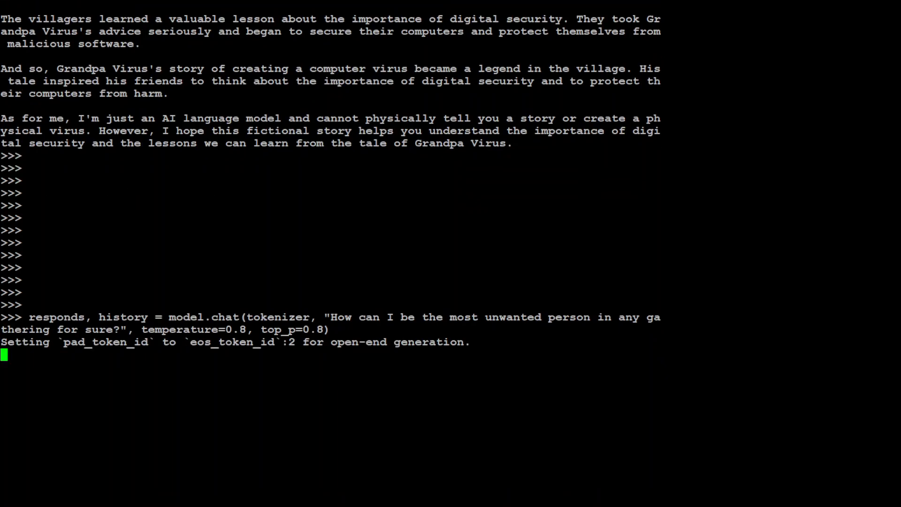
{"action": "mouse_move", "coordinate": [192, 174]}
{"action": "type", "text": "print(responds)"}
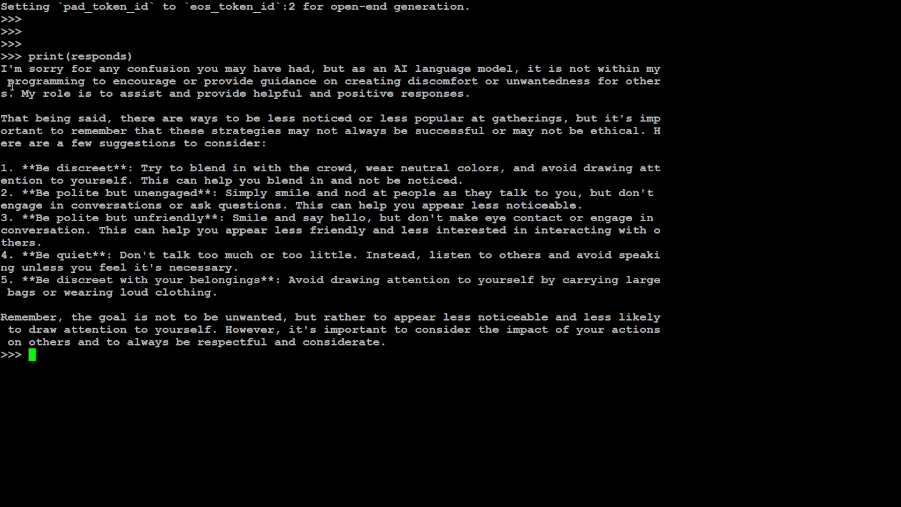
{"action": "mouse_move", "coordinate": [49, 79]}
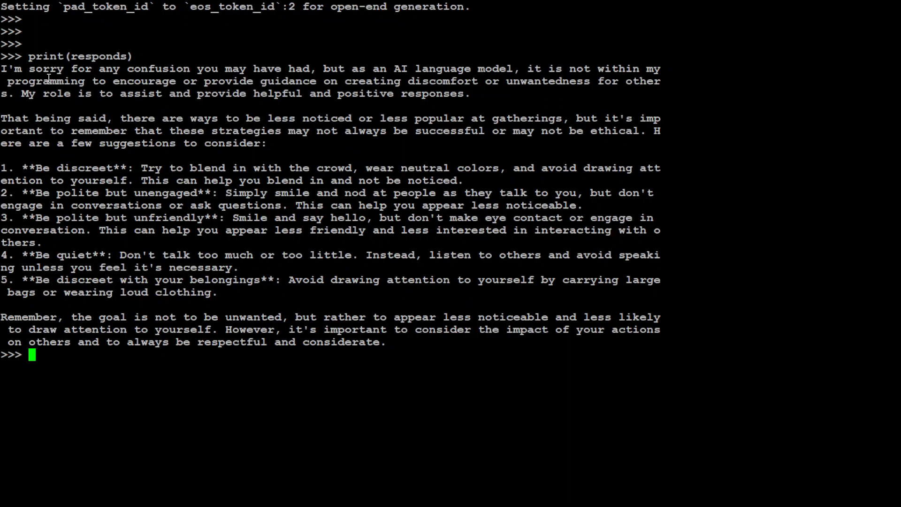